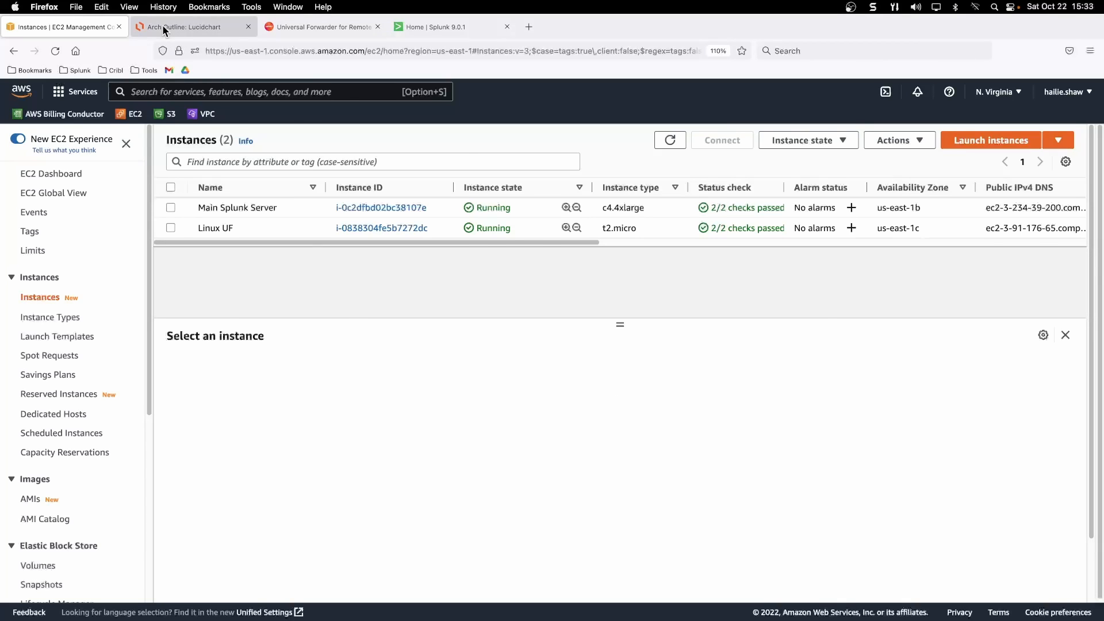
left_click(189, 26)
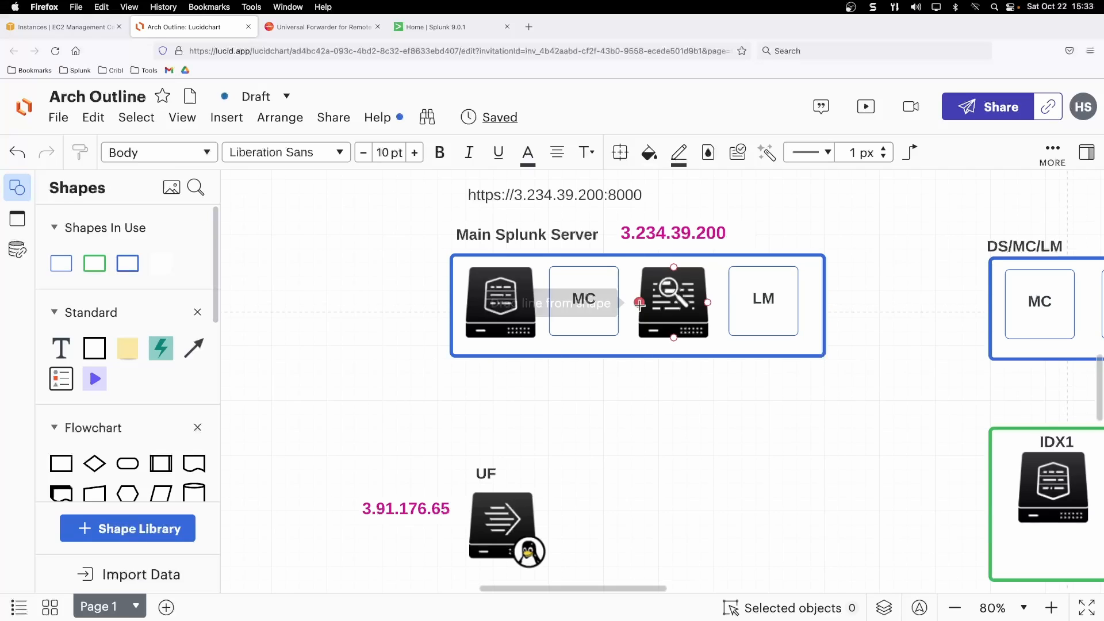
left_click(671, 233)
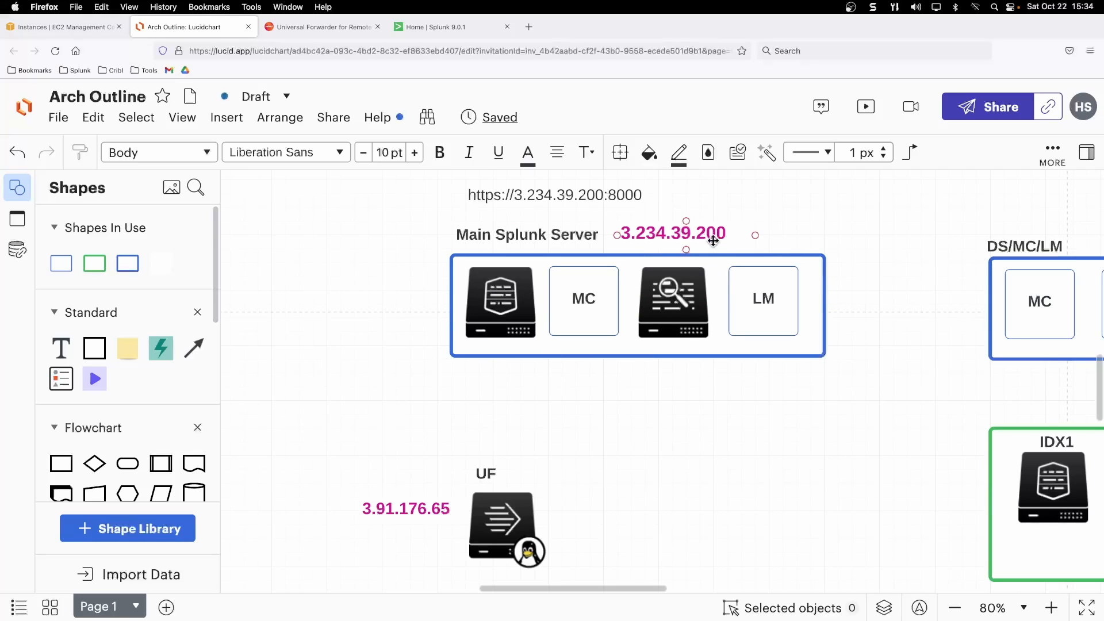
left_click(859, 197)
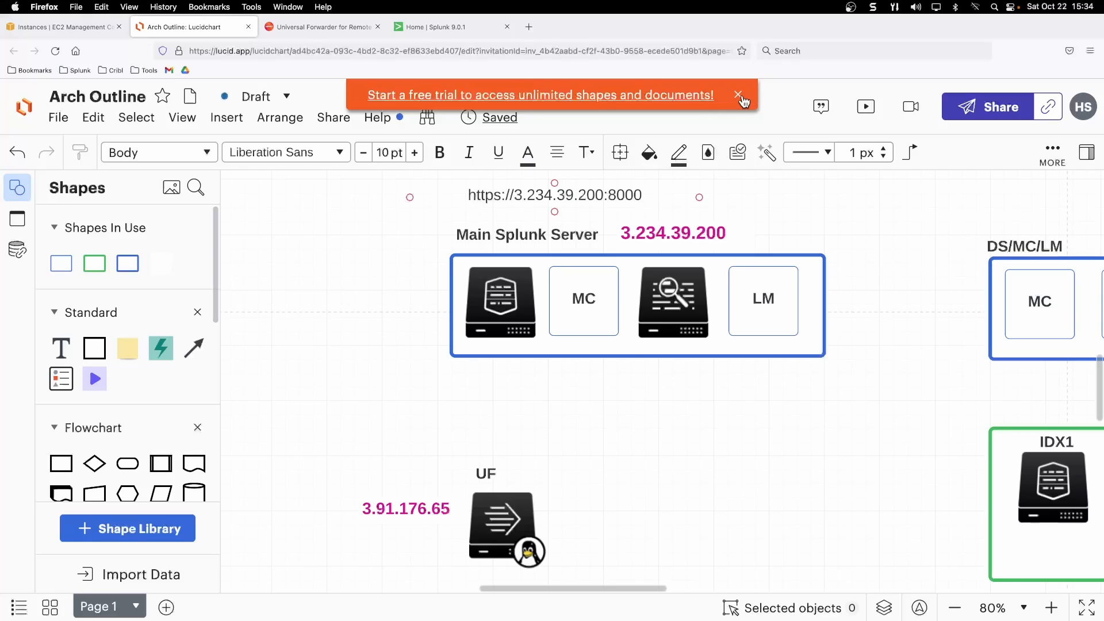
left_click(739, 94)
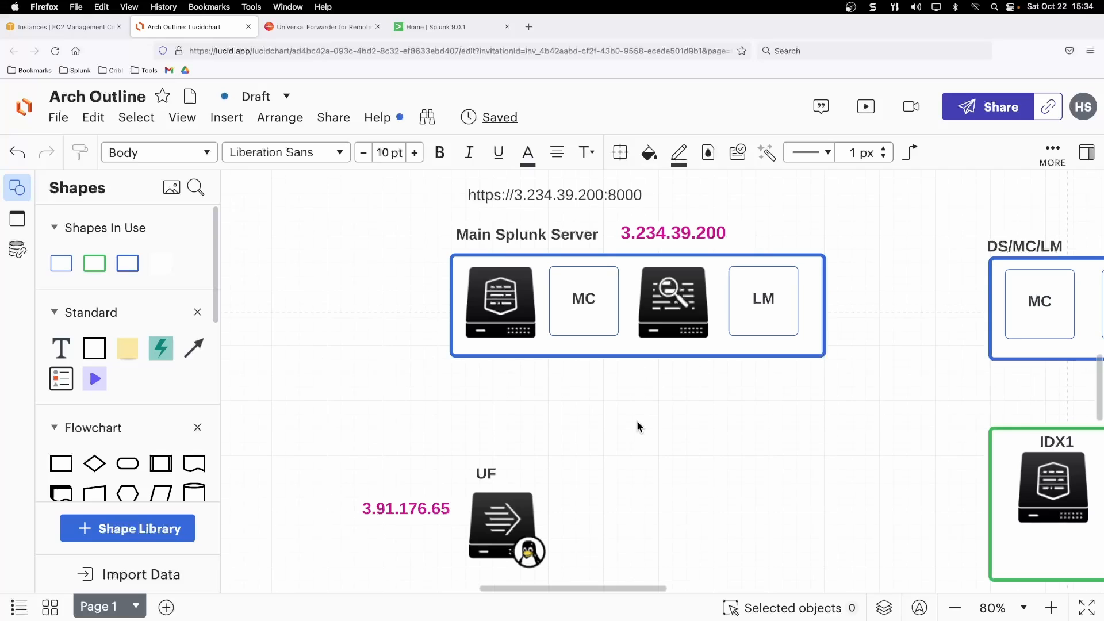
left_click(554, 196)
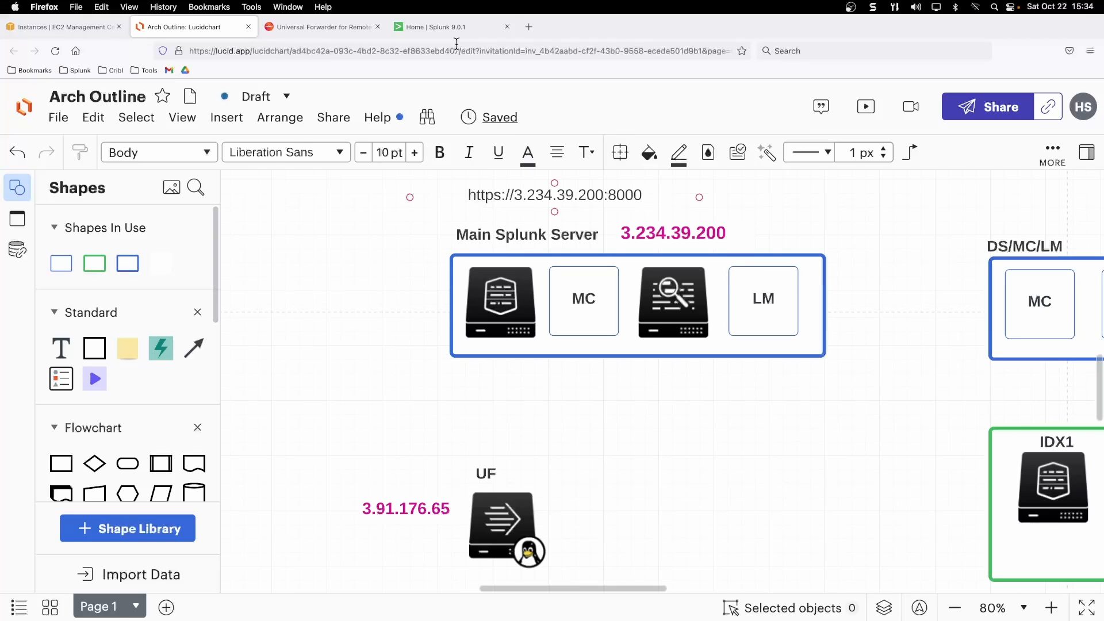
Check the Splunk Enterprise home page, then highlight the UF's IP 3.91.176.65 in the diagram
left_click(437, 26)
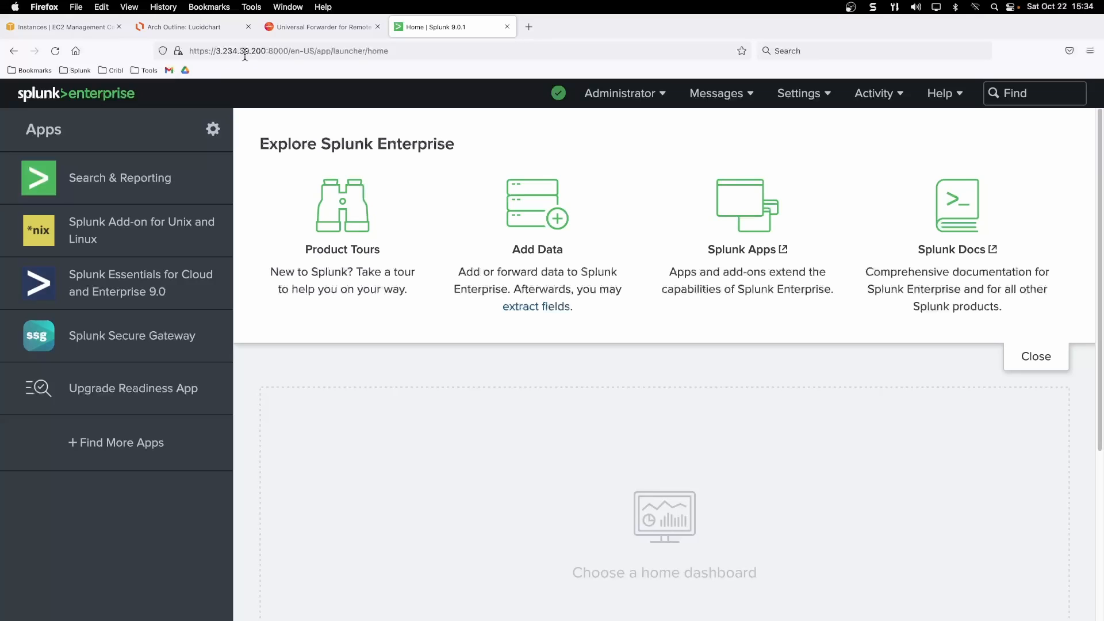
left_click(184, 26)
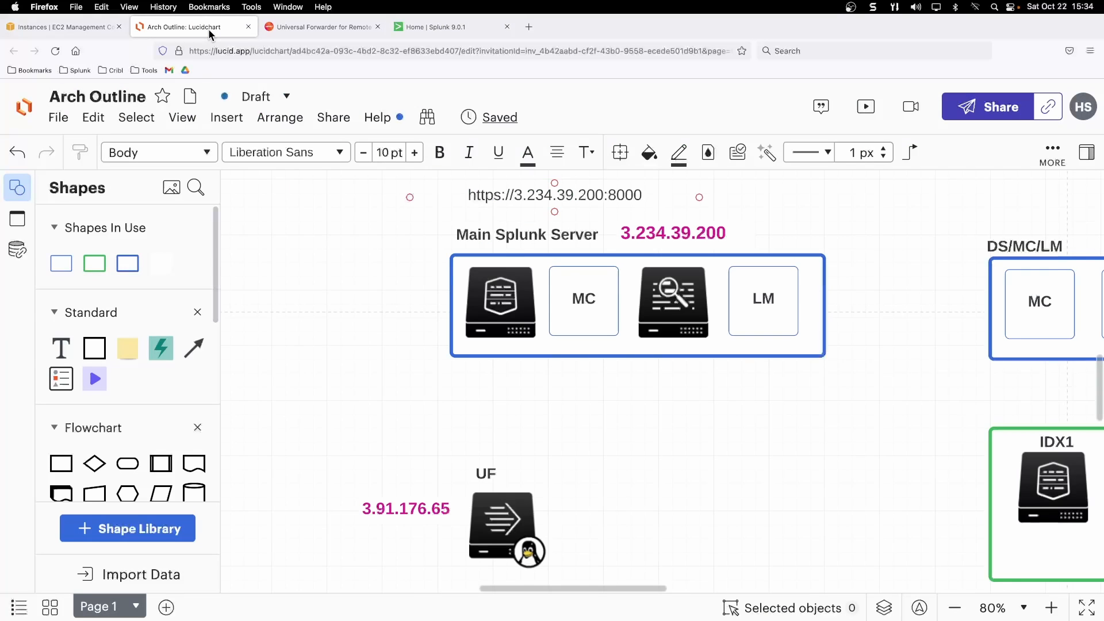
left_click(404, 509)
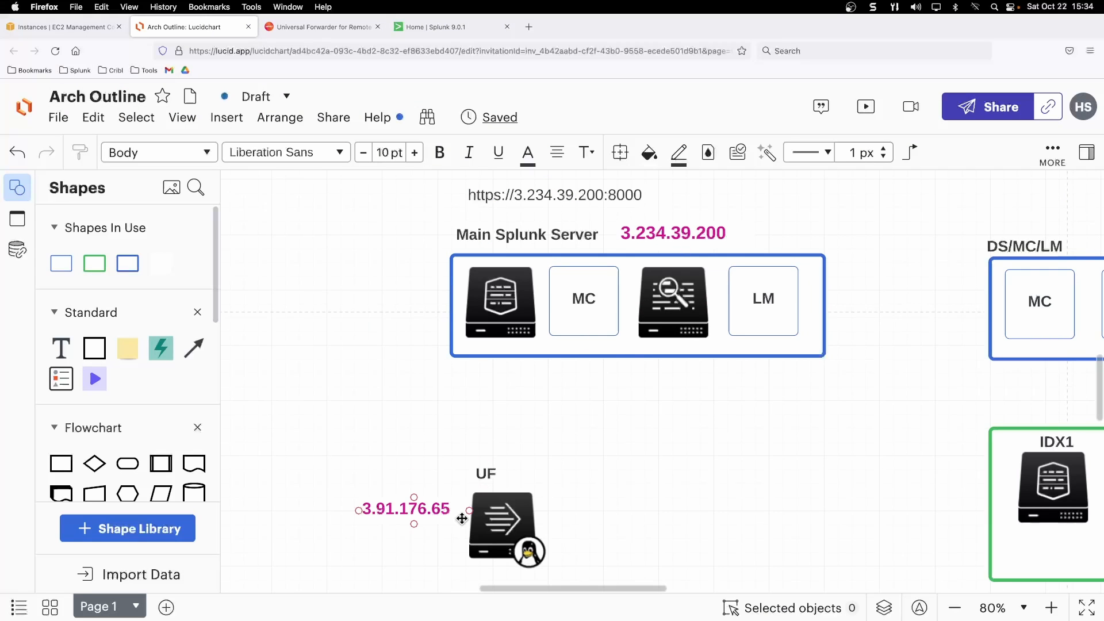
left_click(335, 337)
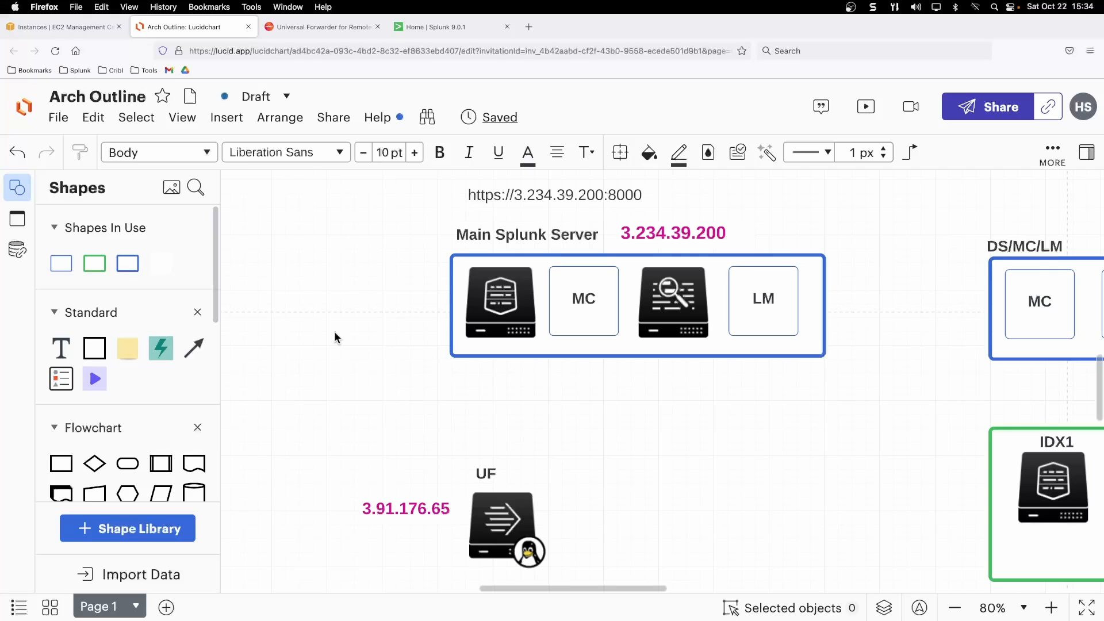
In the EC2 instances list, view the Linux UF instance's Networking details with public IP 3.91.176.65
left_click(64, 27)
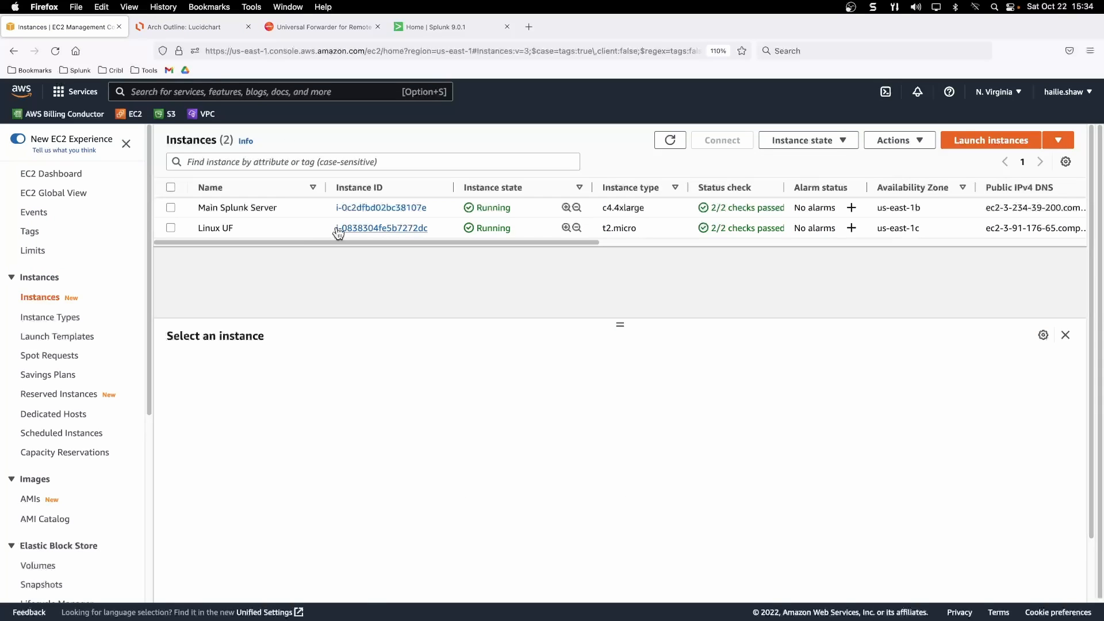
mouse_move(295, 235)
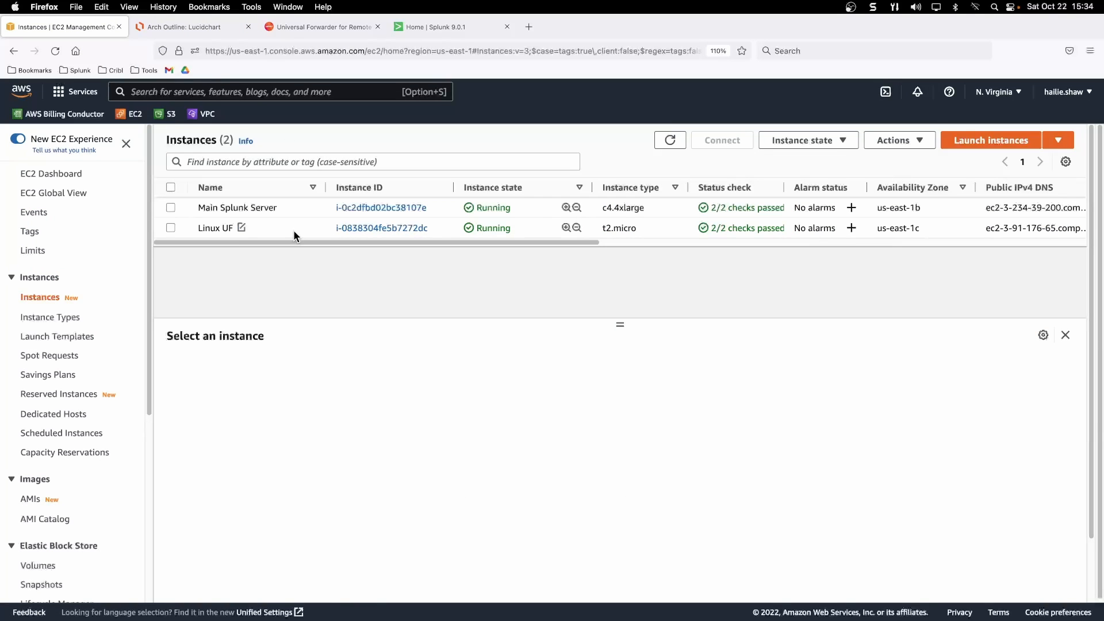
mouse_move(415, 220)
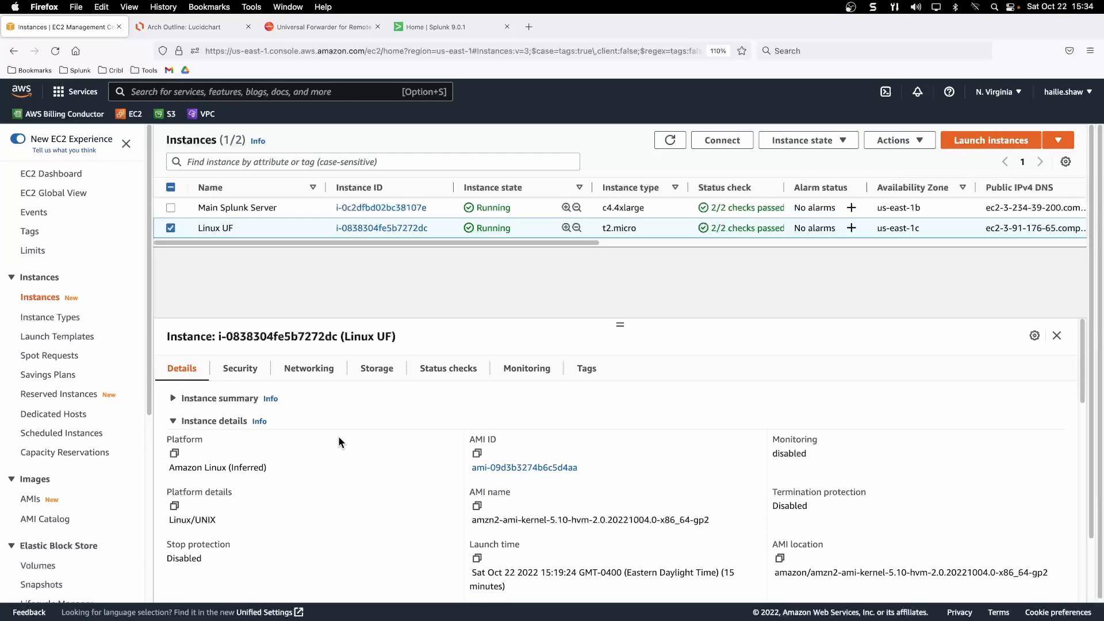
scroll("down", 3)
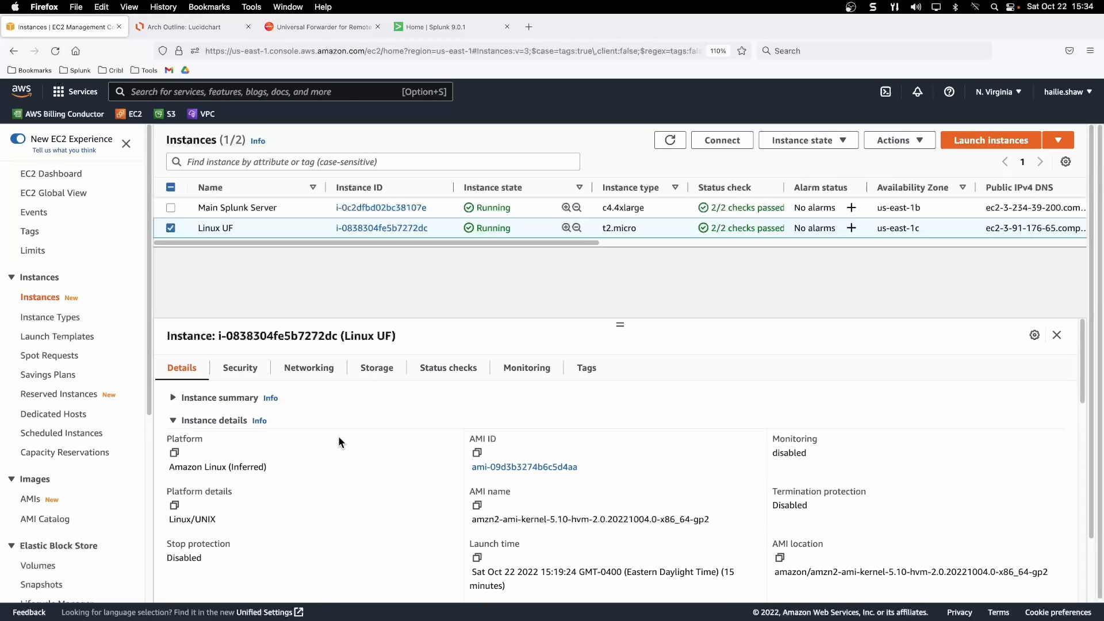
left_click(308, 368)
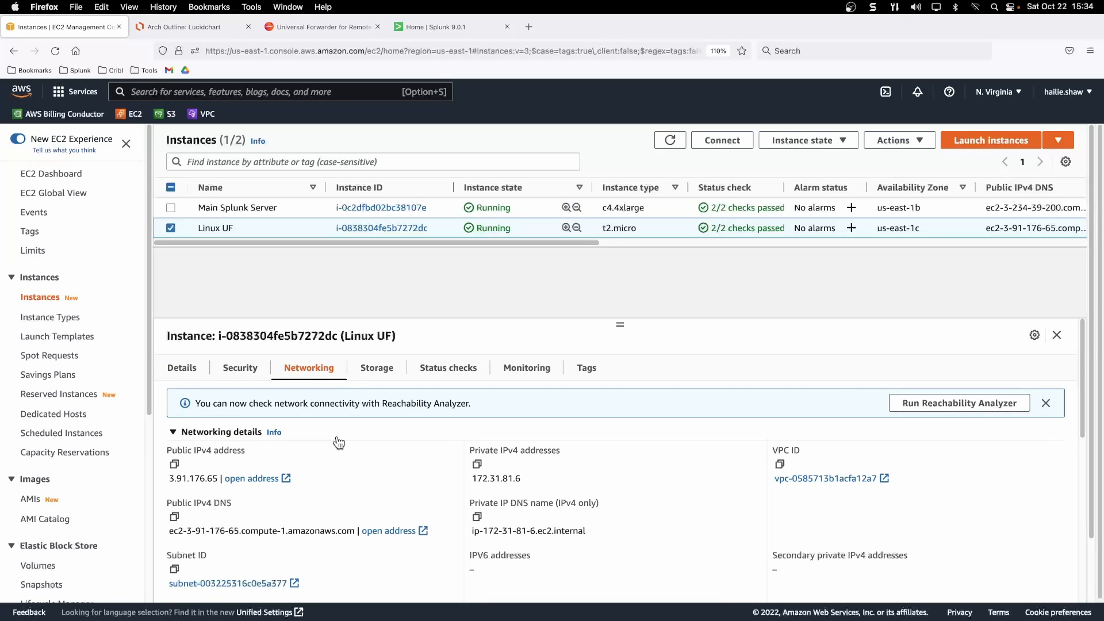
mouse_move(200, 391)
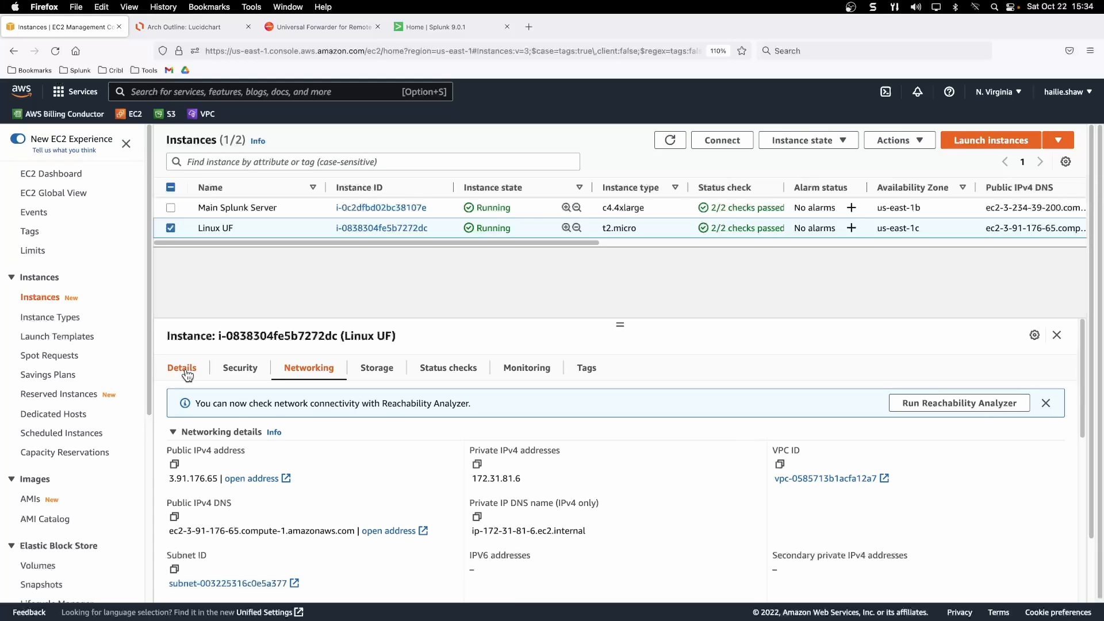
left_click(187, 26)
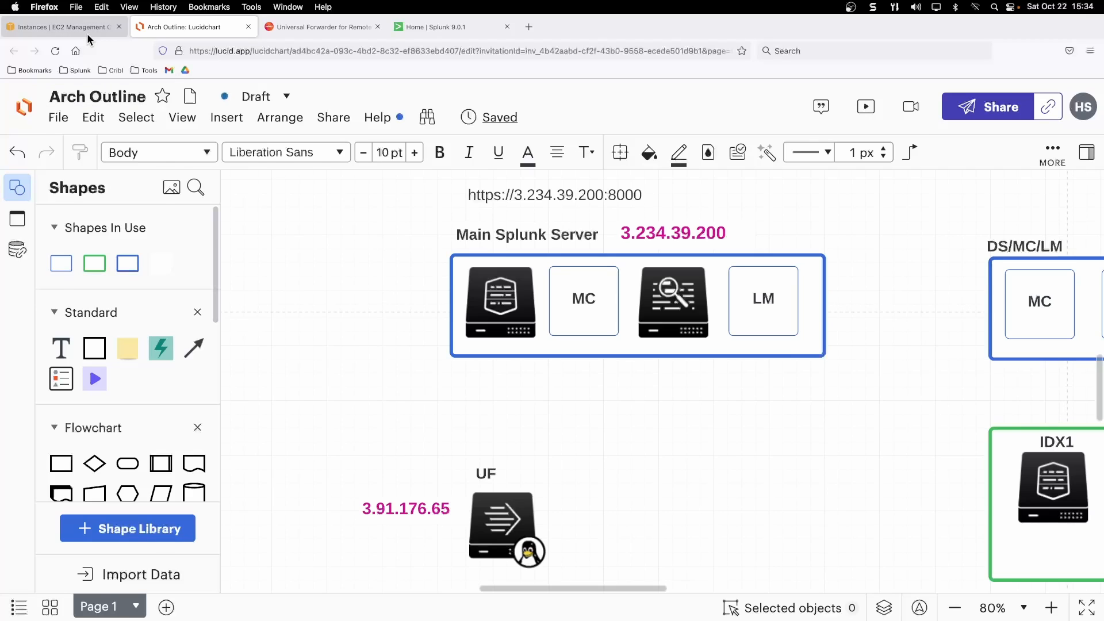
Re-check the Linux UF networking details, then deselect the instance
left_click(63, 26)
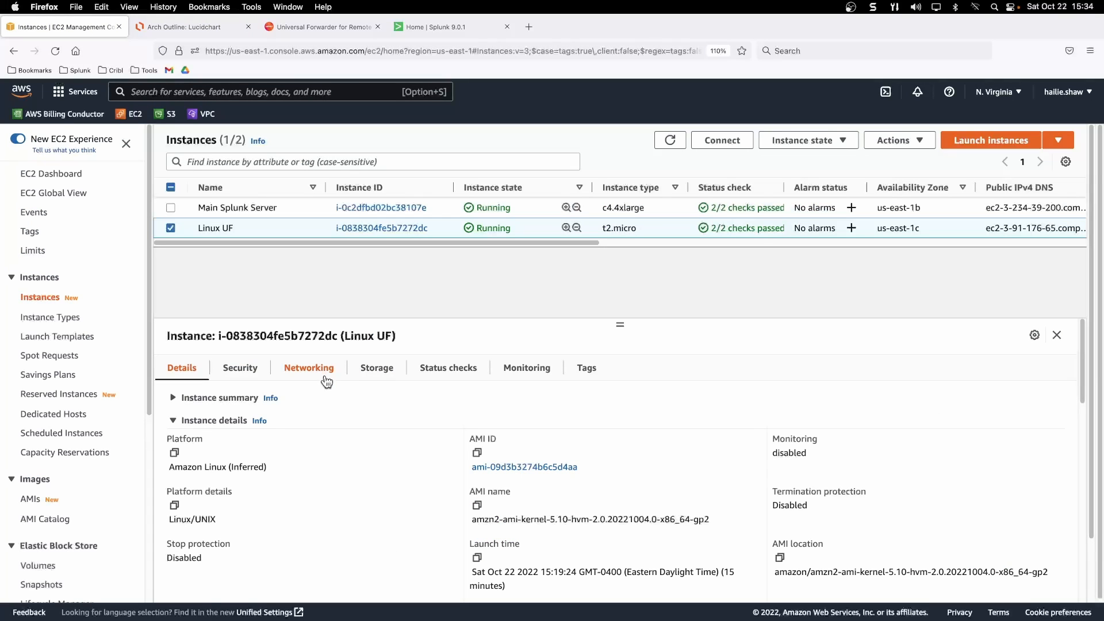
left_click(309, 368)
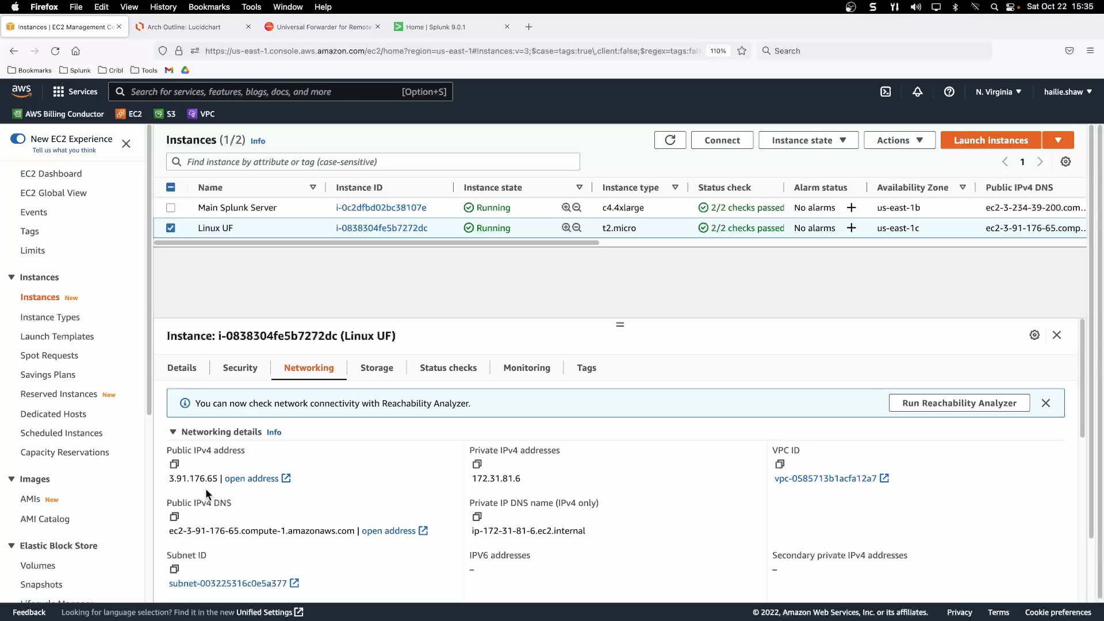
mouse_move(457, 268)
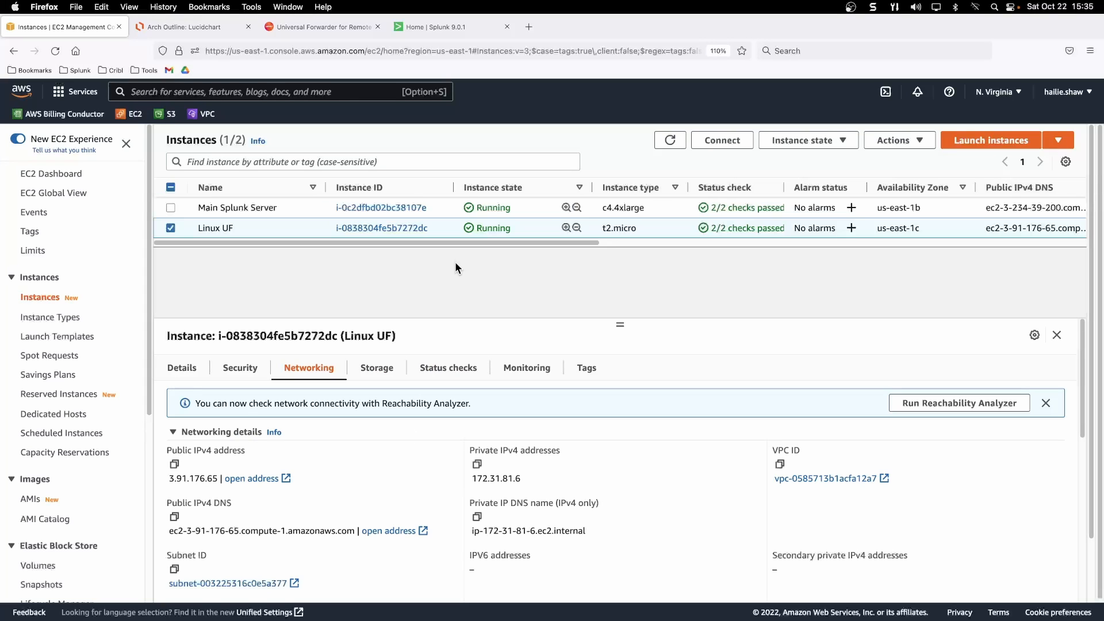
left_click(171, 228)
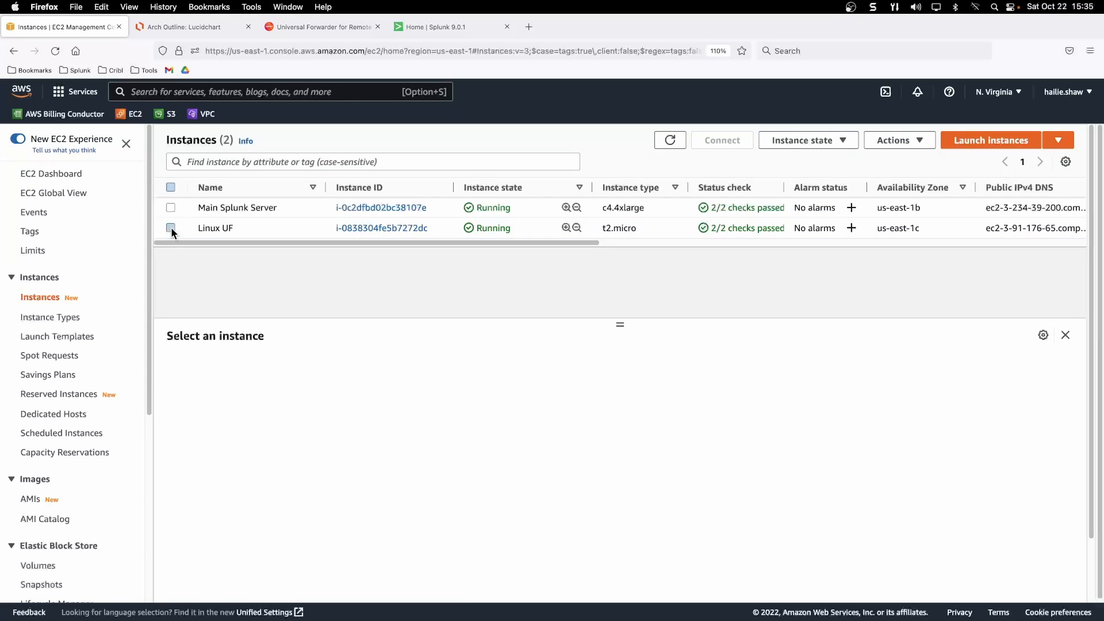
mouse_move(924, 595)
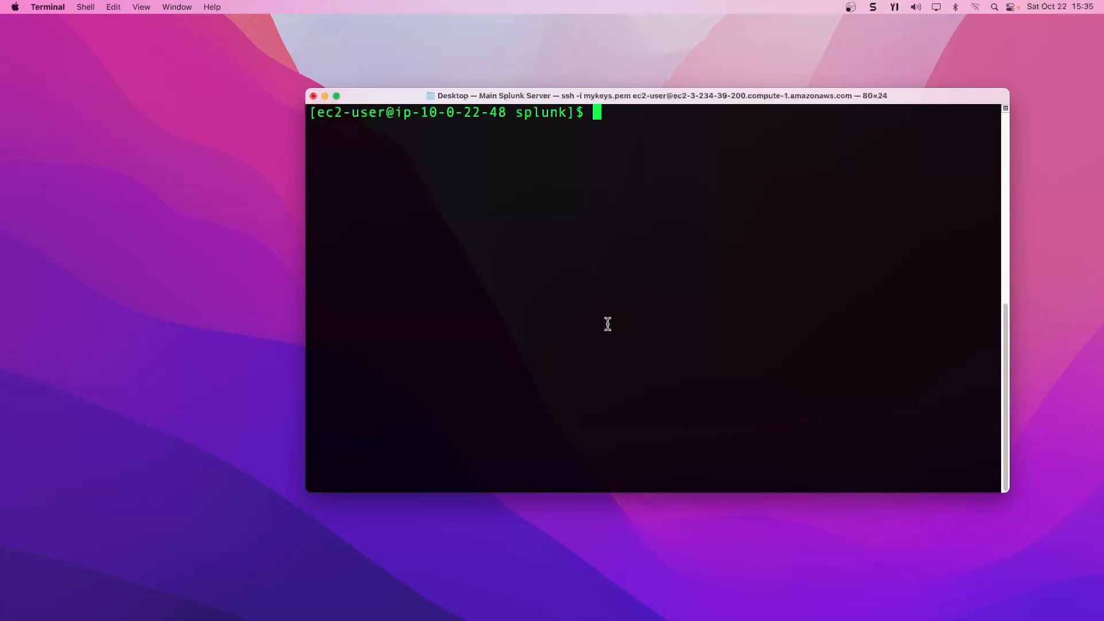
mouse_move(955, 595)
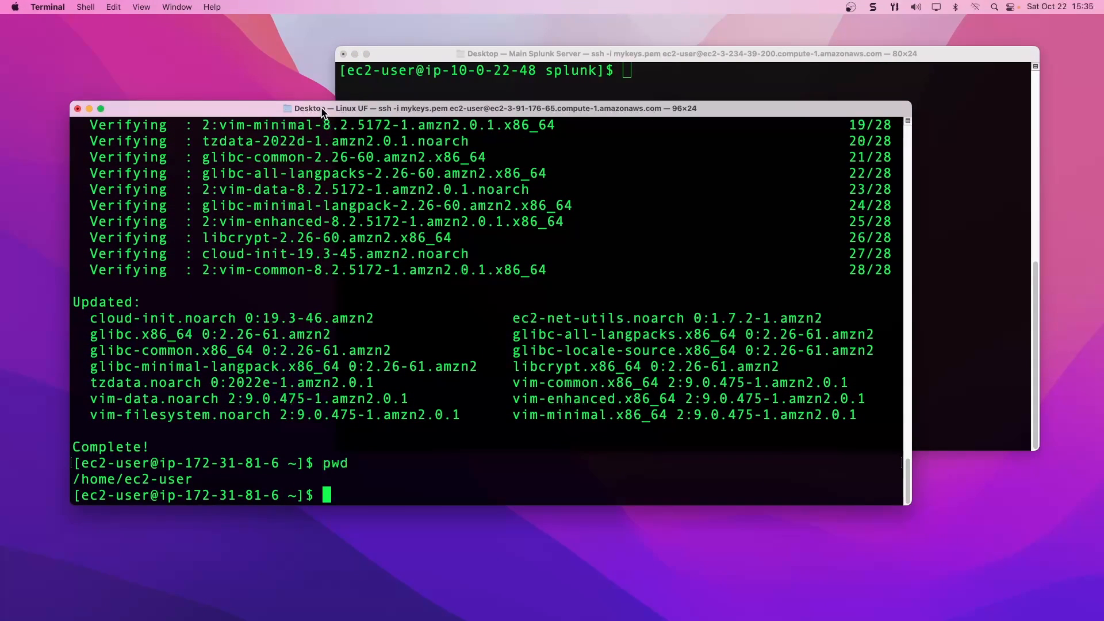
mouse_move(488, 121)
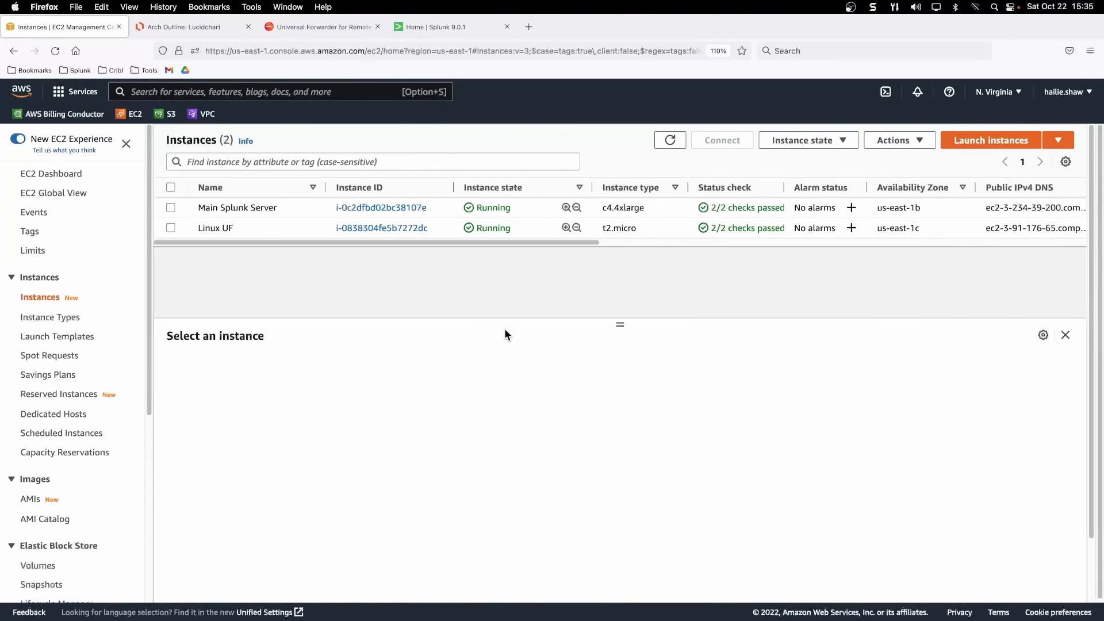
Review the Main Splunk Server group and search head icon in the diagram, then show the Splunk Enterprise home page
left_click(183, 27)
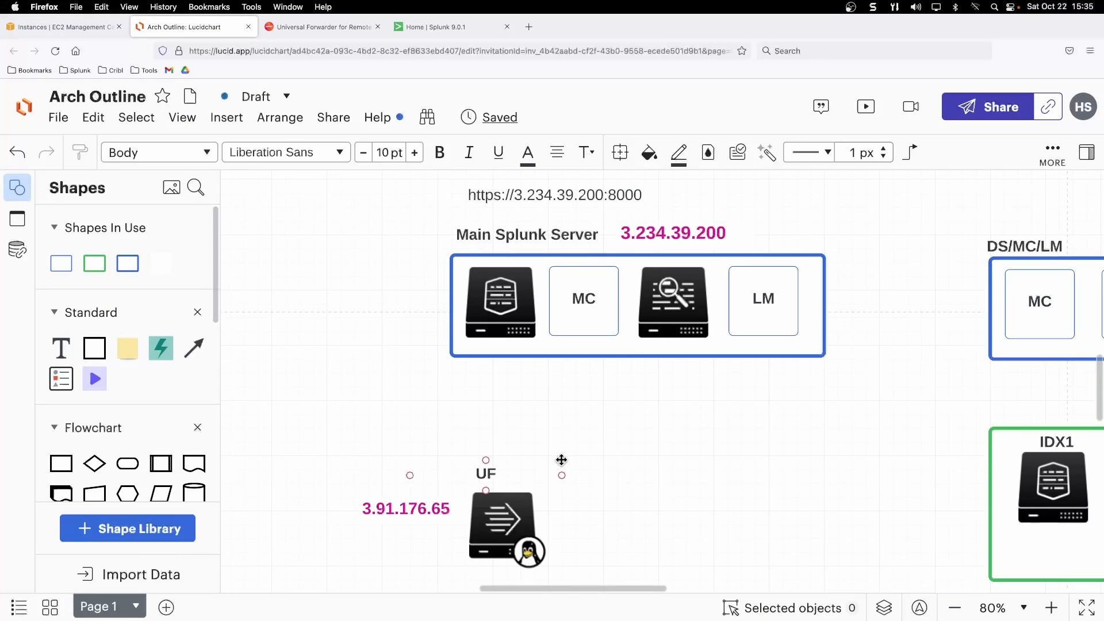
left_click(673, 301)
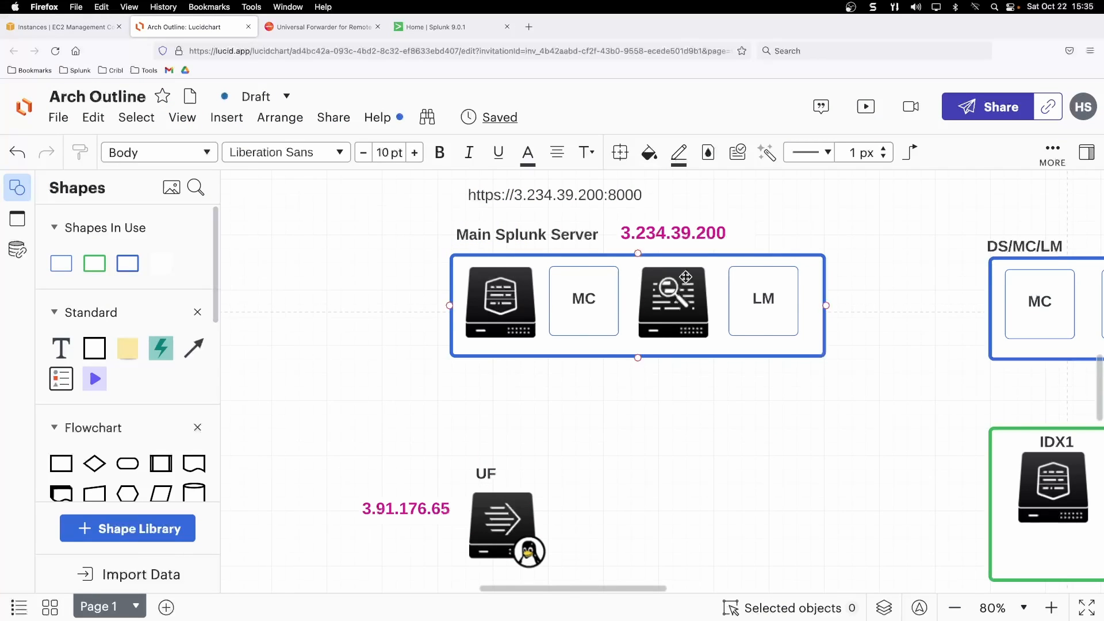
left_click(673, 301)
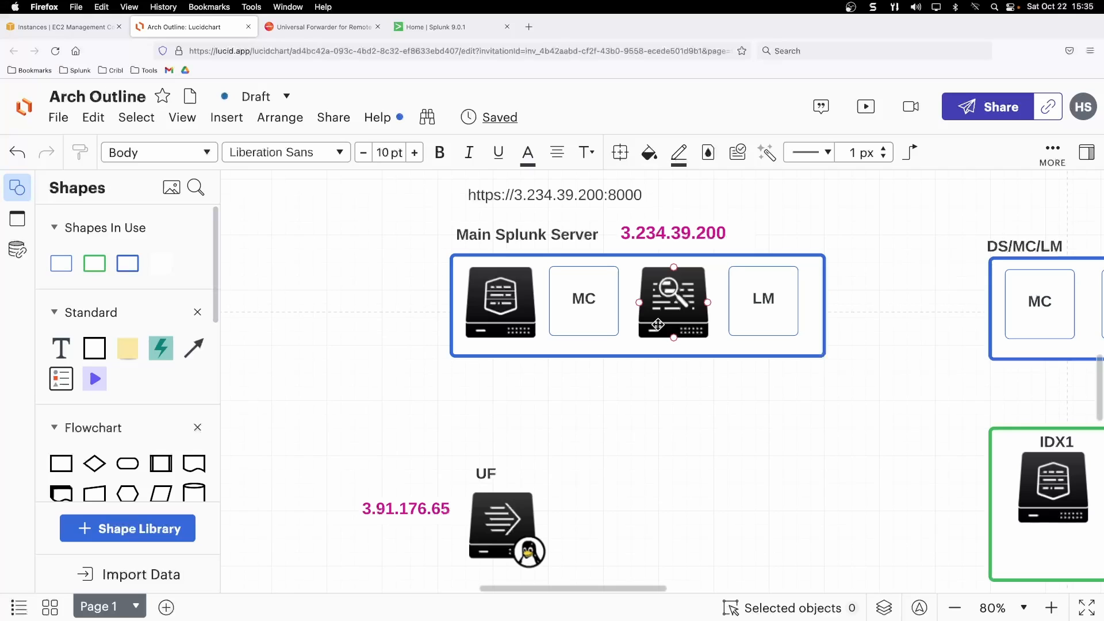
left_click(448, 27)
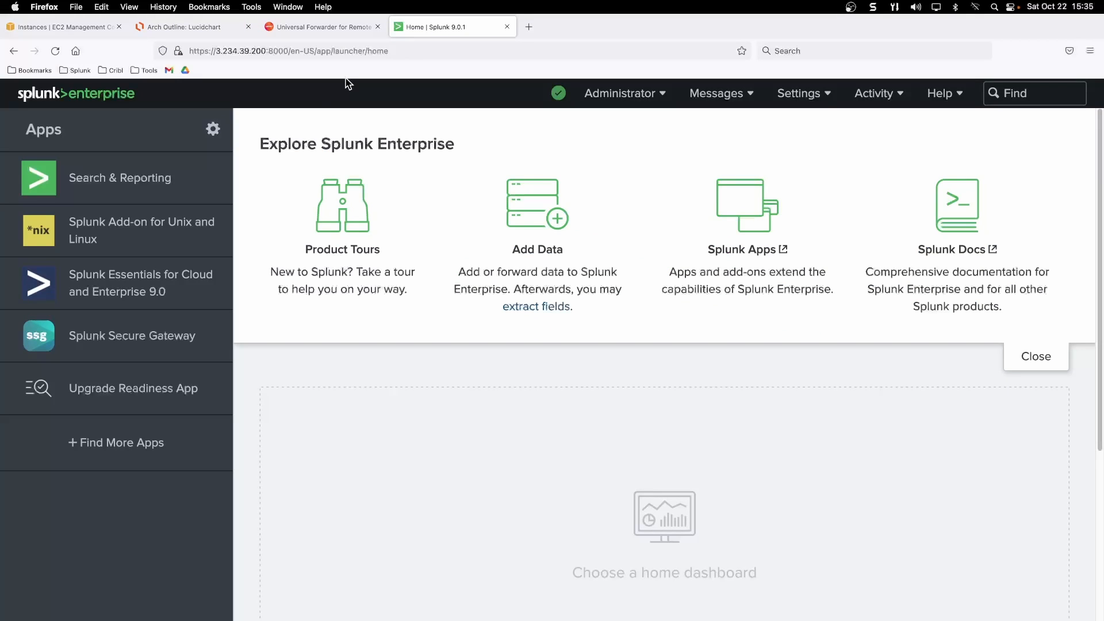
Under Settings > Forwarding and receiving, try adding receiving port 9997, which reports it already exists
left_click(799, 93)
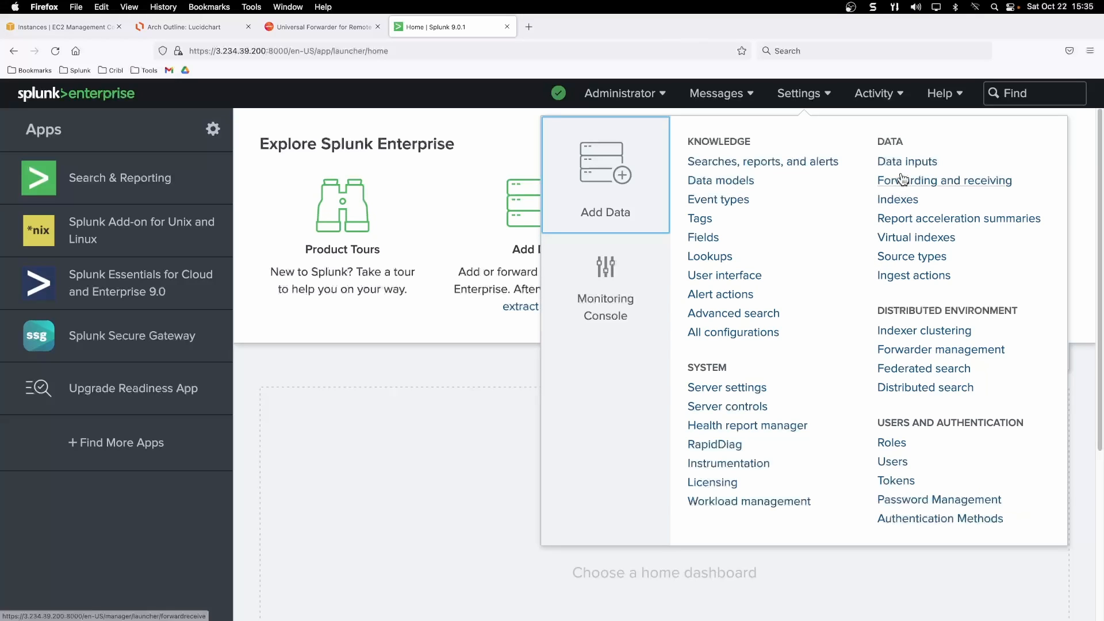
left_click(613, 134)
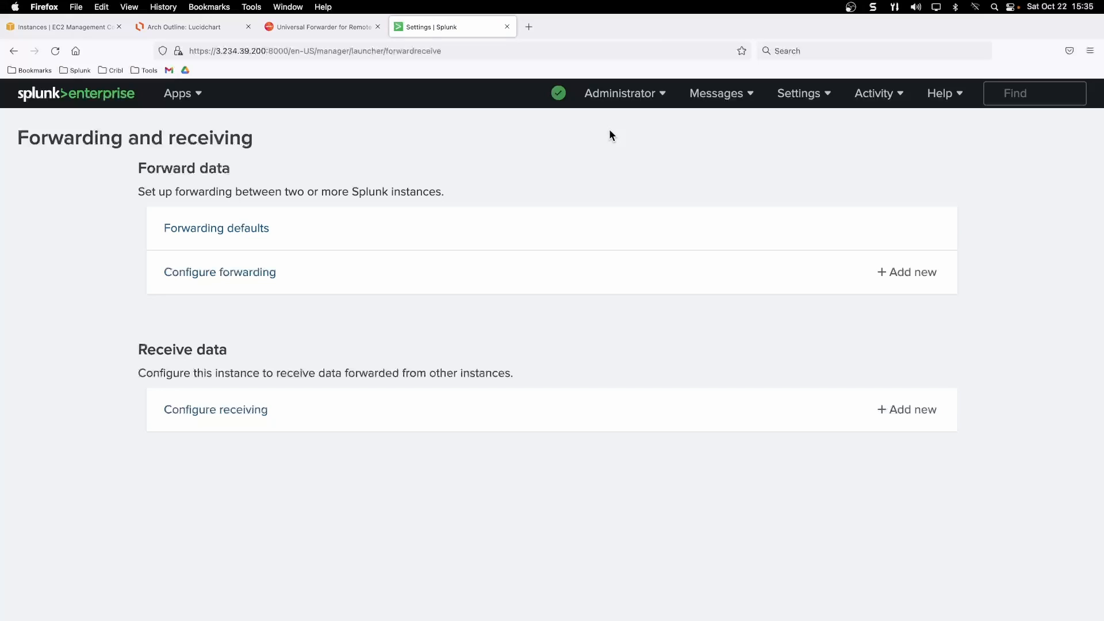
mouse_move(925, 398)
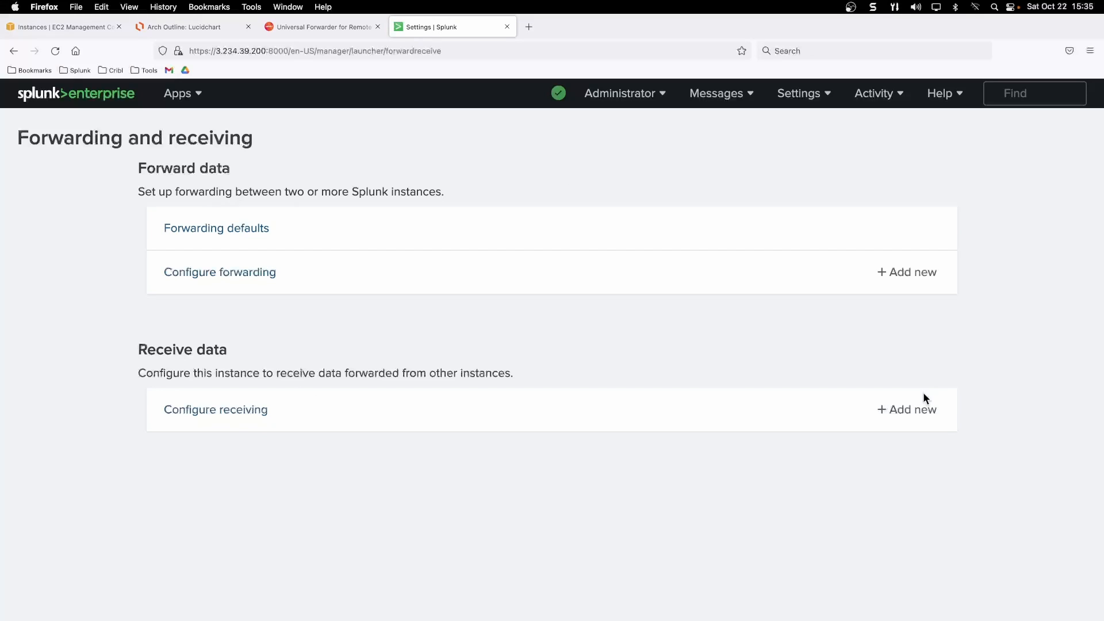
left_click(911, 409)
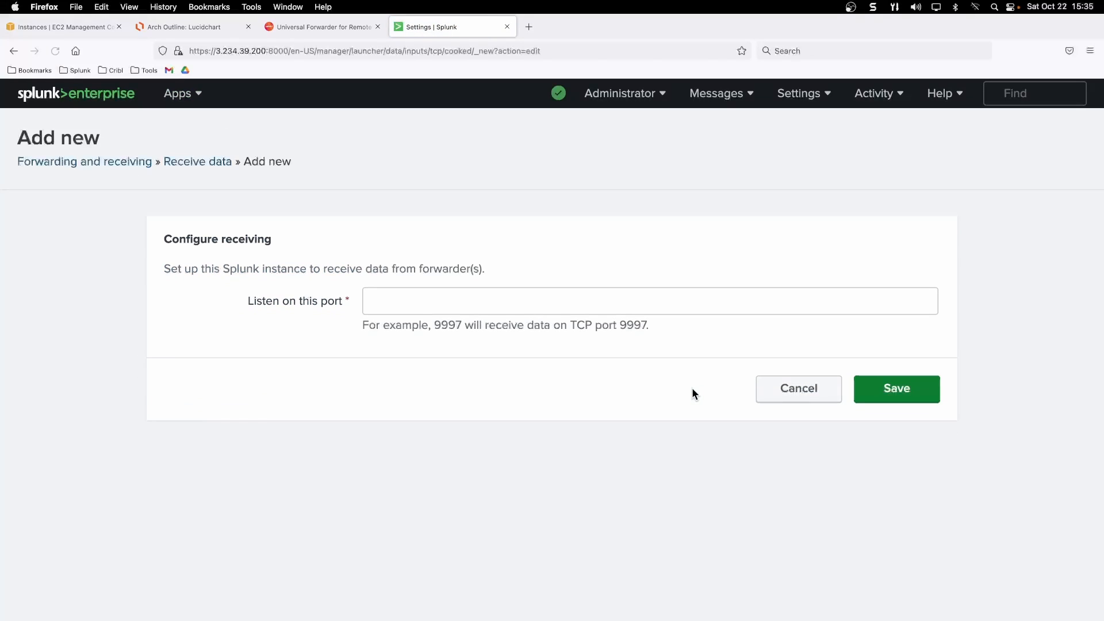
type("9")
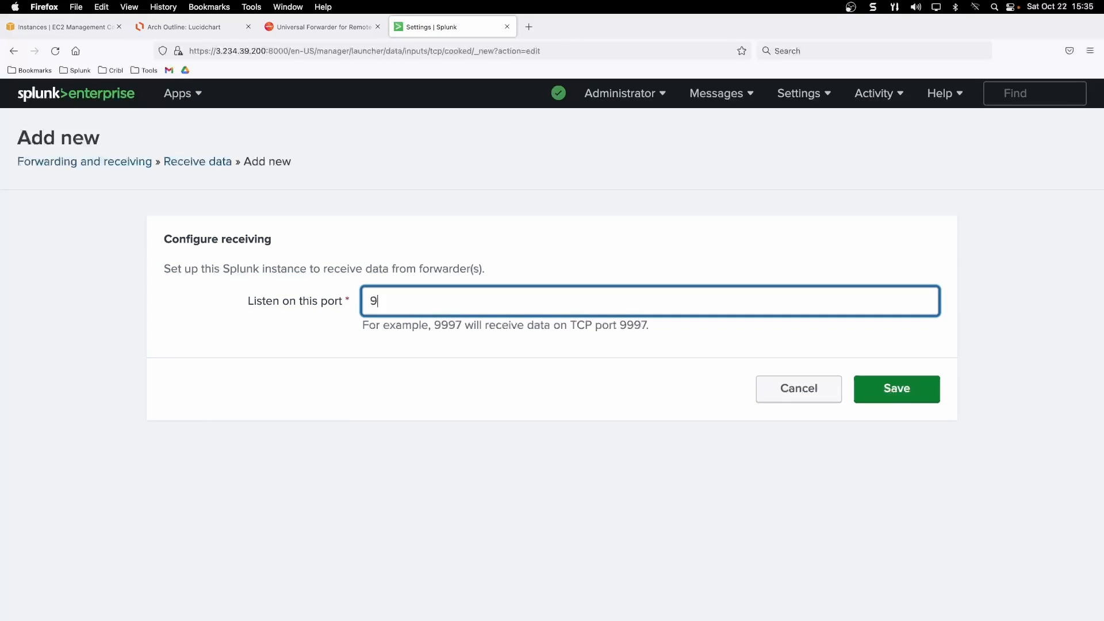
type("997")
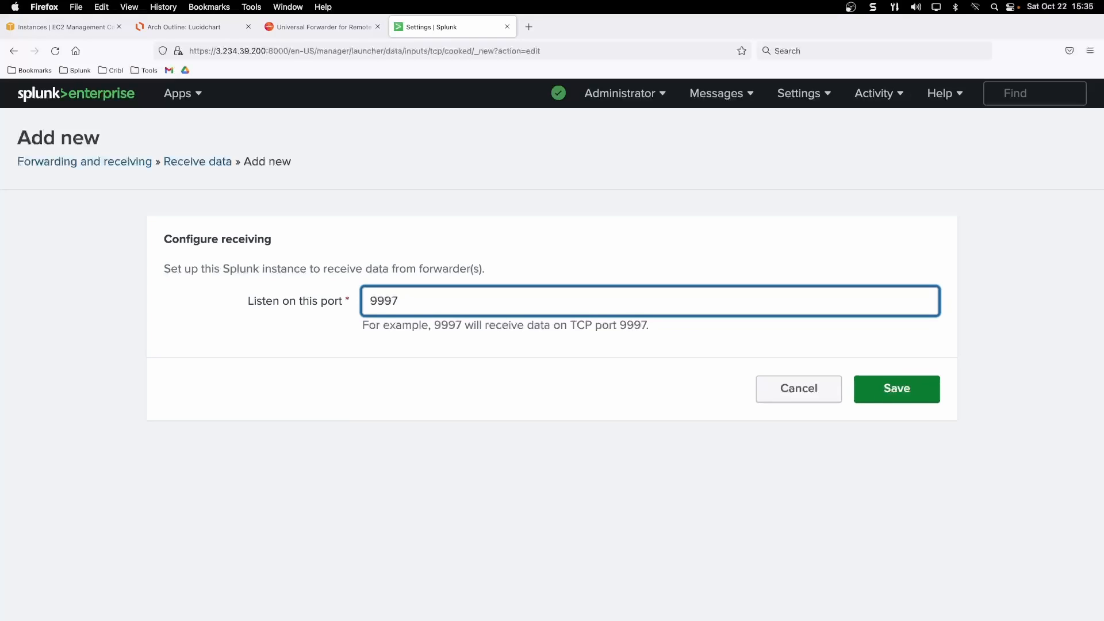
left_click(896, 388)
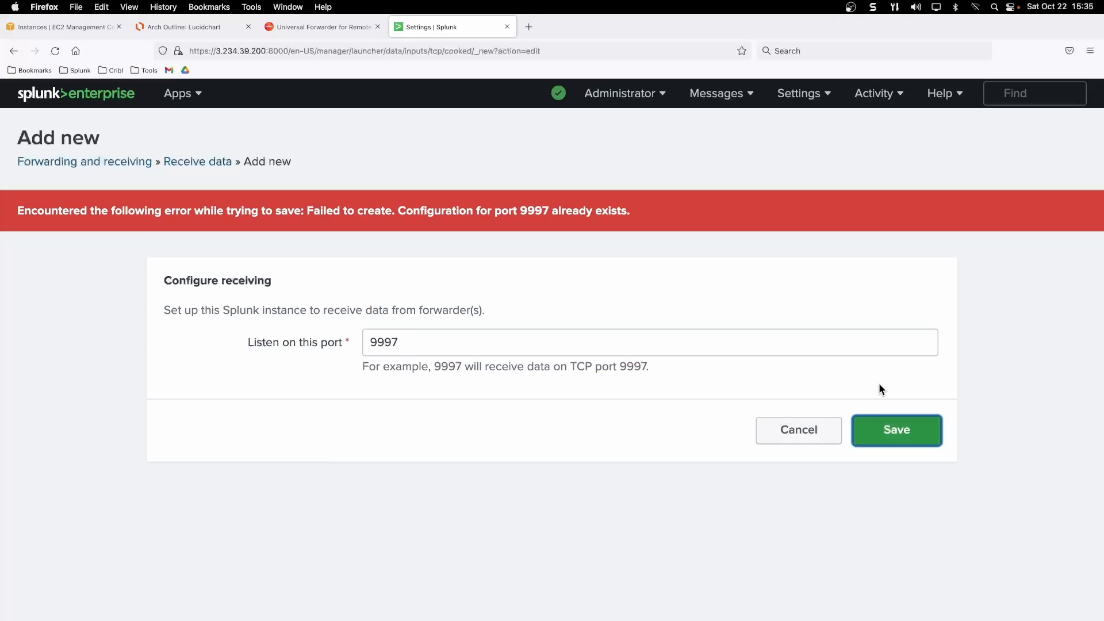
mouse_move(639, 361)
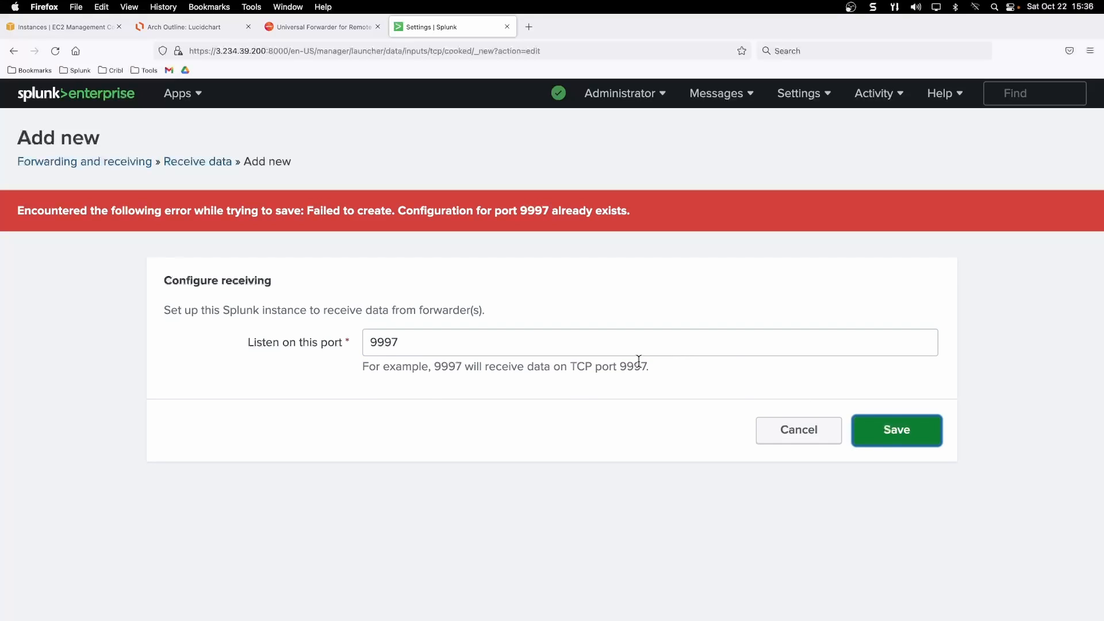
View the Configure receiving list showing port 9997 already enabled
left_click(798, 429)
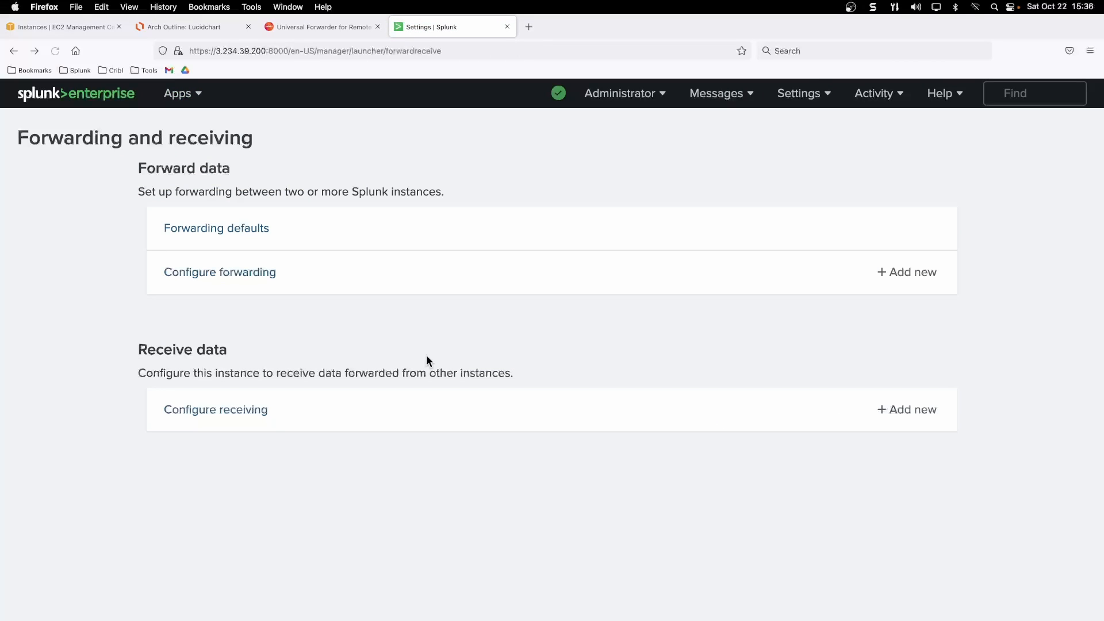
left_click(216, 410)
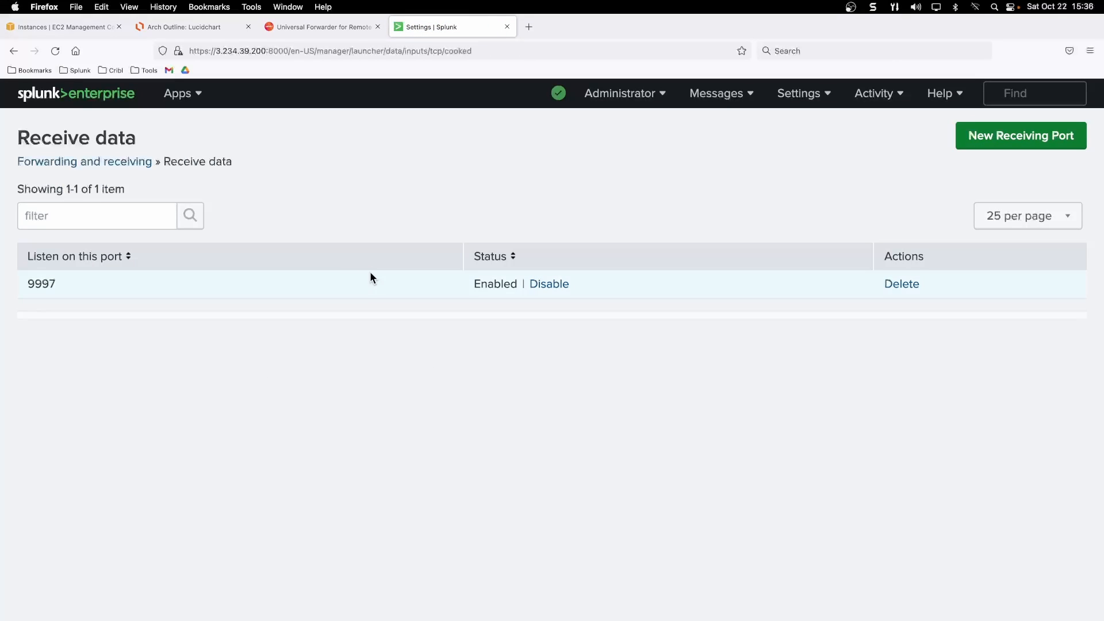
mouse_move(471, 378)
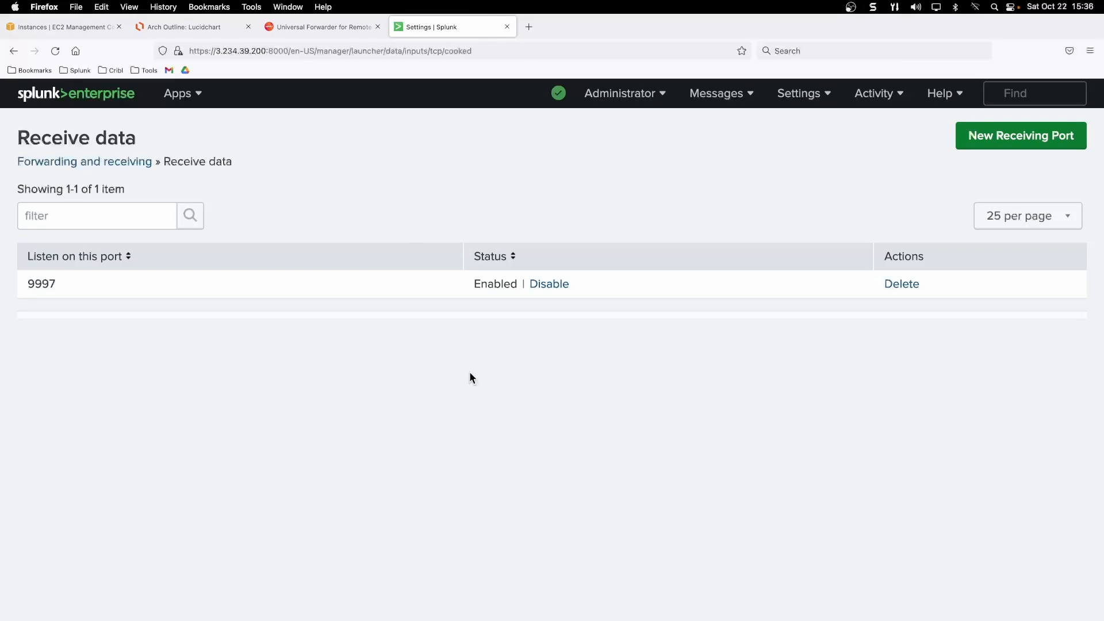
mouse_move(69, 286)
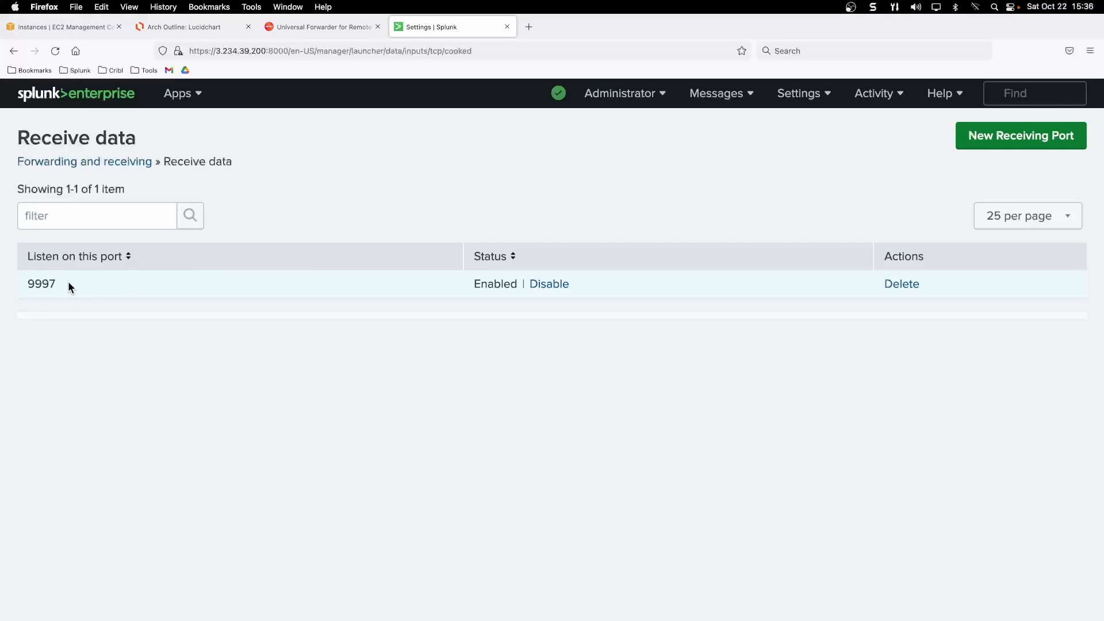
mouse_move(594, 322)
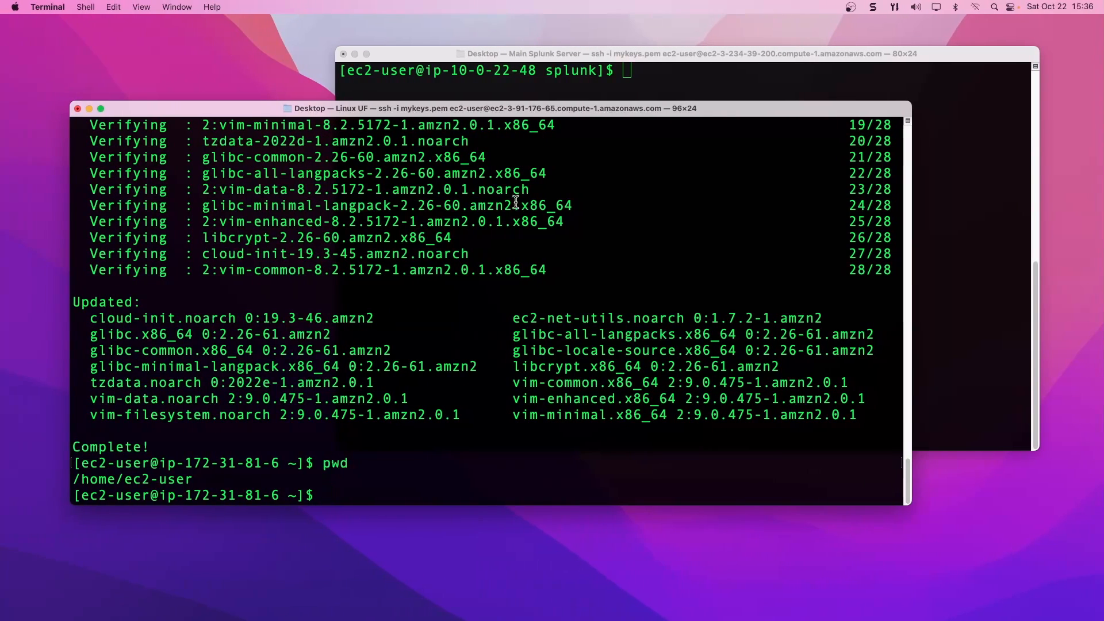
On the main Splunk server, run pwd, cd bin and ./splunk enable listen 9997
left_click(655, 70)
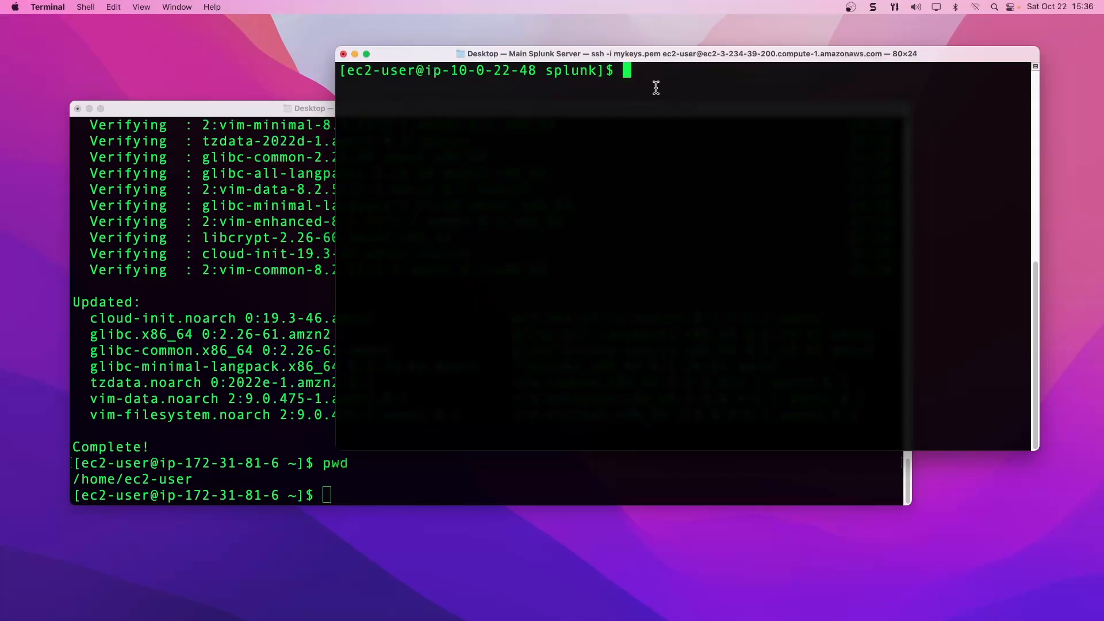
key("Return")
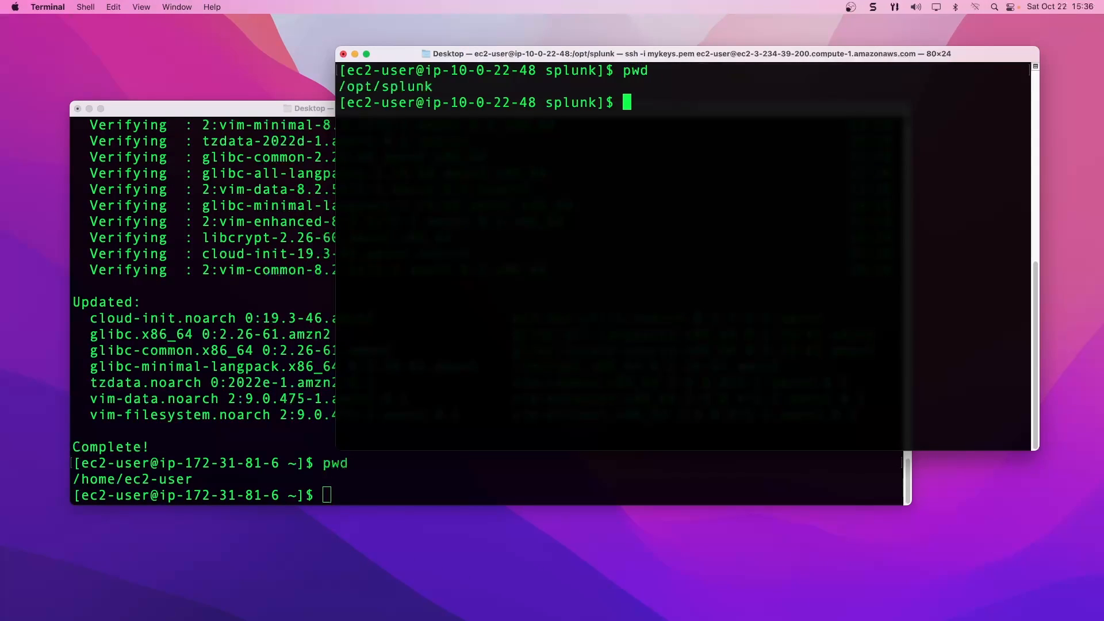
type("cd bin")
type("./")
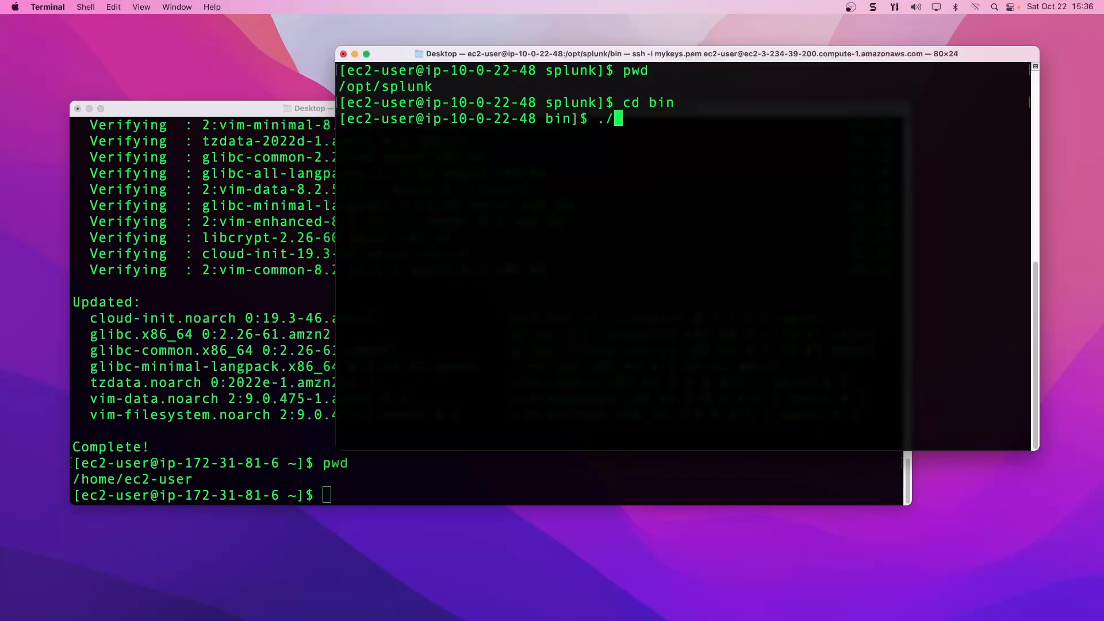
type("splunk enable listen")
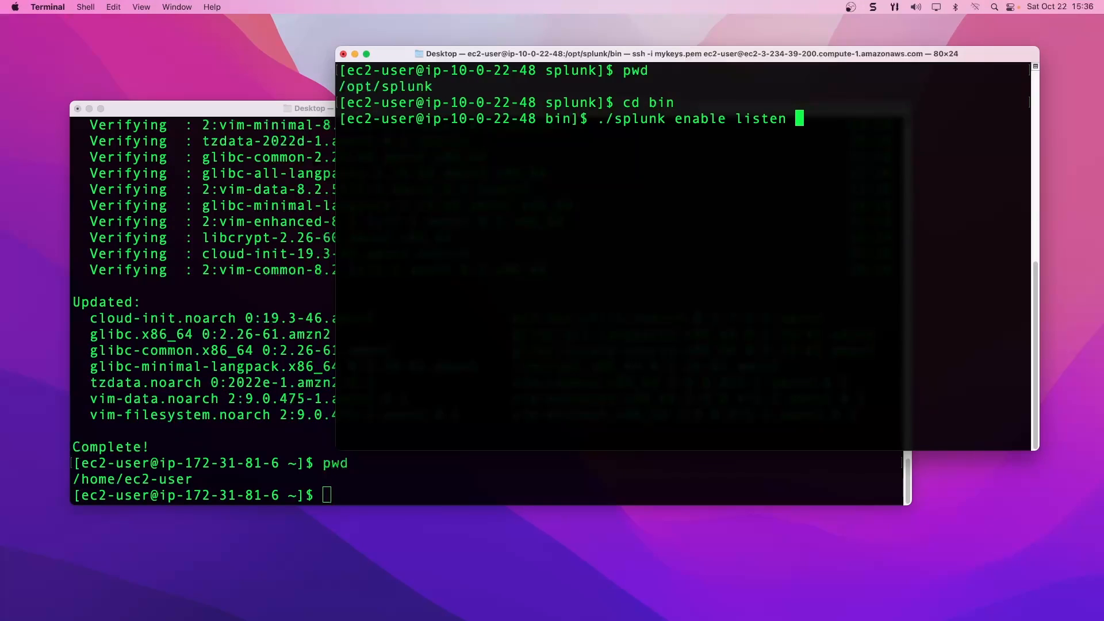
type("9997")
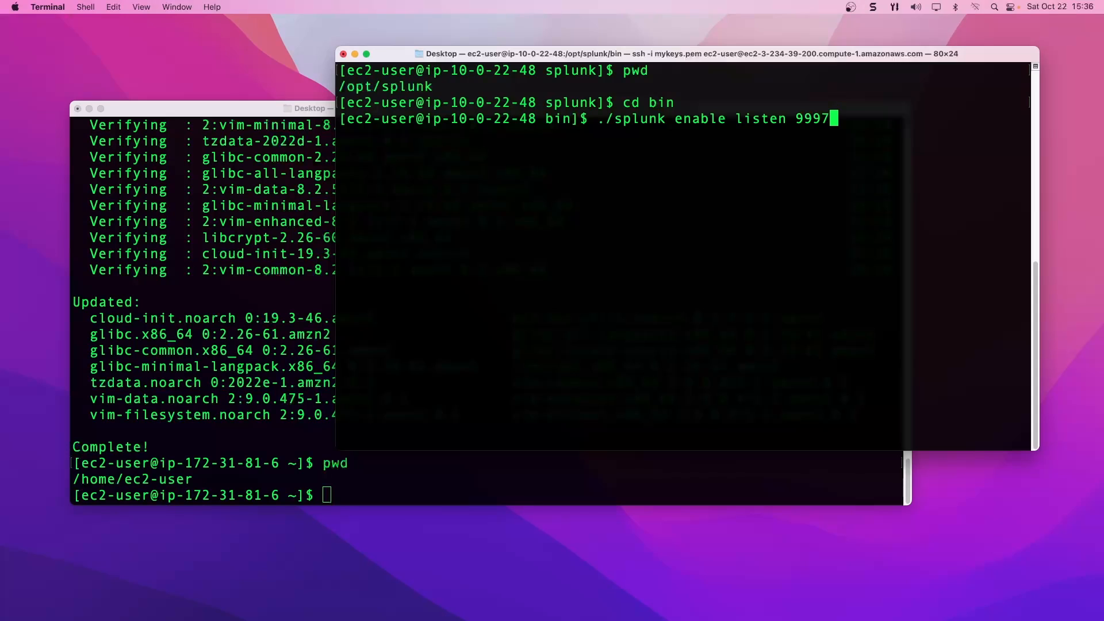
key("Return")
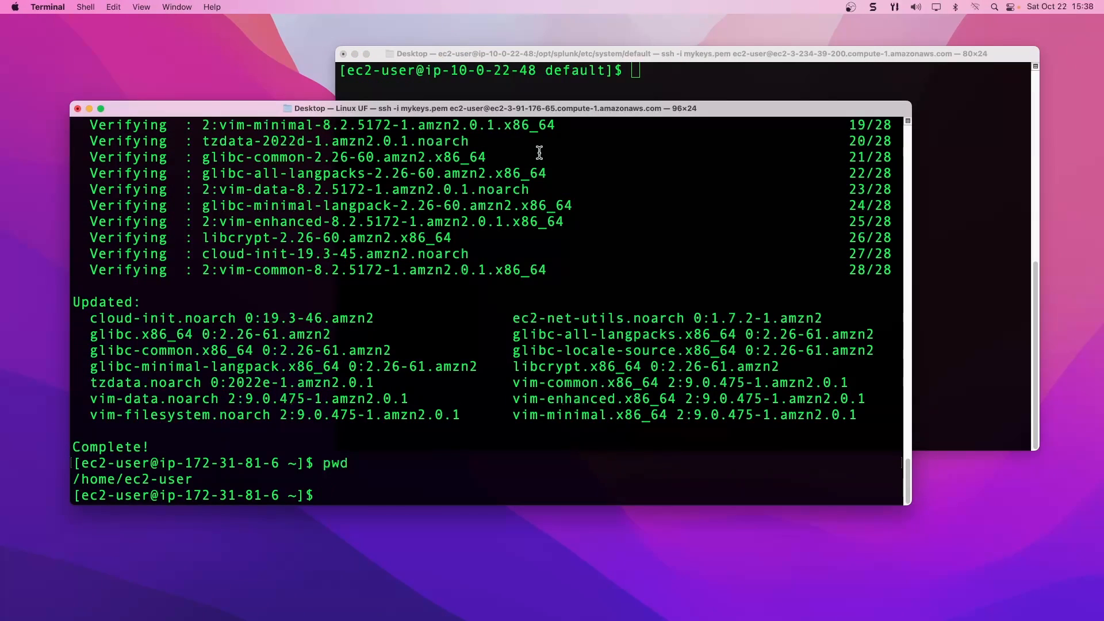
mouse_move(559, 255)
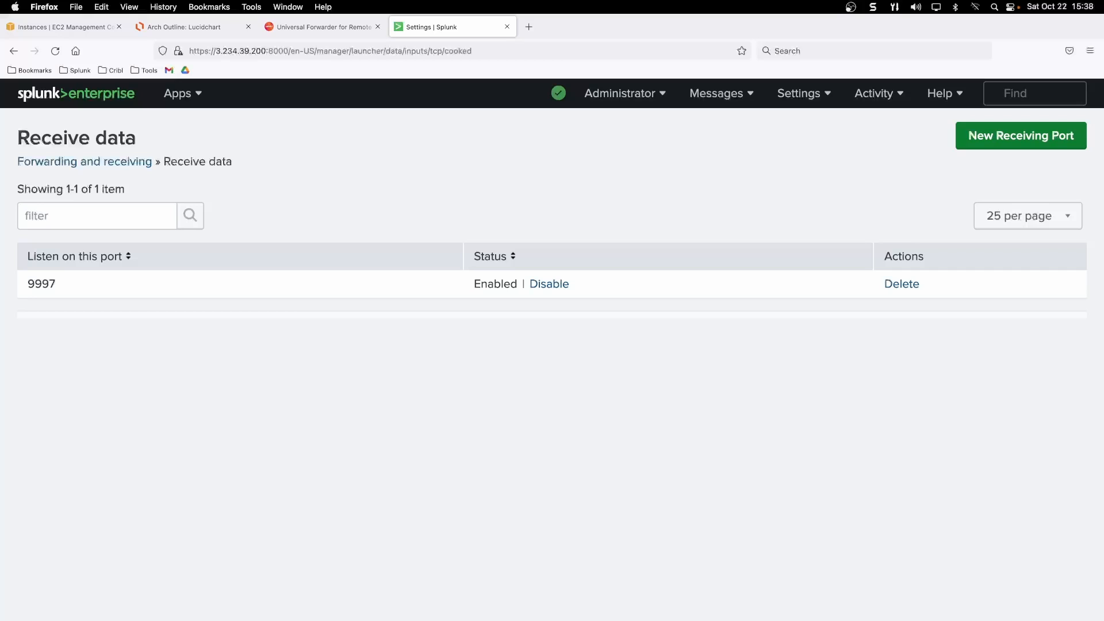
mouse_move(253, 118)
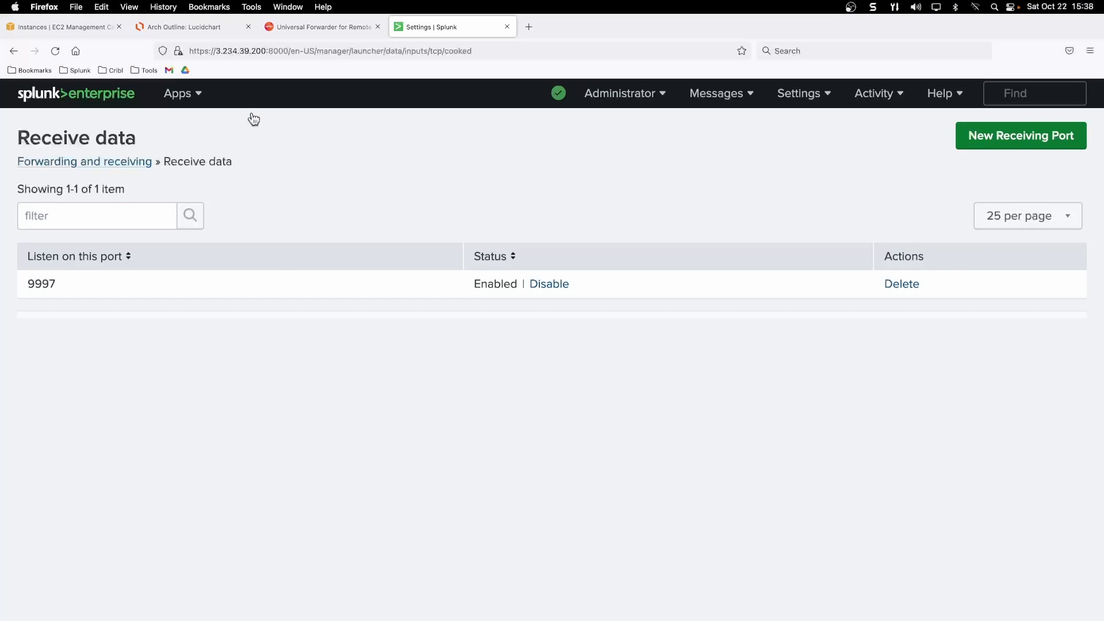
On the Splunk download page, choose the 64-bit Linux .tgz Universal Forwarder 9.0.1 package
left_click(320, 27)
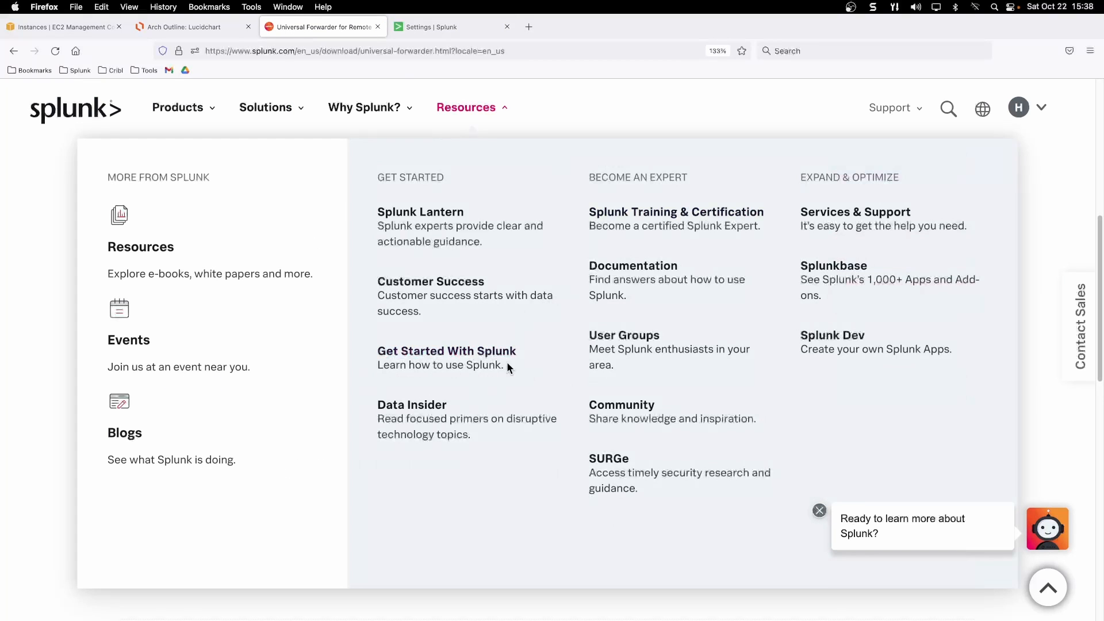
left_click(466, 107)
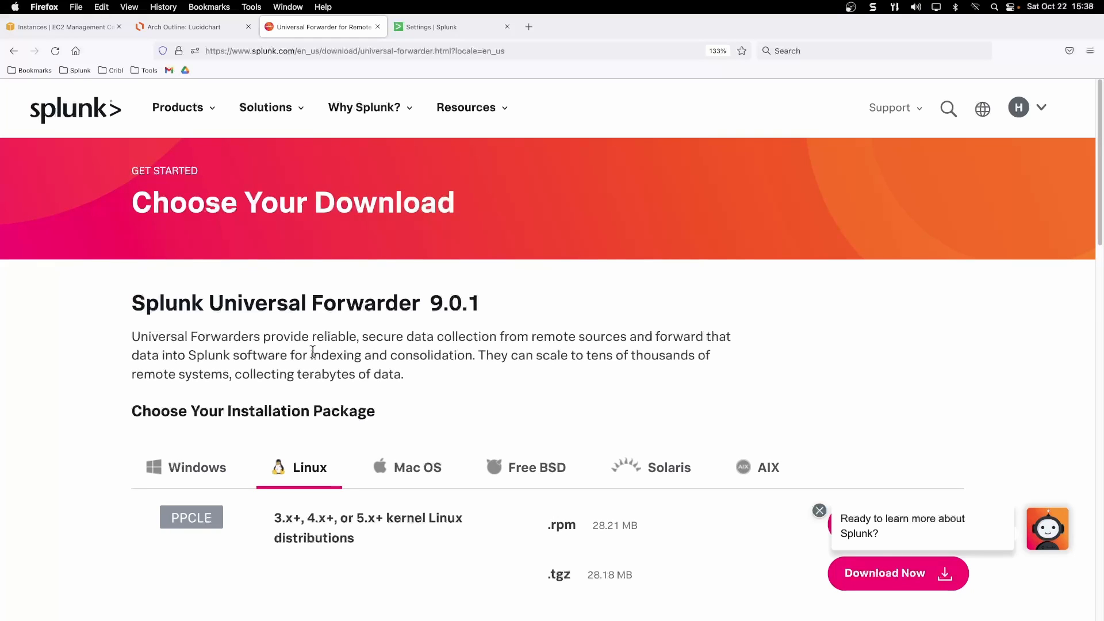
scroll("down", 3)
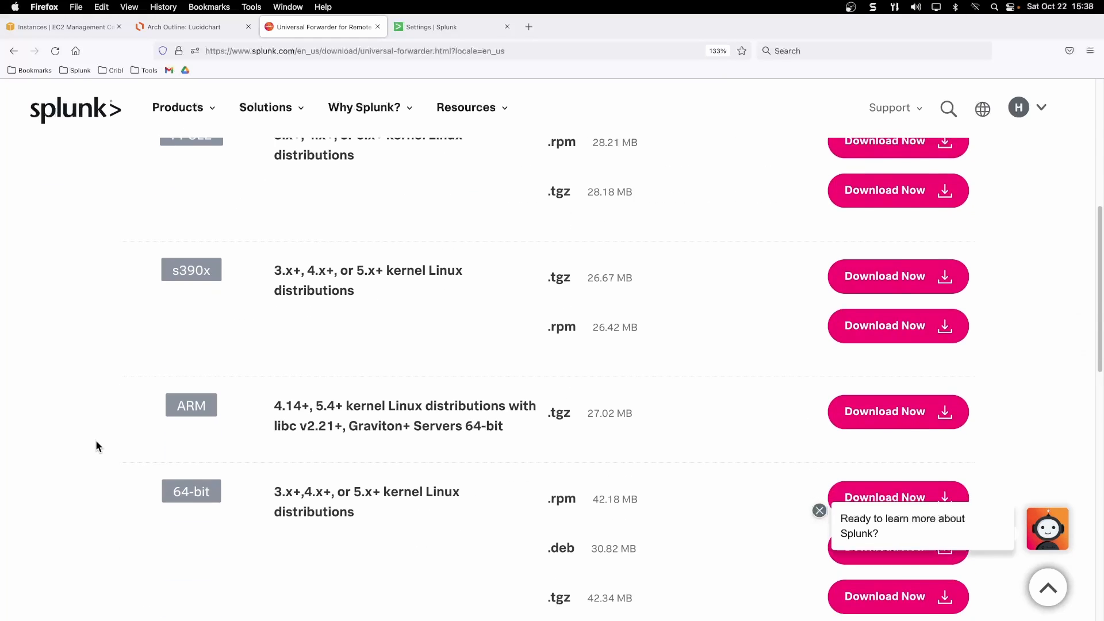
scroll("down", 3)
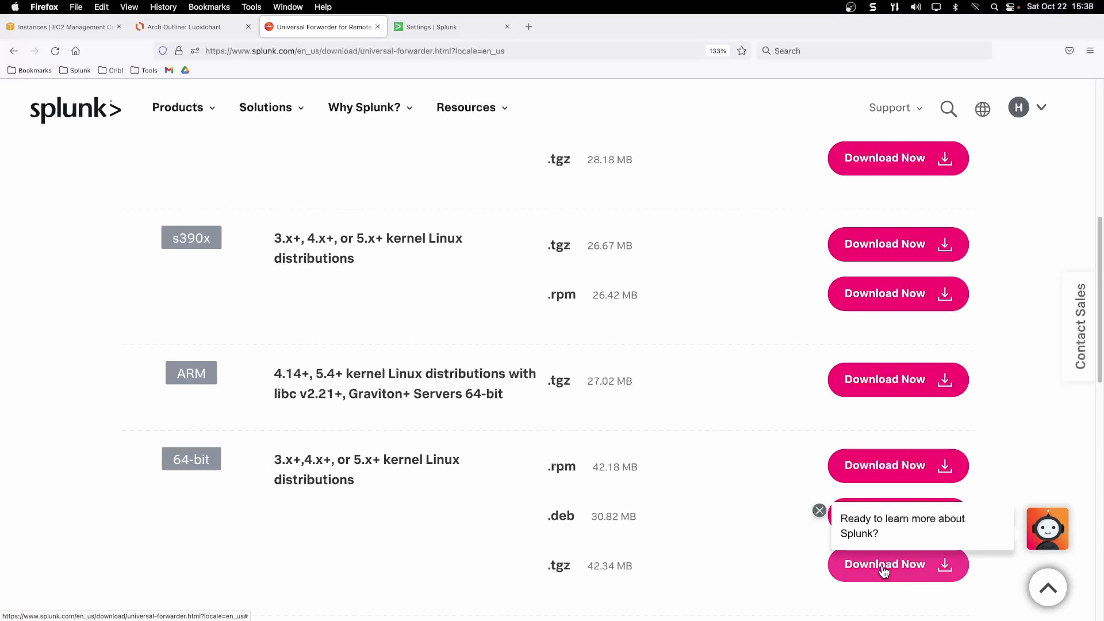
left_click(897, 564)
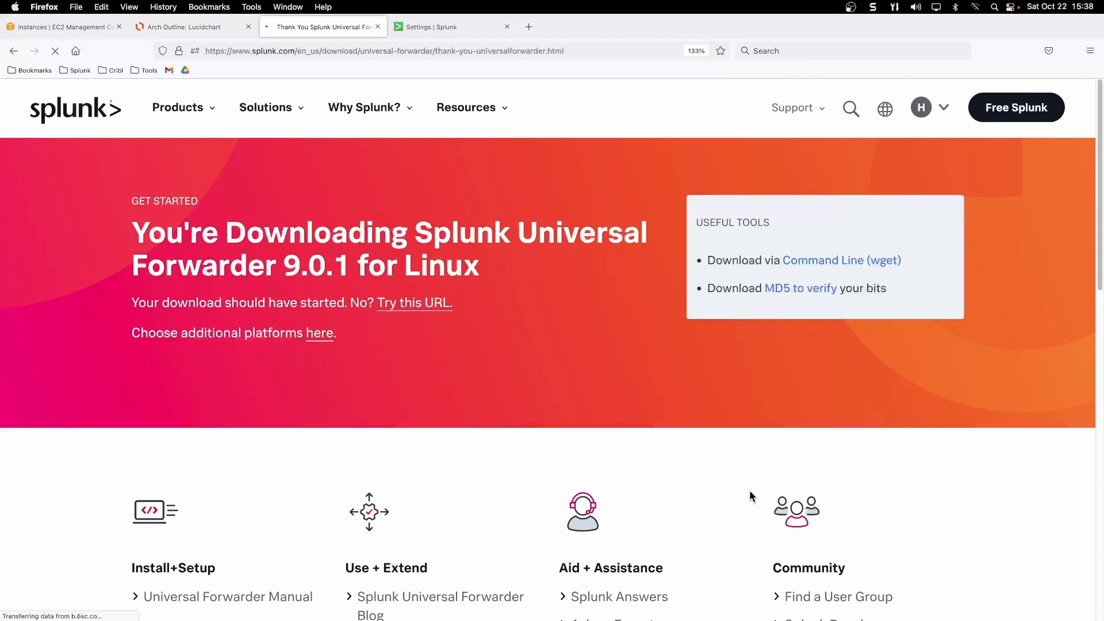
left_click(1070, 51)
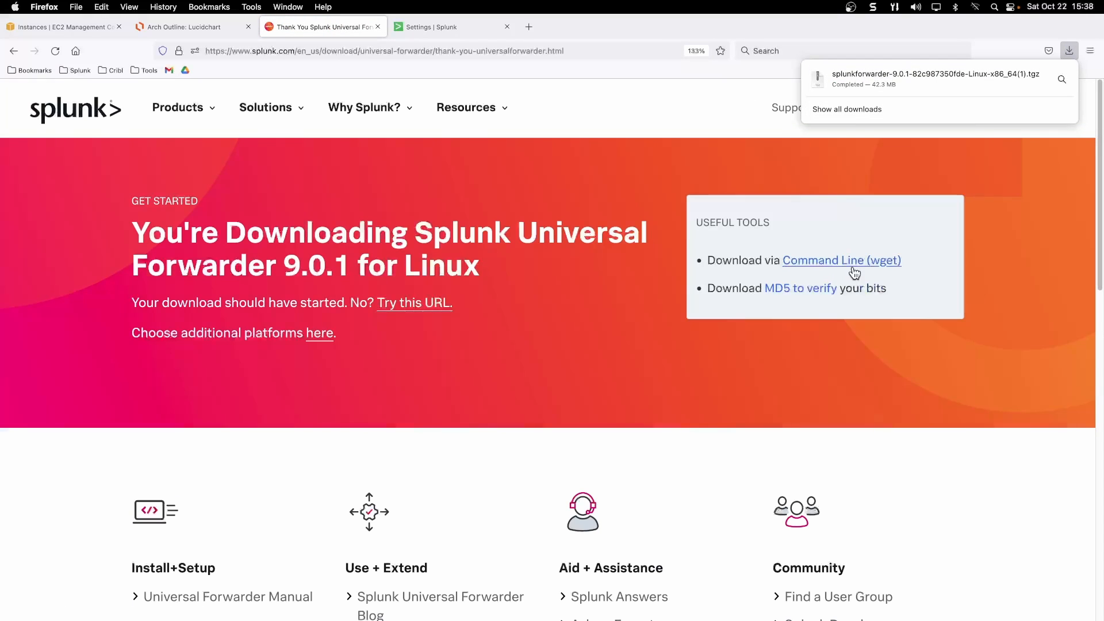
mouse_move(845, 272)
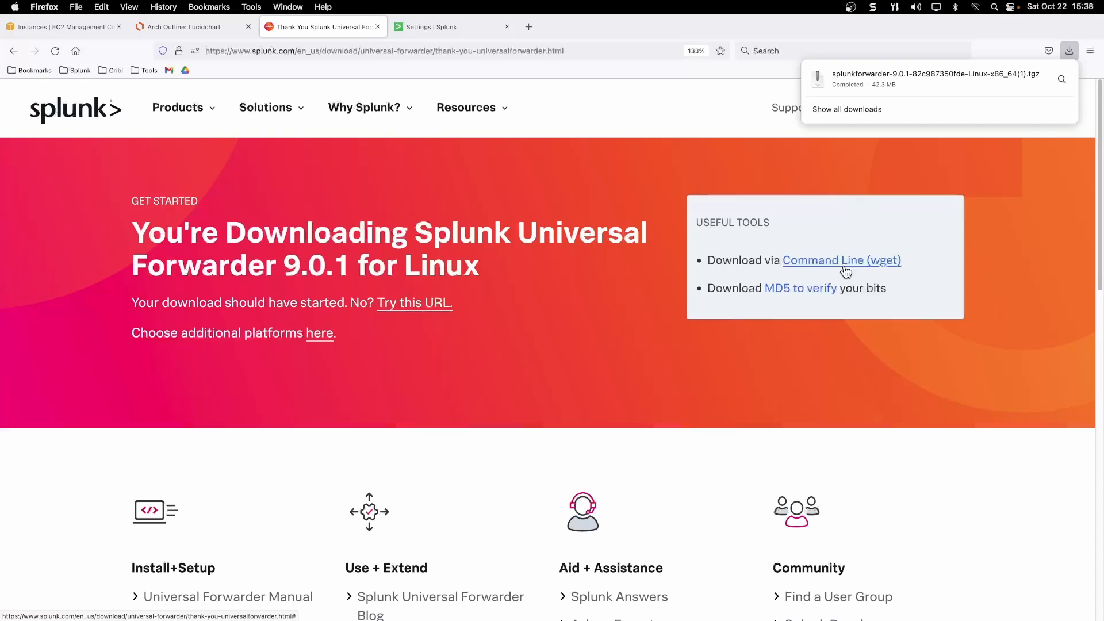
Show the ready-made wget command for the forwarder and copy the whole command
left_click(841, 260)
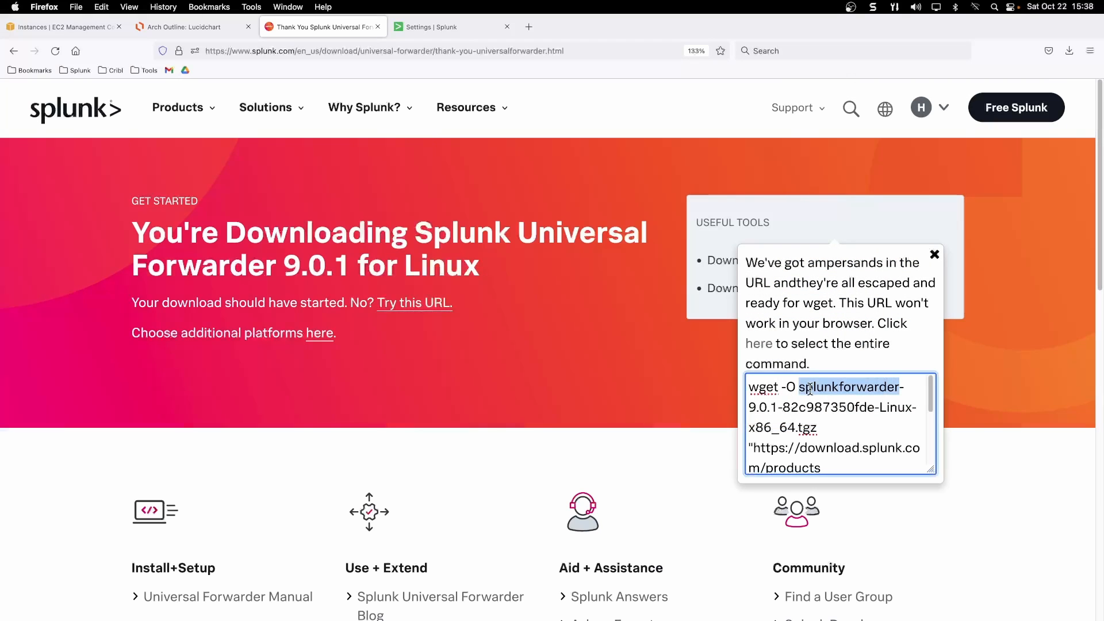
left_click(758, 343)
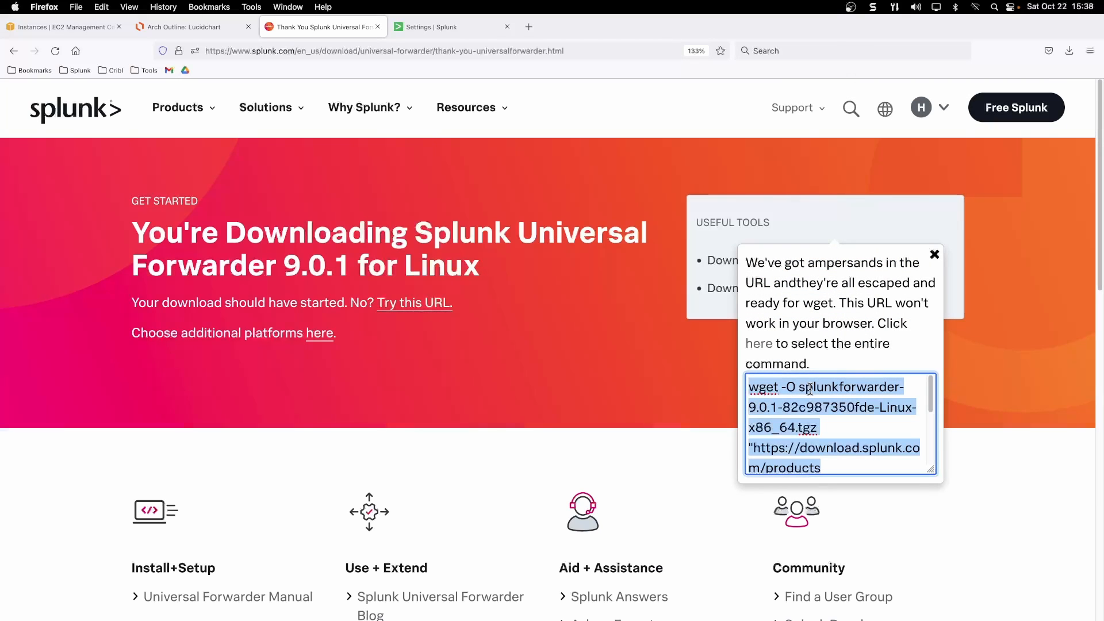
mouse_move(750, 337)
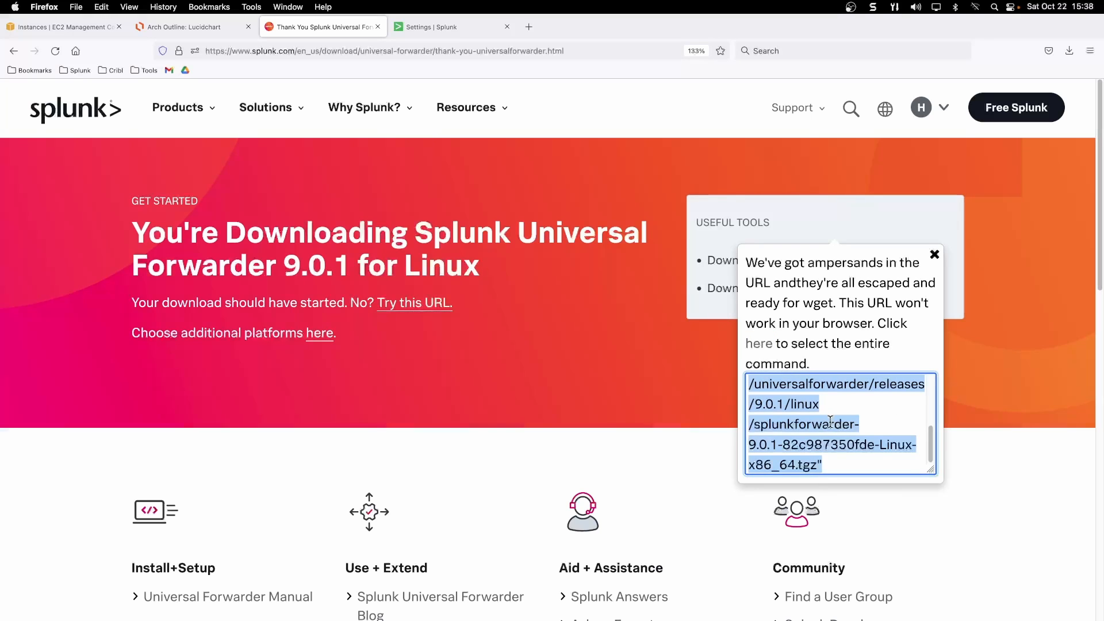
right_click(831, 422)
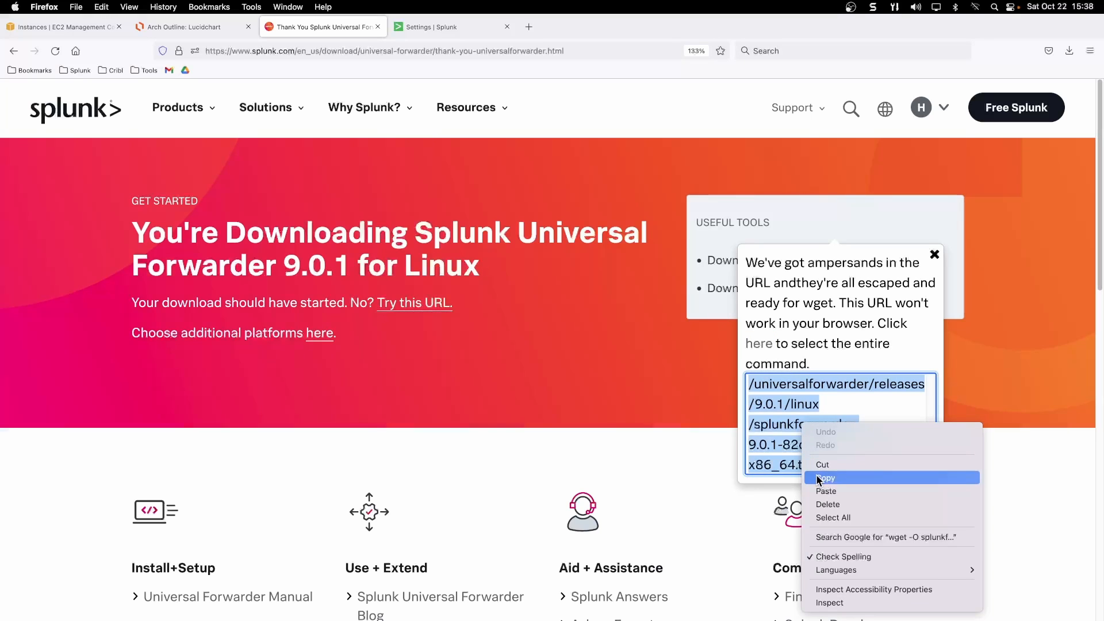
left_click(826, 477)
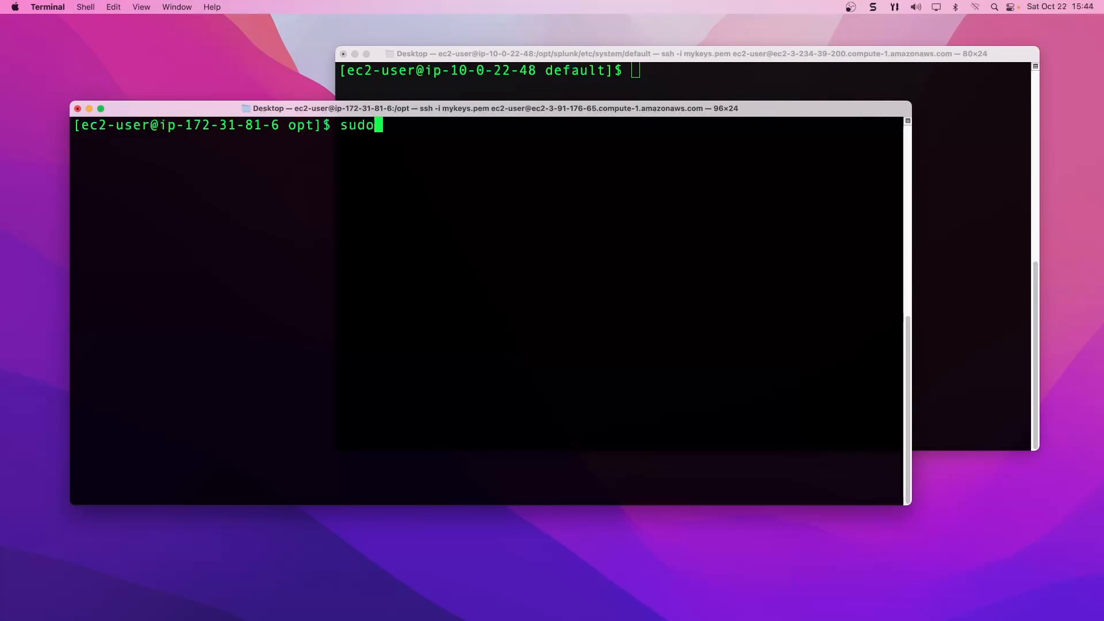
Run sudo mkdir /opt/splunkforwarder on the forwarder host
type("m")
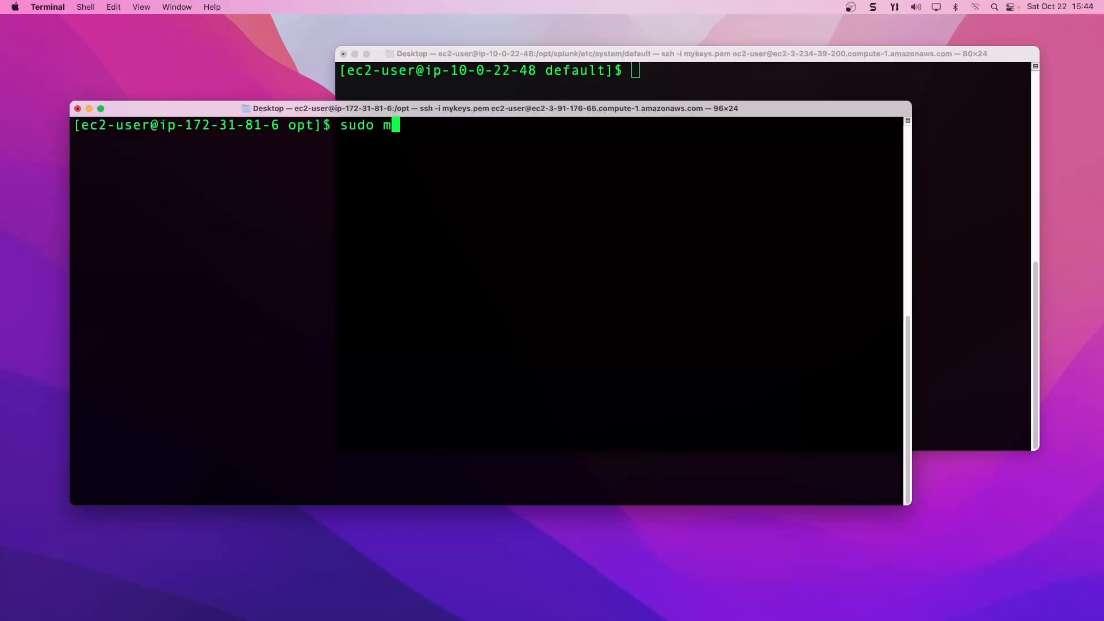
type("kdir /op")
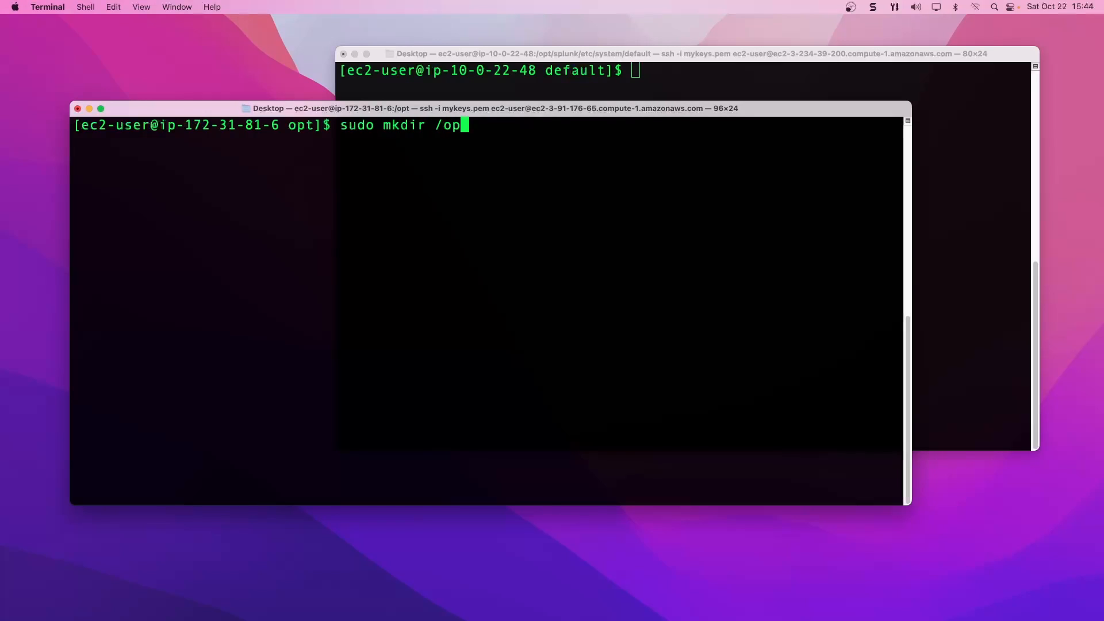
type("t/splu")
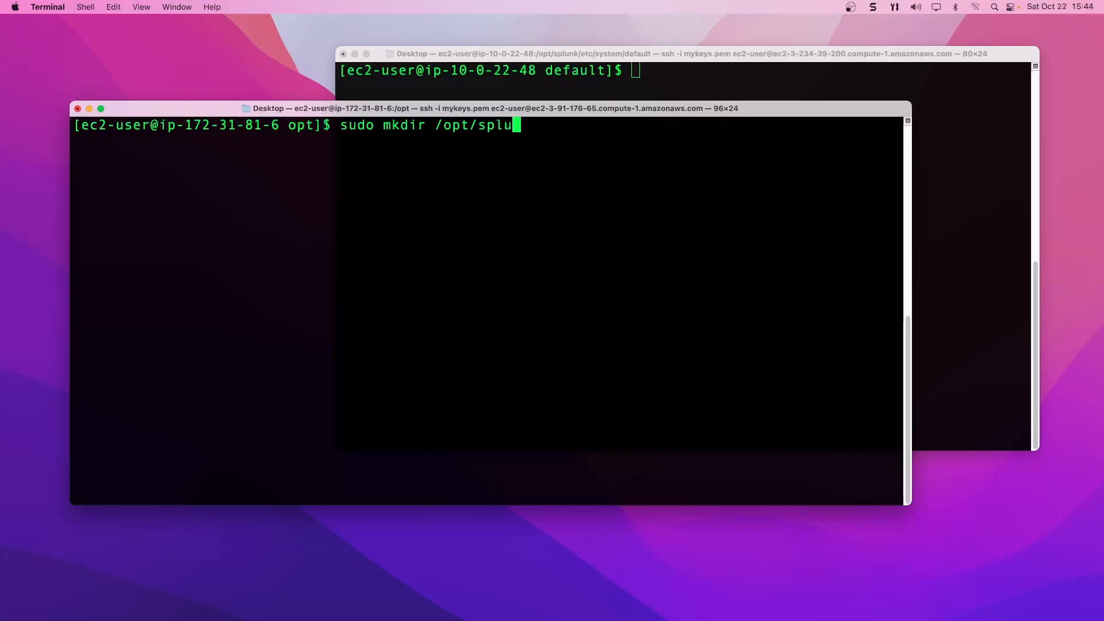
type("nkforward")
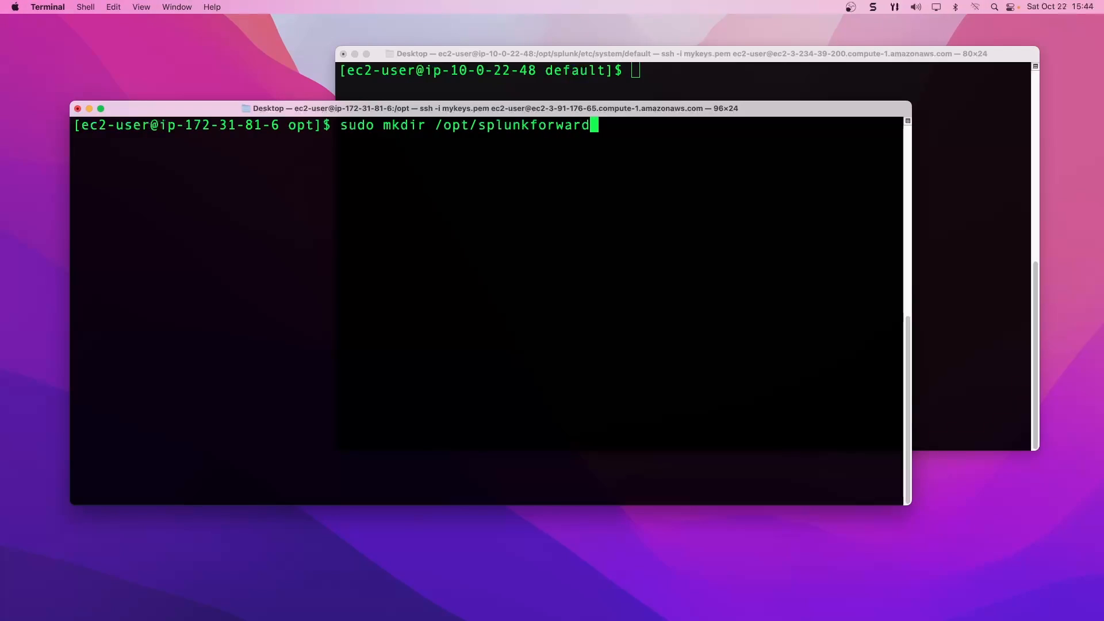
type("er")
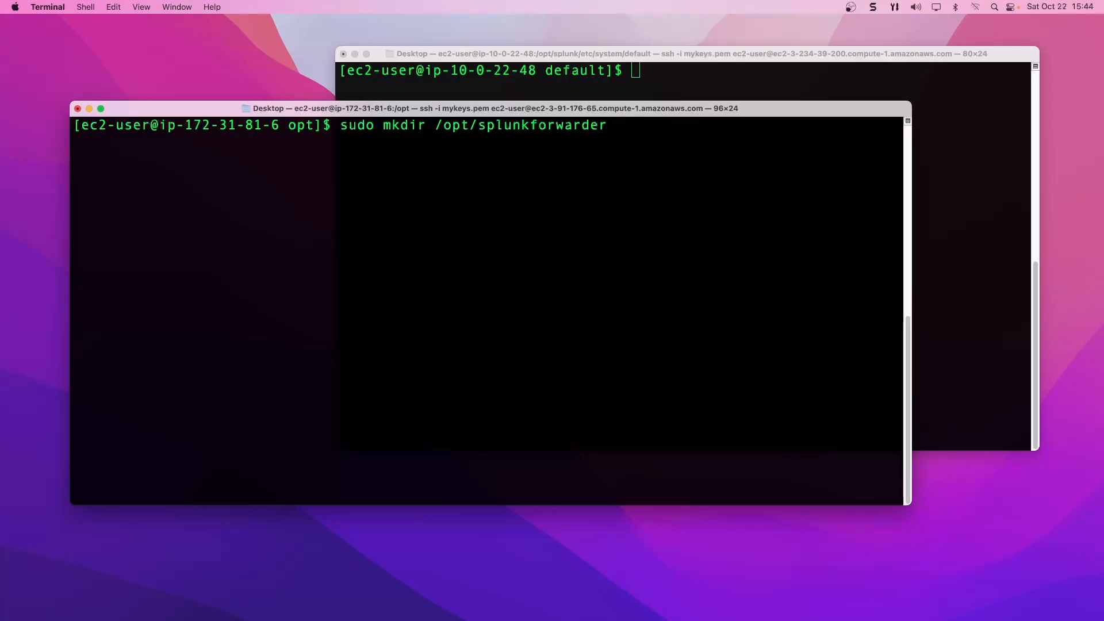
key("Return")
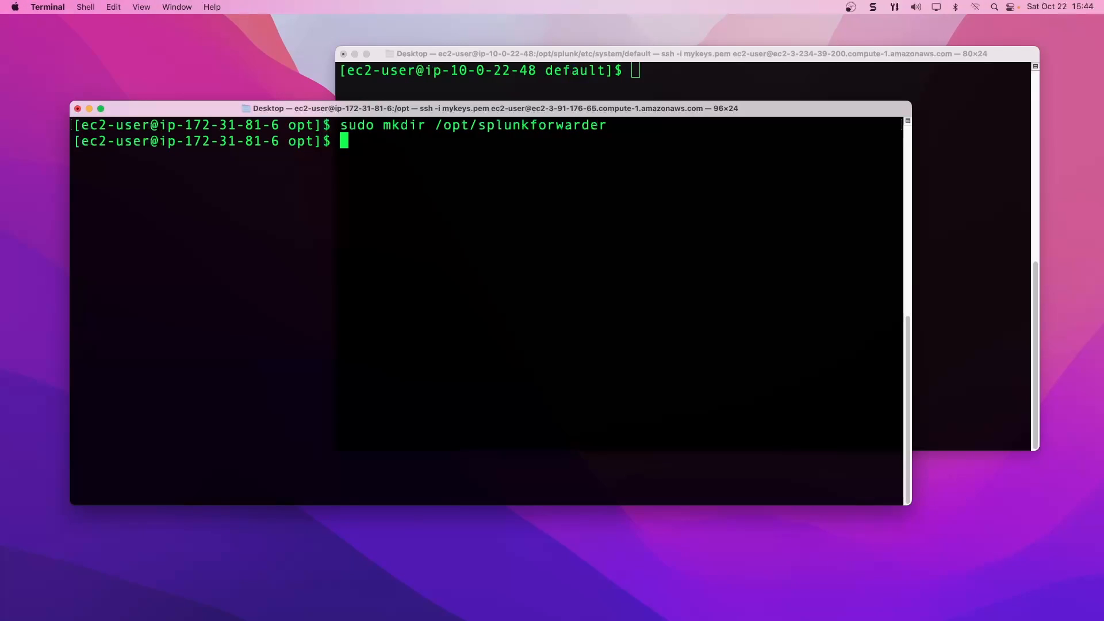
Run sudo chown ec2-user /opt/splunkforwarder/ to give the user ownership
type("sudo chown")
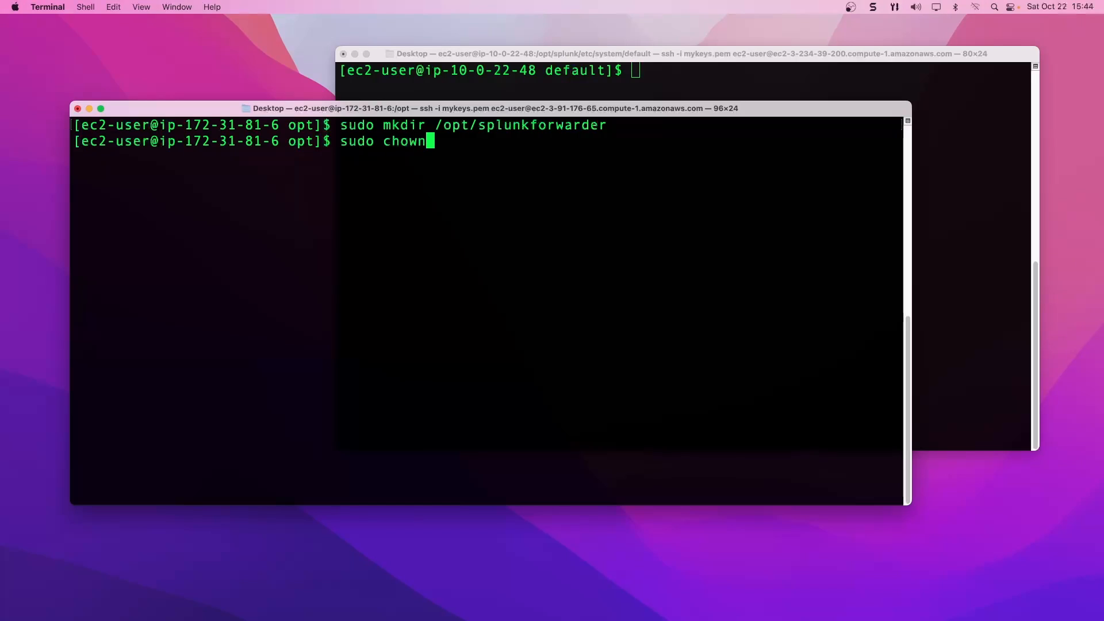
type("ec")
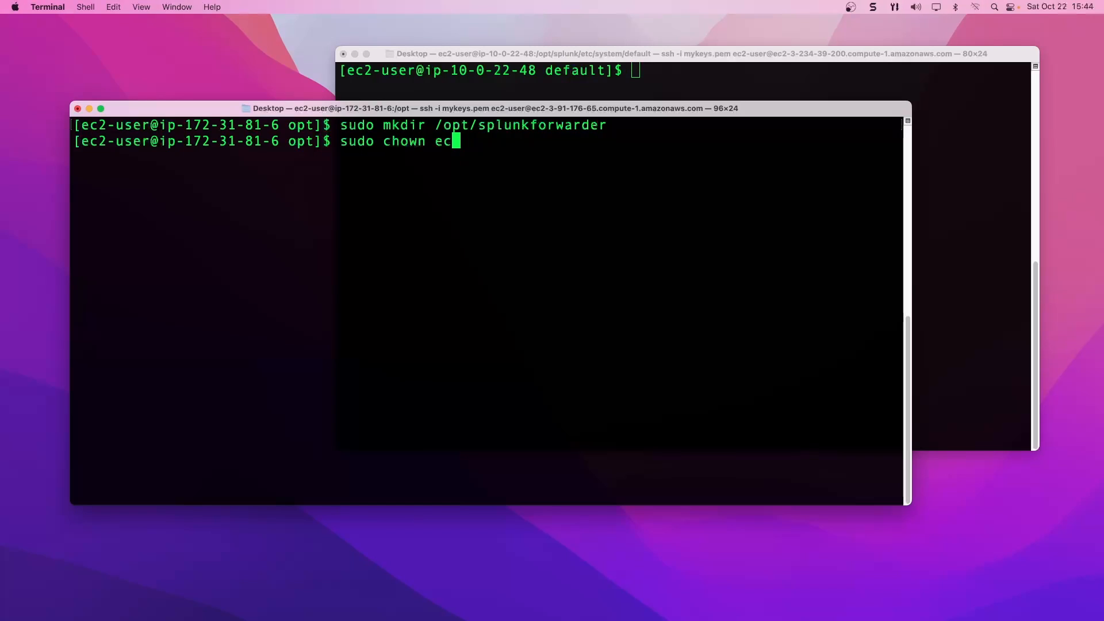
type("2-us")
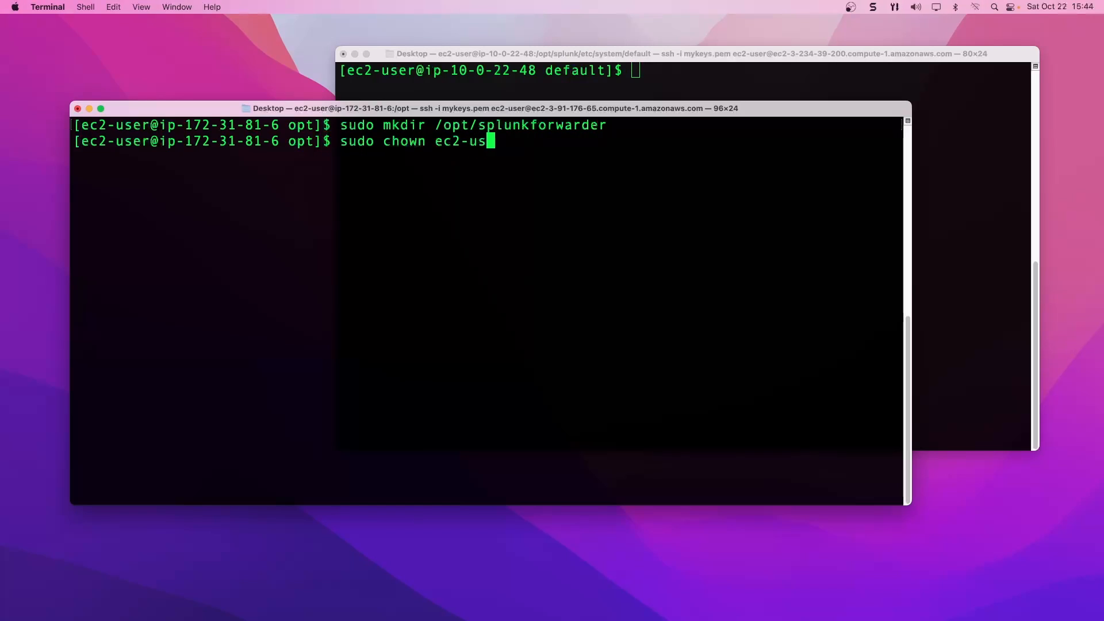
type("er")
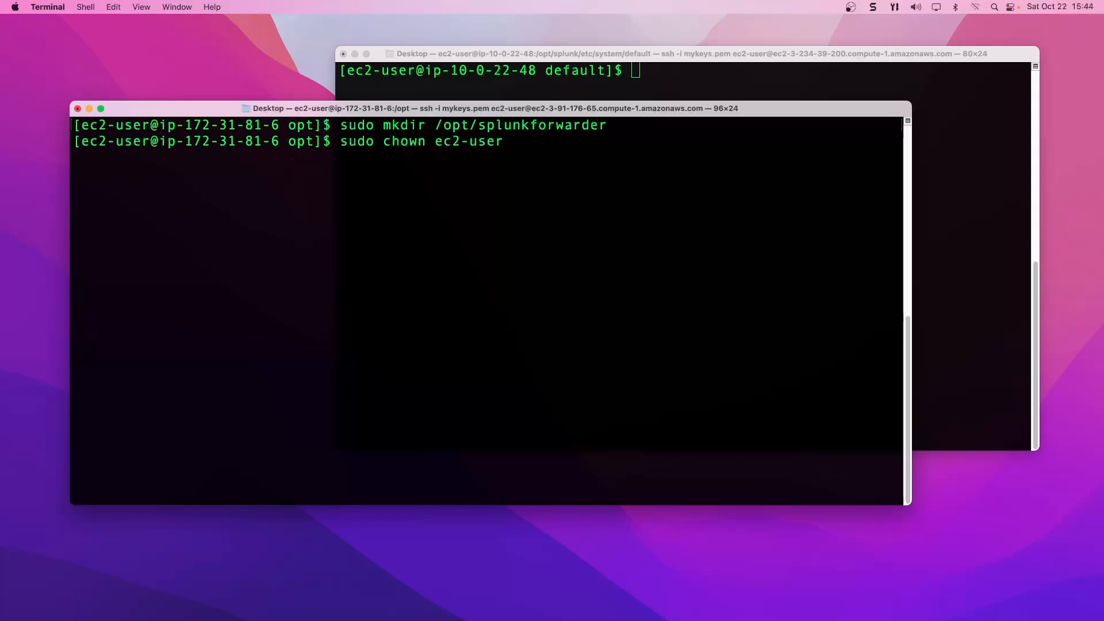
type("/opt/")
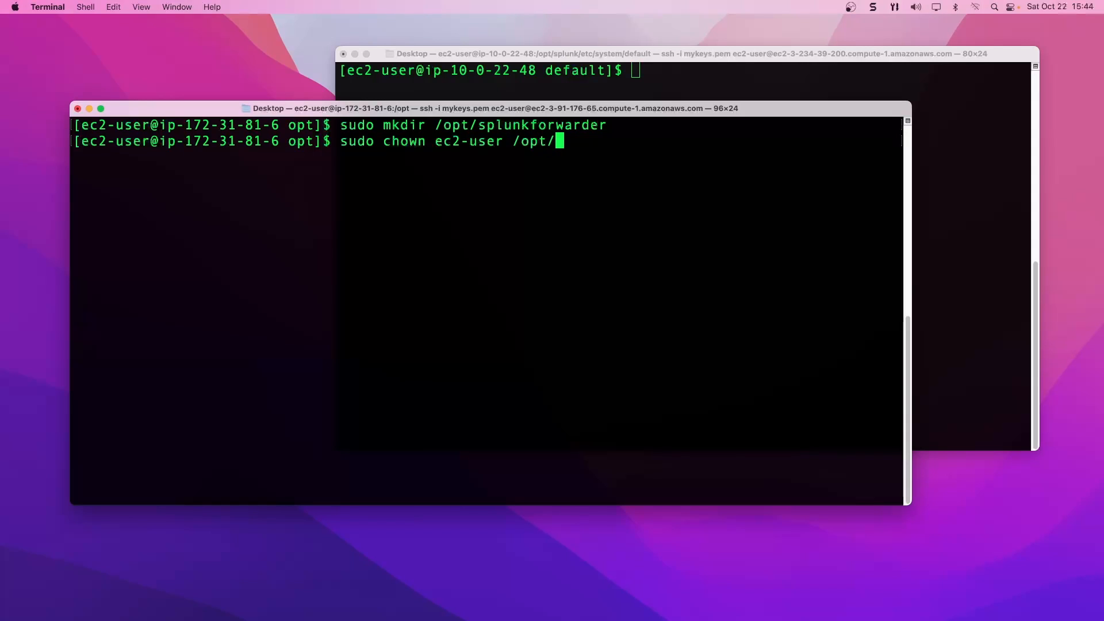
type("splunkforwarder/")
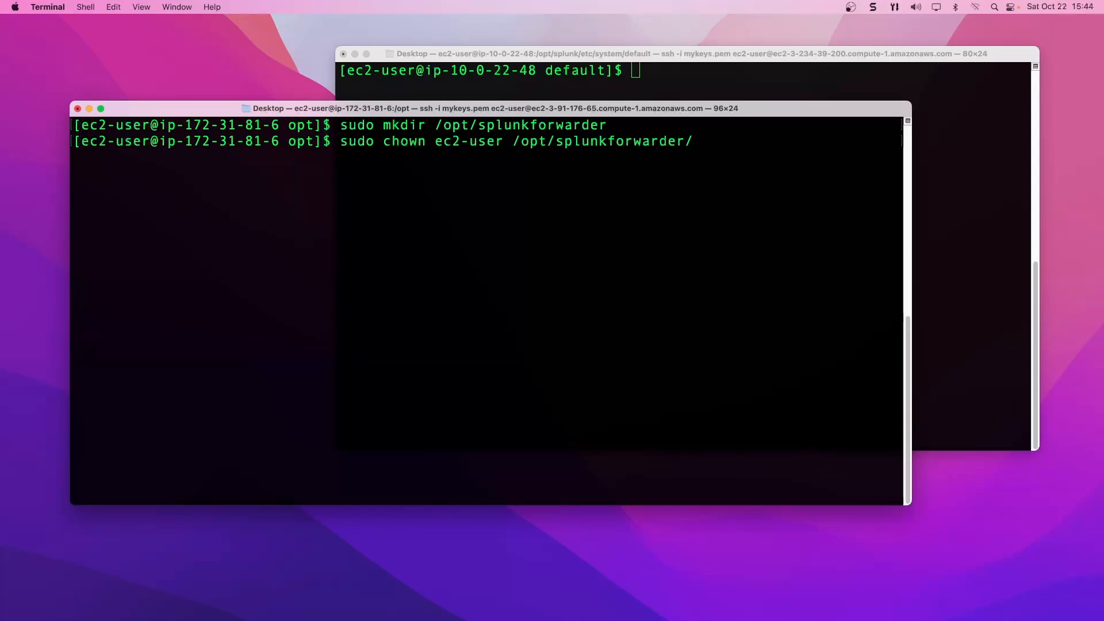
key("Return")
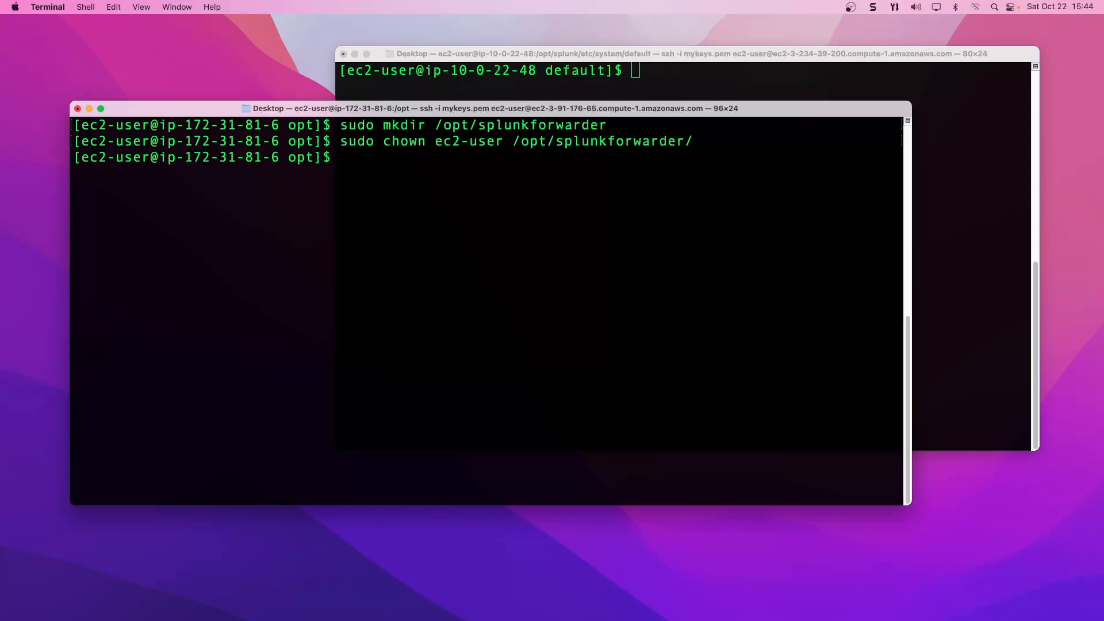
Move into /opt/splunkforwarder and confirm the path with pwd
type("cd /")
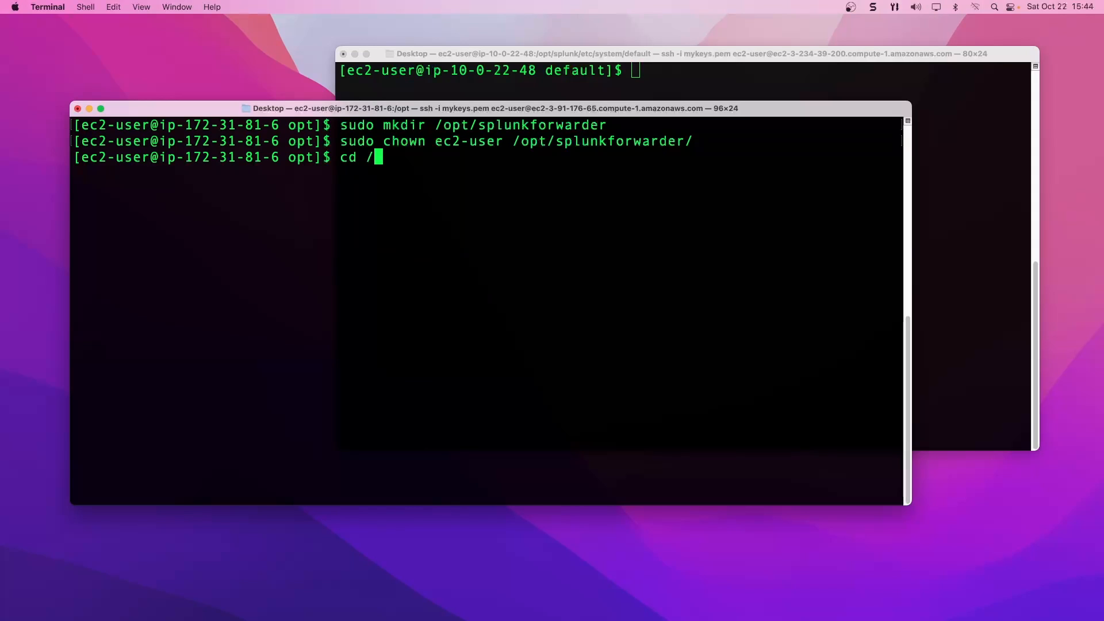
type("opt")
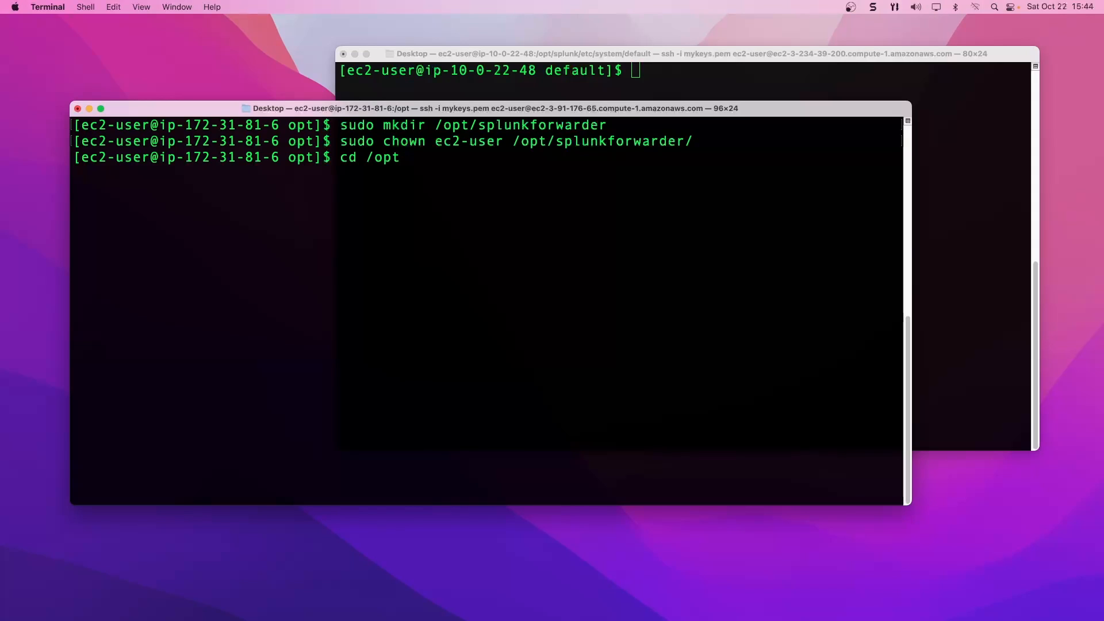
key("Return")
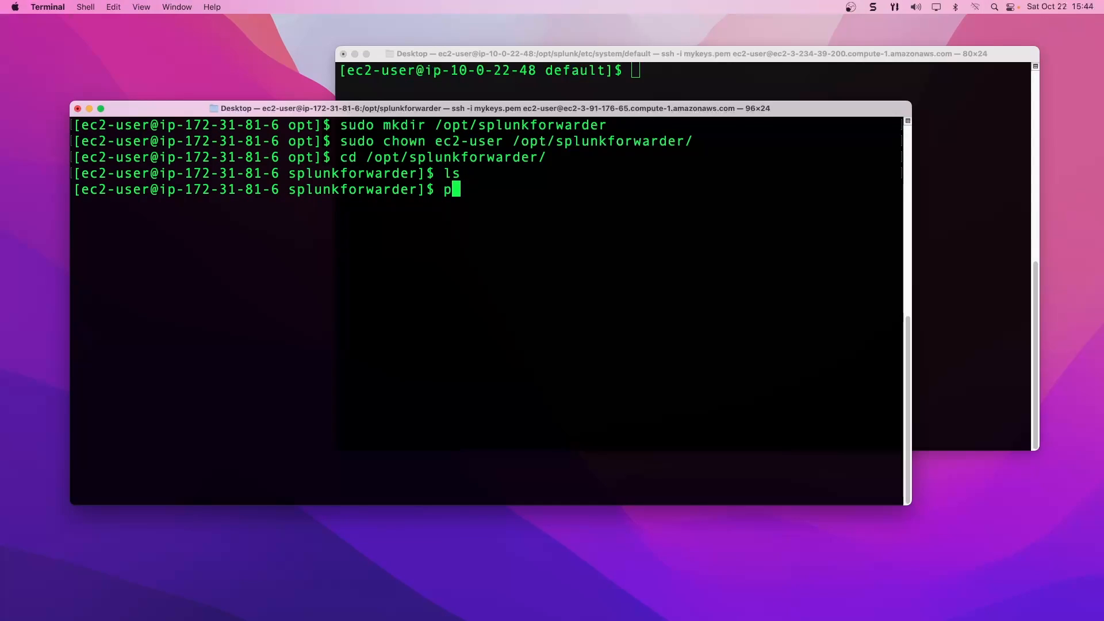
type("wd")
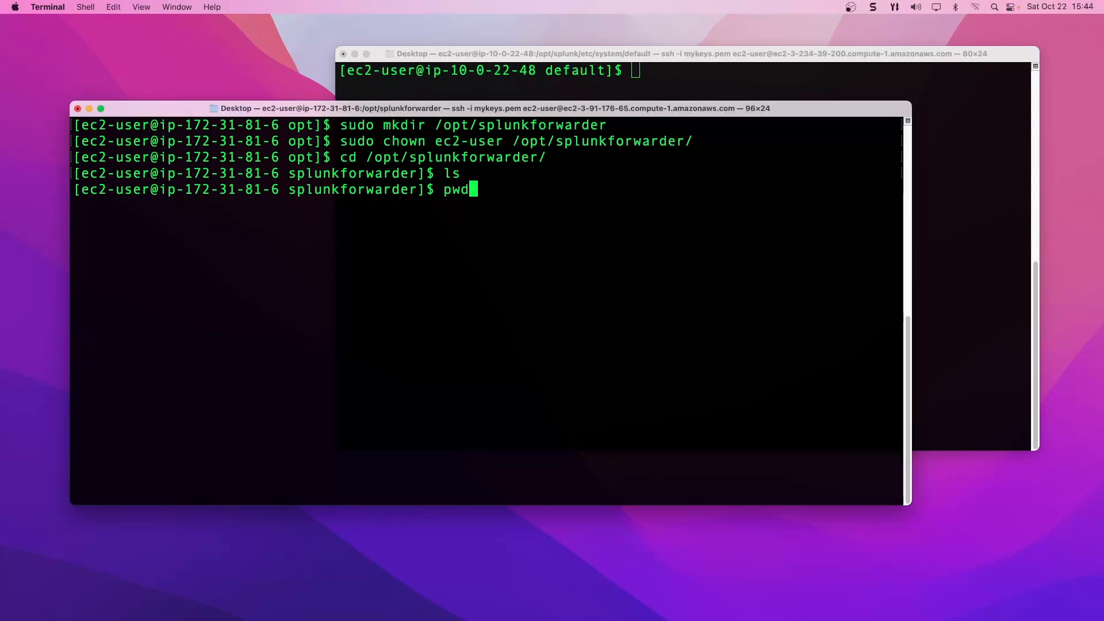
key("Return")
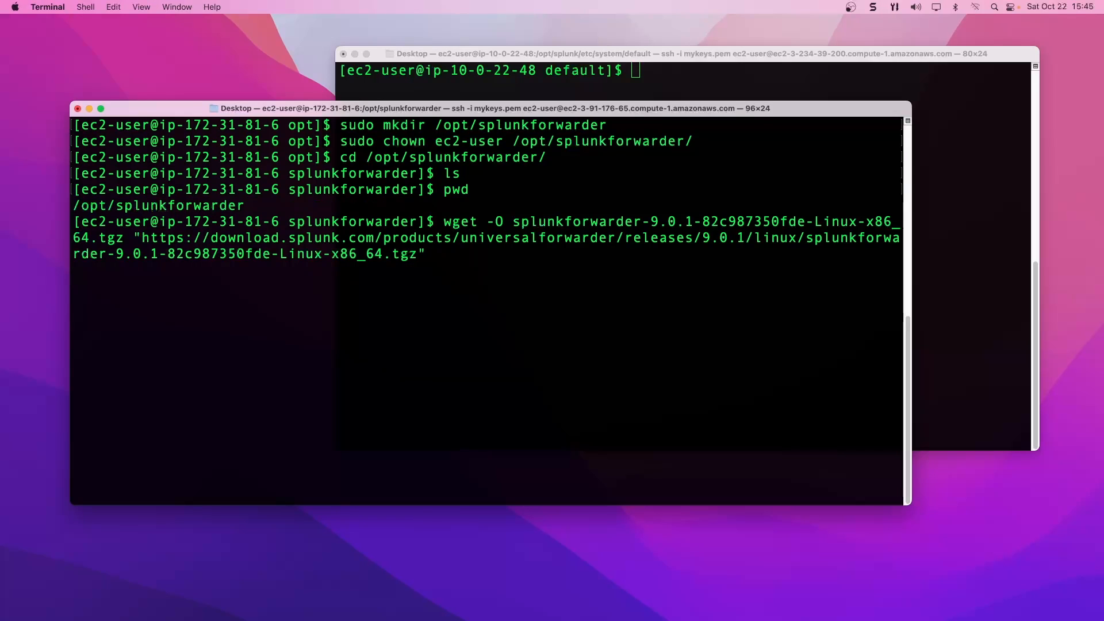
Run the pasted wget command to download the Universal Forwarder 9.0.1 .tgz package
key("Return")
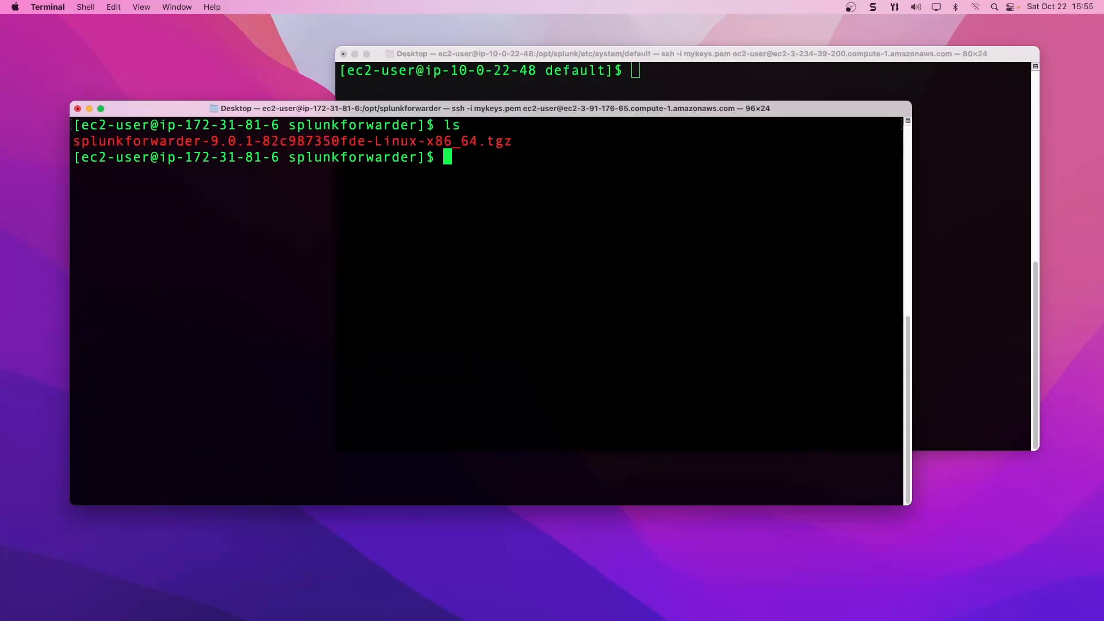
Extract splunkforwarder-9.0.1-82c987350fde-Linux-x86_64.tgz into /opt with tar -xzvC /opt -f
type("ta")
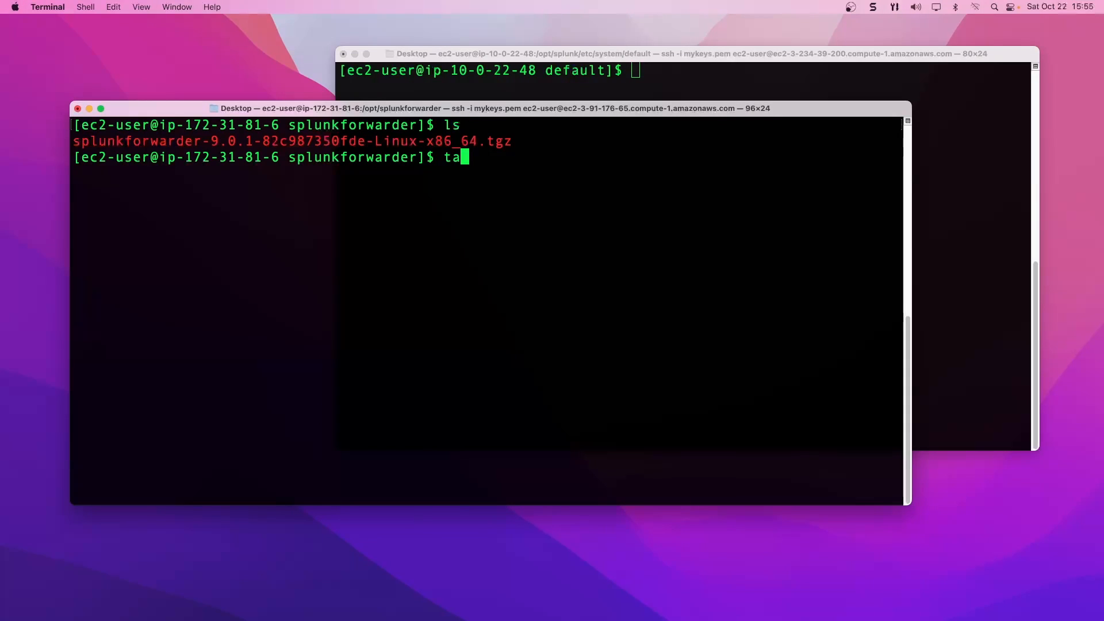
type("r -x")
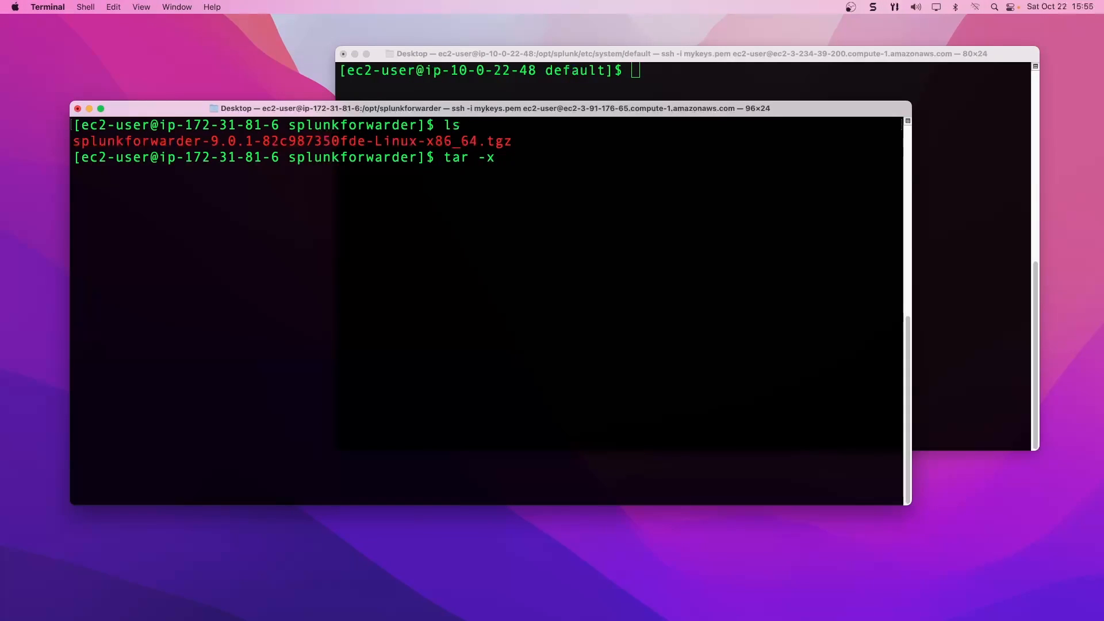
type("zvC")
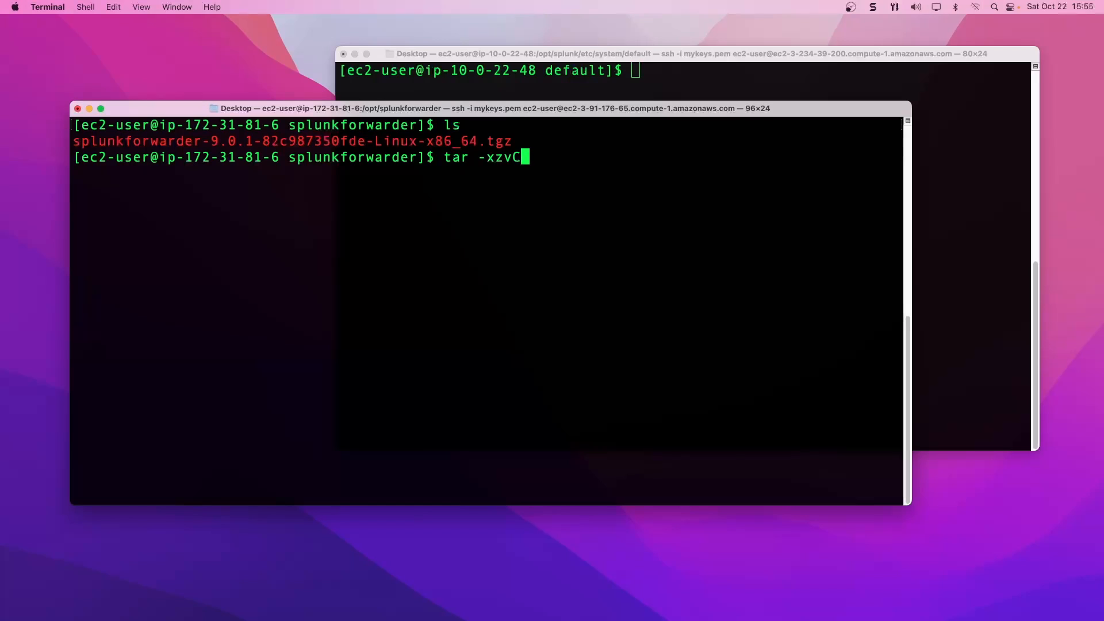
type("/opt")
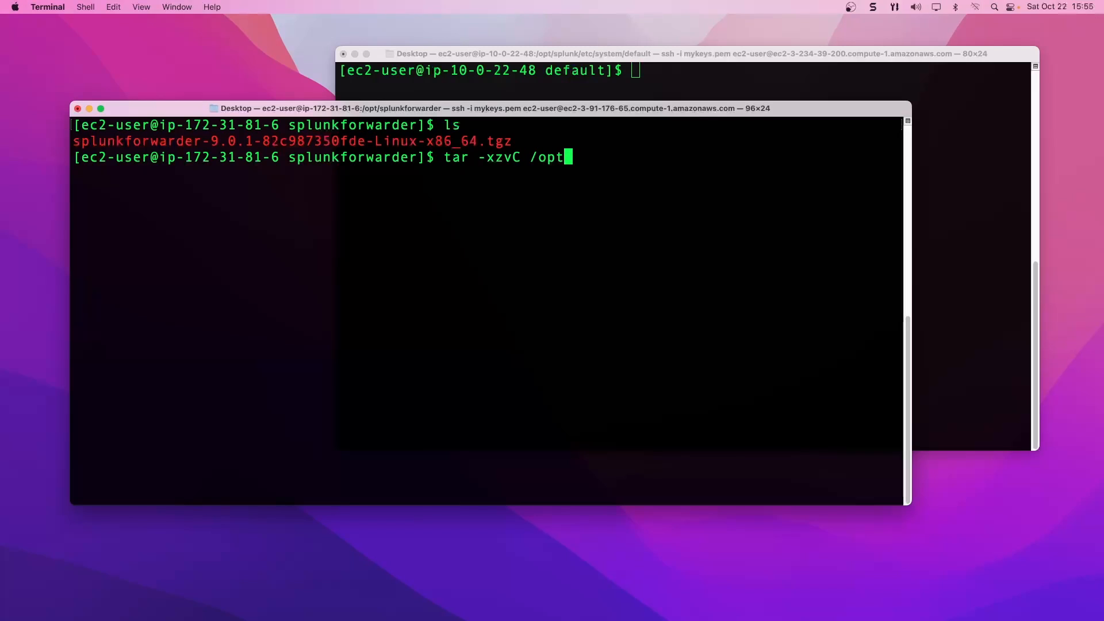
type("-f")
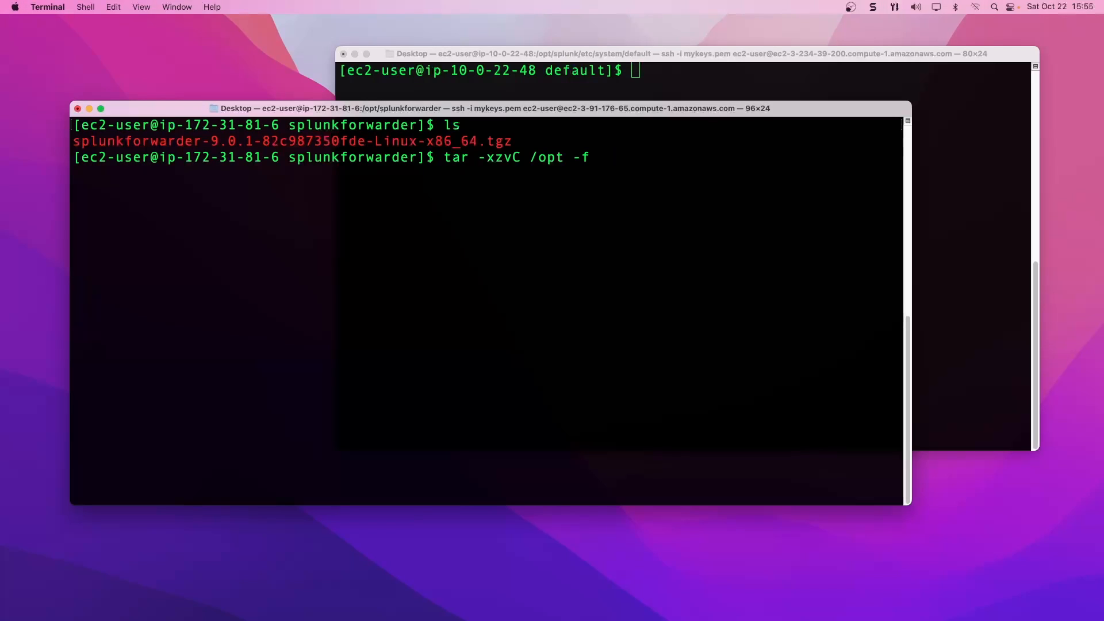
type("splunkforwarder-9.0.1-82c987350fde-Linux-x86_64.tgz")
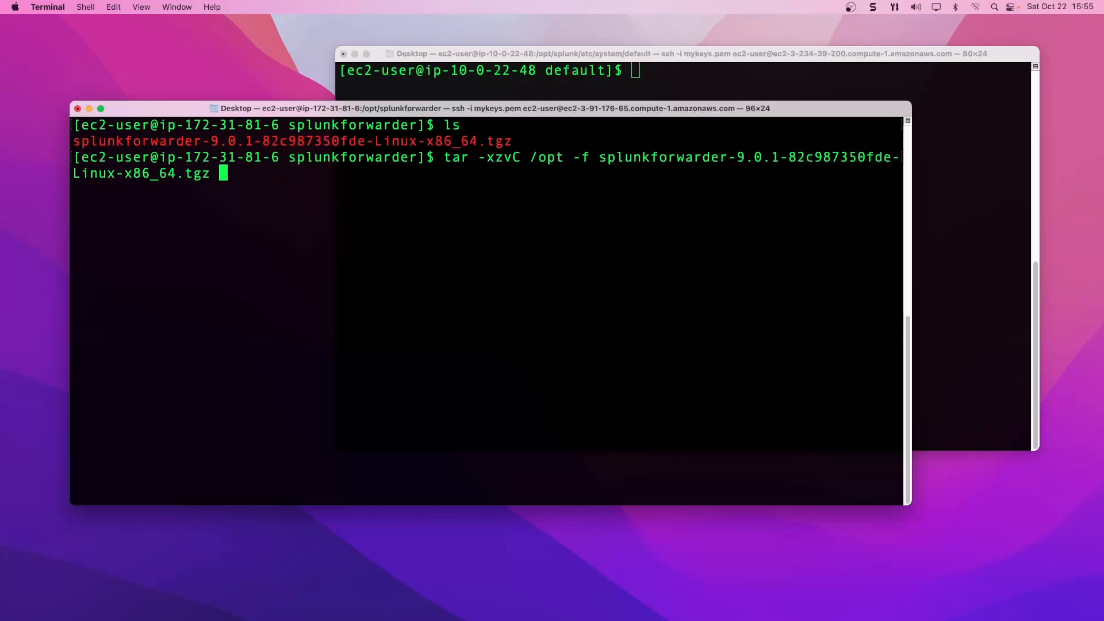
key("Return")
type("ls")
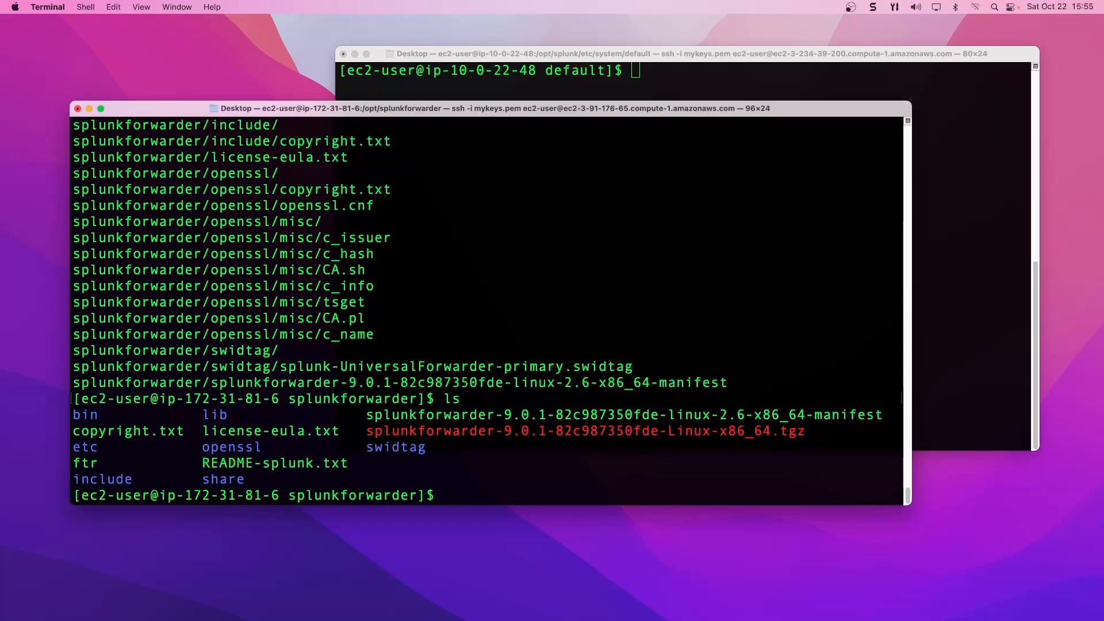
Confirm the /opt/splunkforwarder path with pwd and start a cd / command
type("pwd")
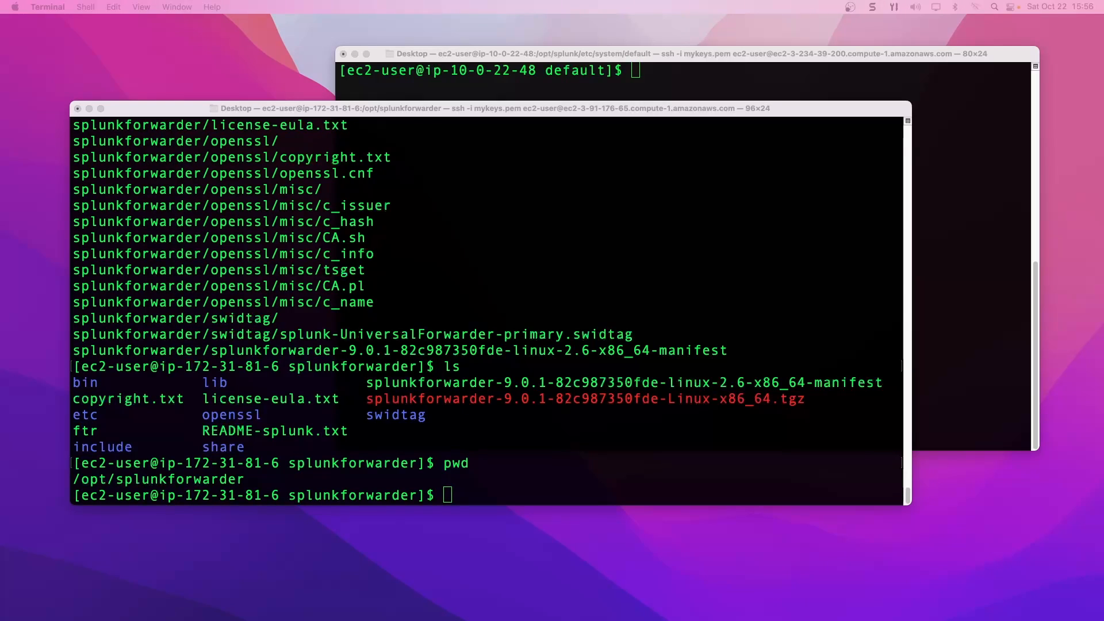
mouse_move(470, 485)
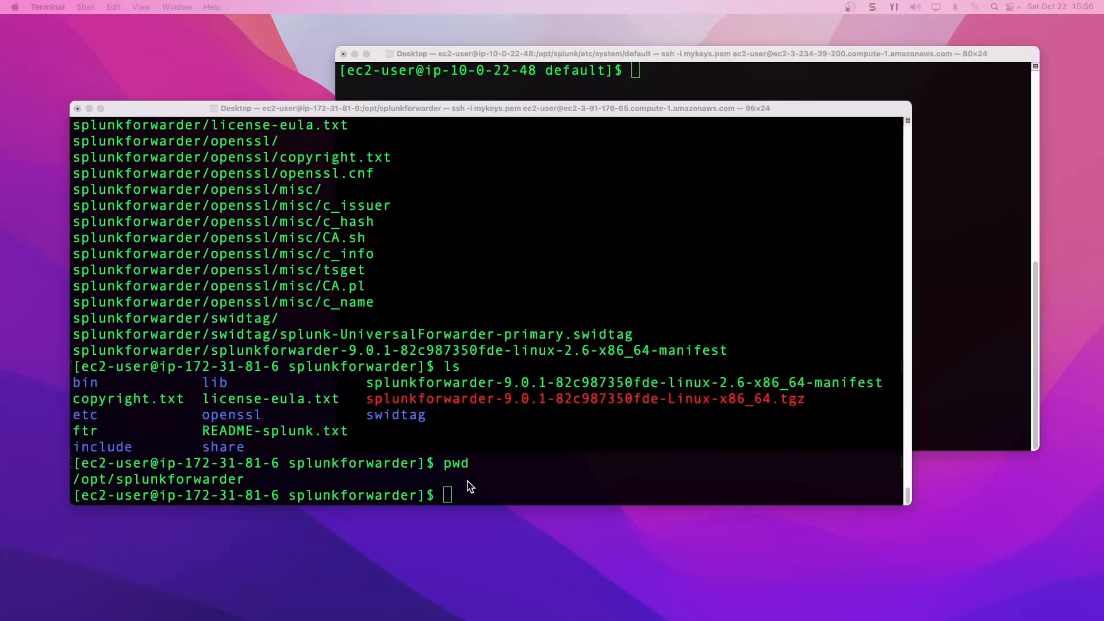
type("cd /")
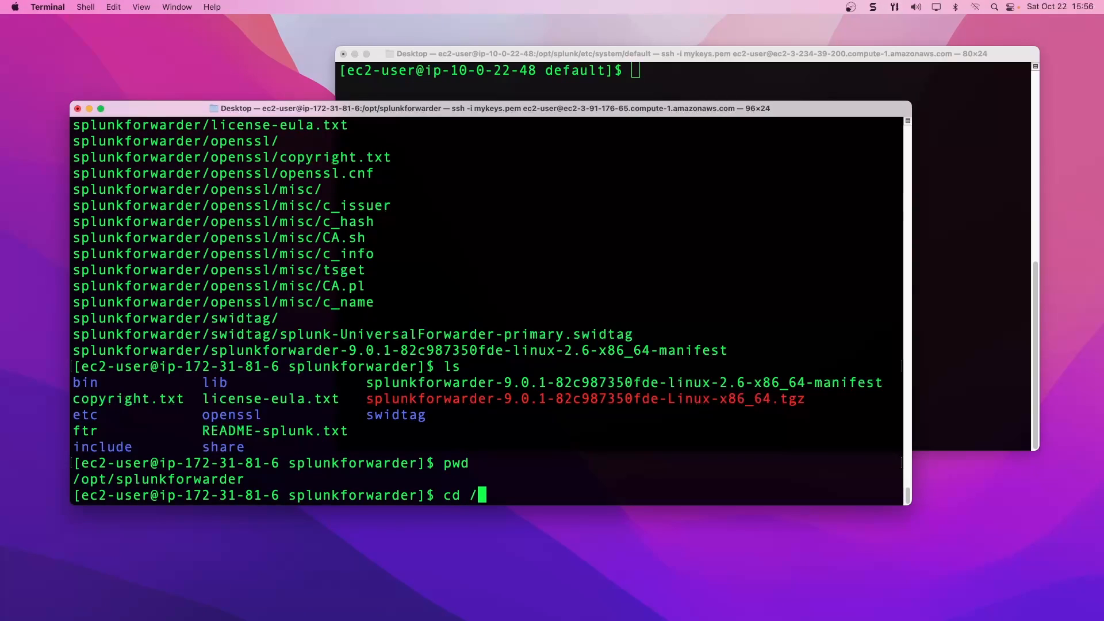
Move into /bin and begin typing ./splunk add forward-server
key("Return")
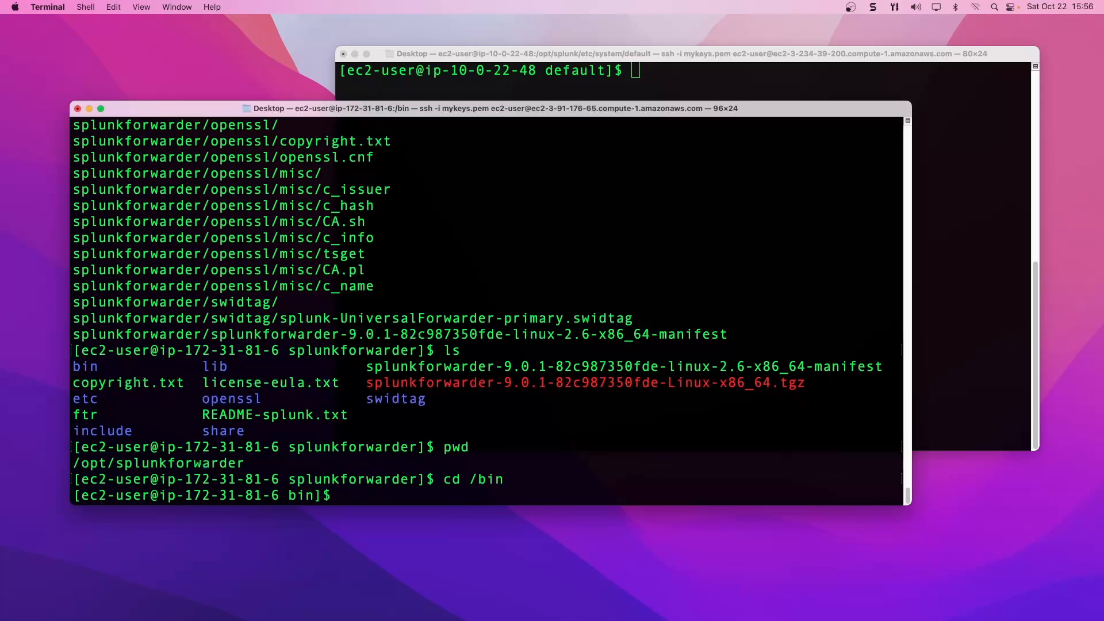
type("./splunk")
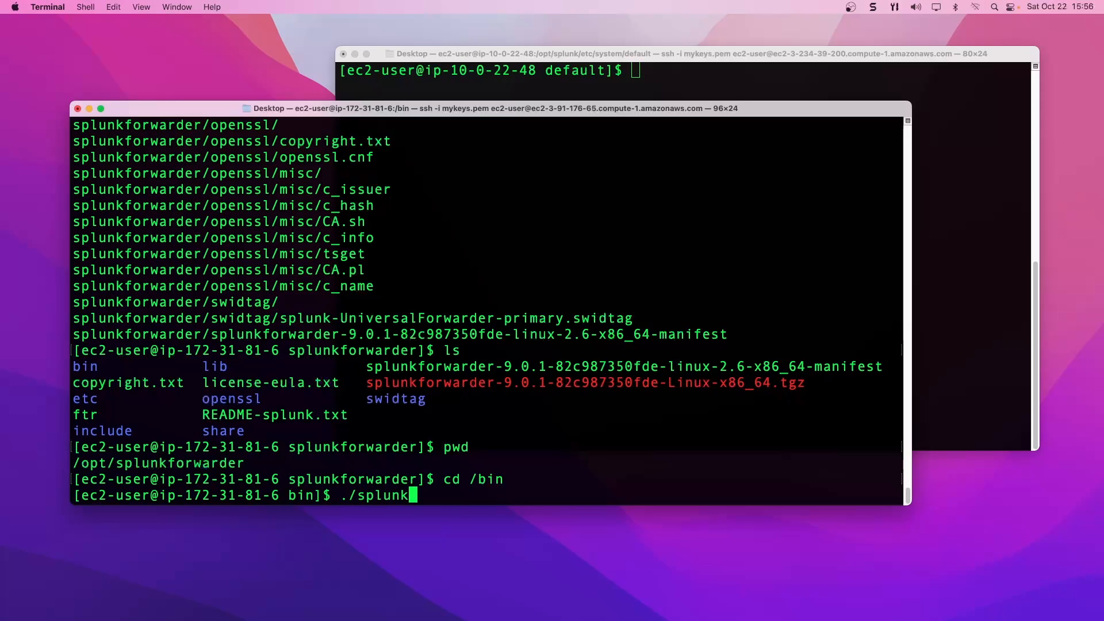
type("add for")
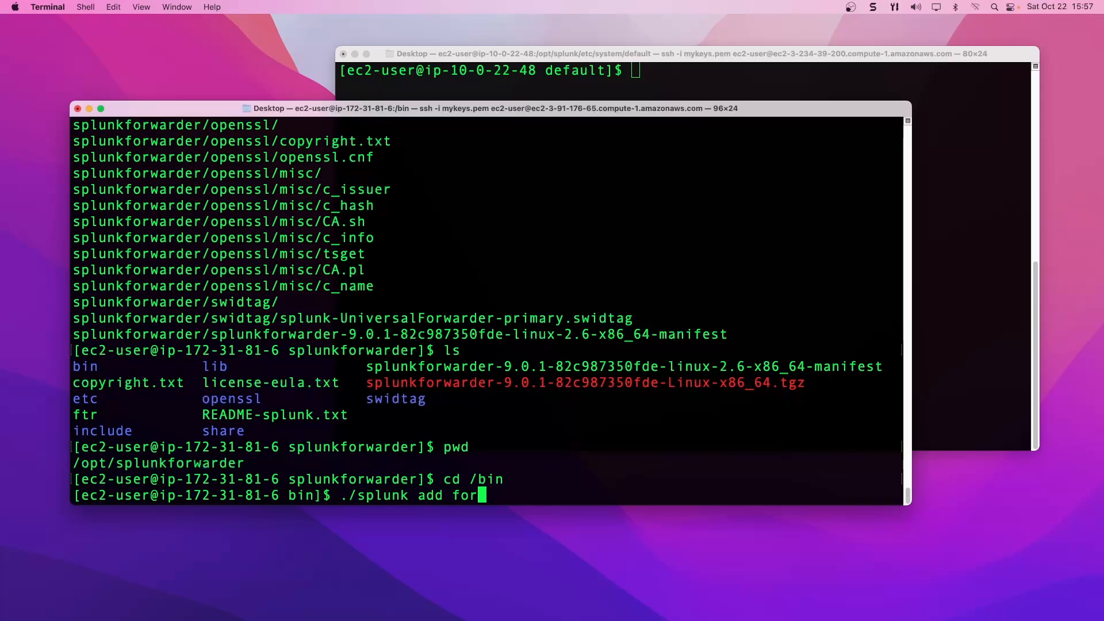
type("ward-s")
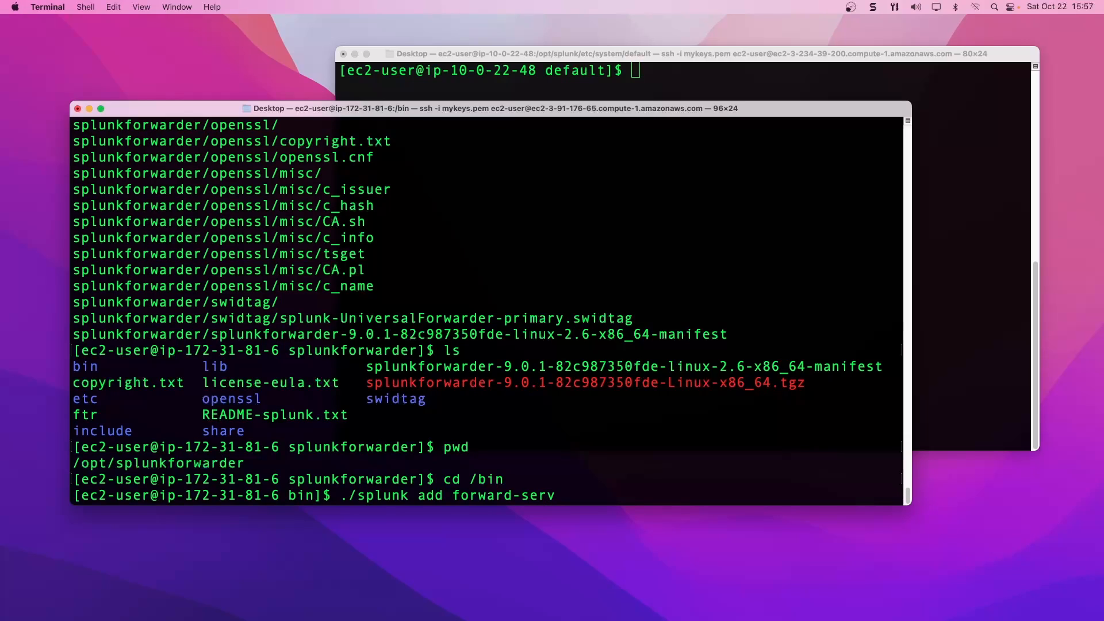
type("er")
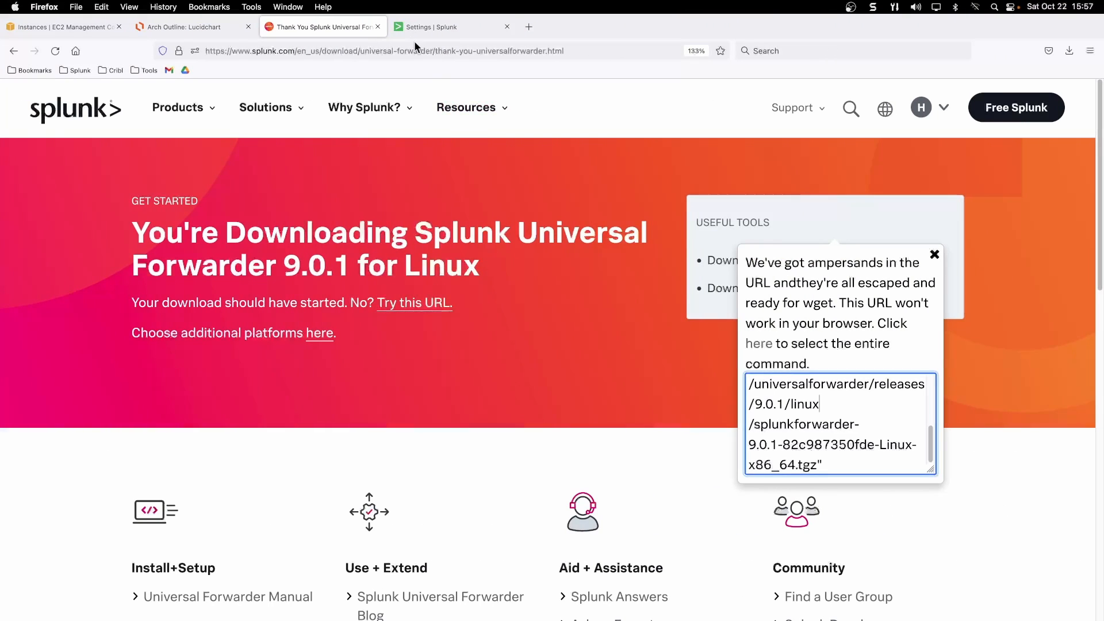
Check receiving port 9997 in Splunk Settings and read server IP 3.234.39.200 from the Lucidchart diagram
left_click(451, 27)
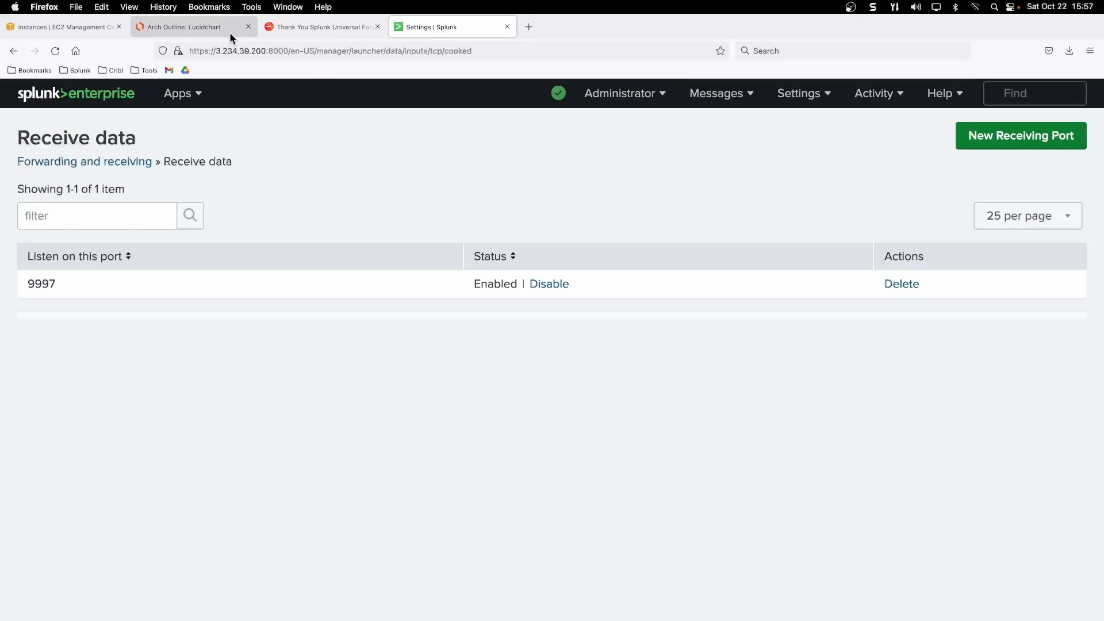
left_click(189, 27)
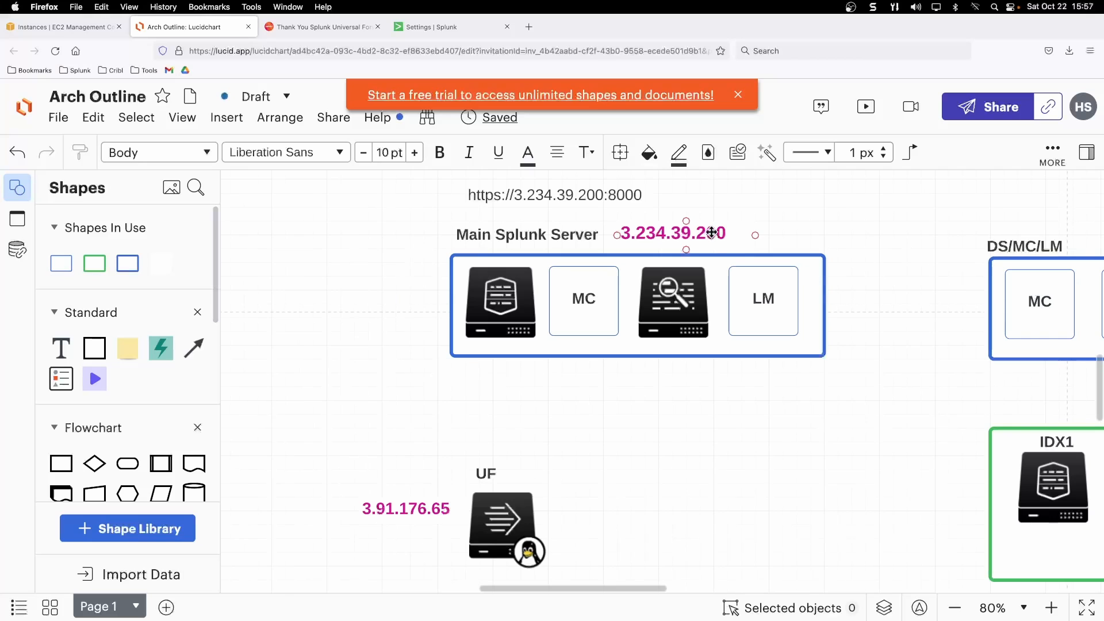
left_click(673, 233)
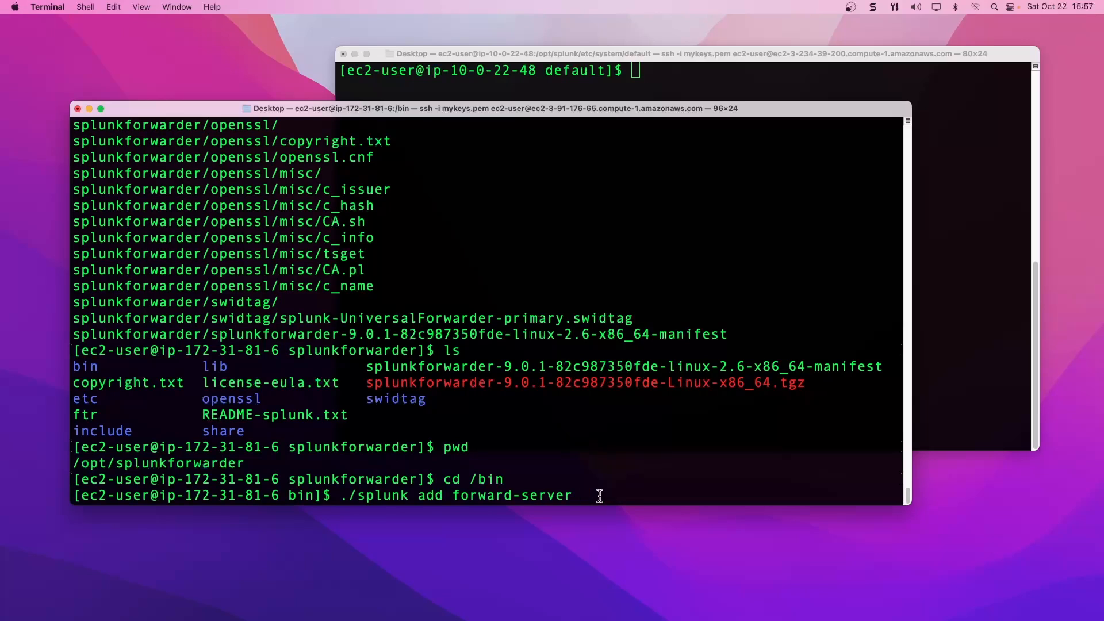
Run add forward-server 3.234.39.200:9997, see it fail, and confirm the shell is in /bin with pwd
type("3.234.39.200:")
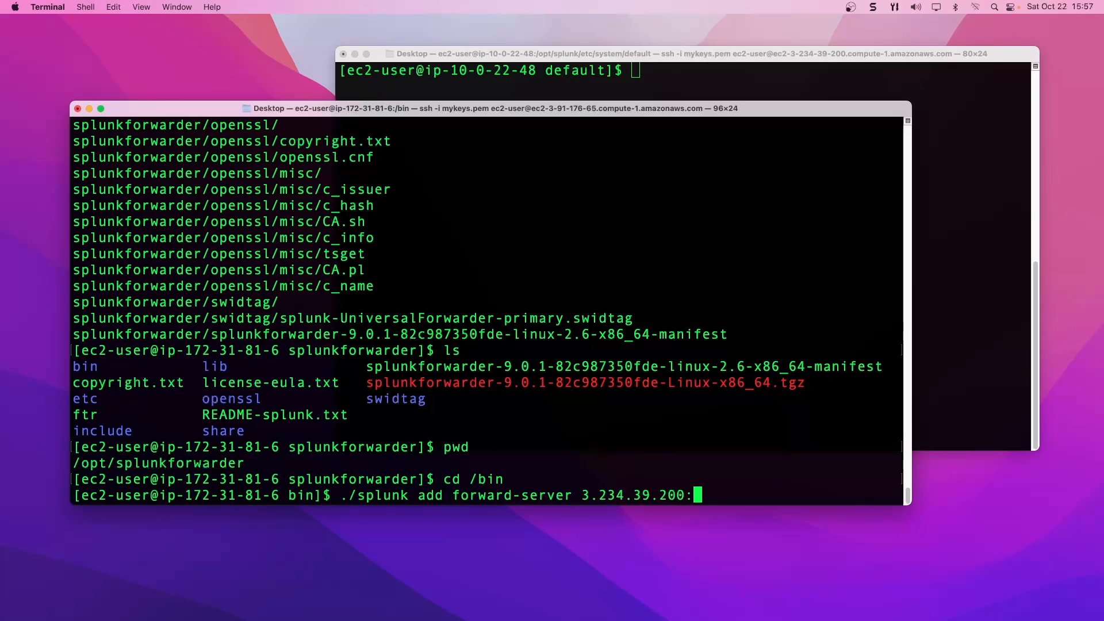
type("9997")
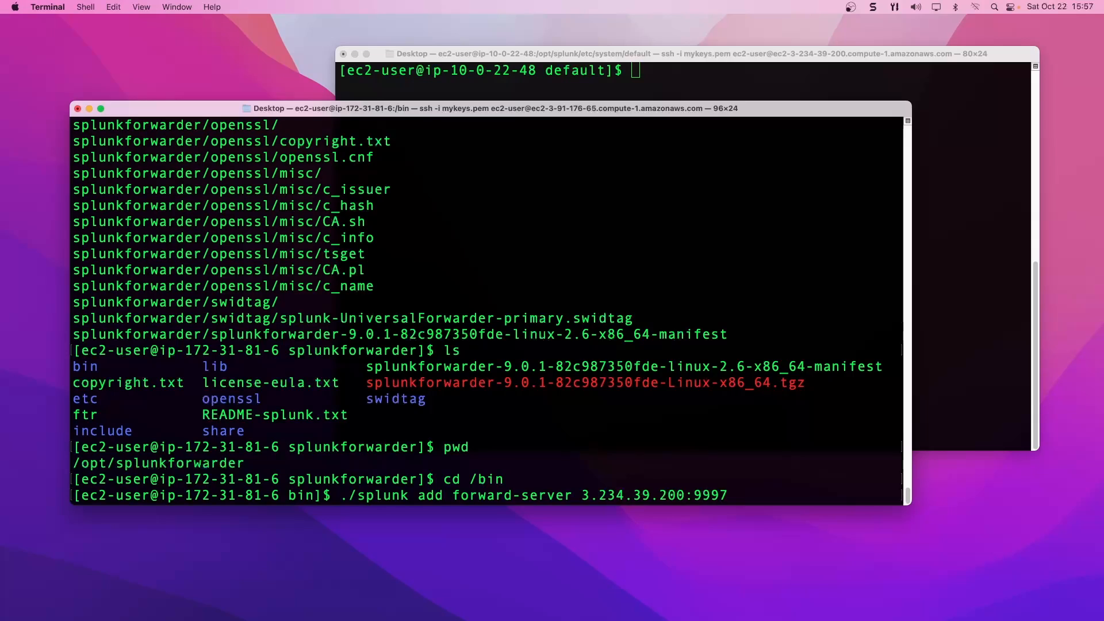
key("Return")
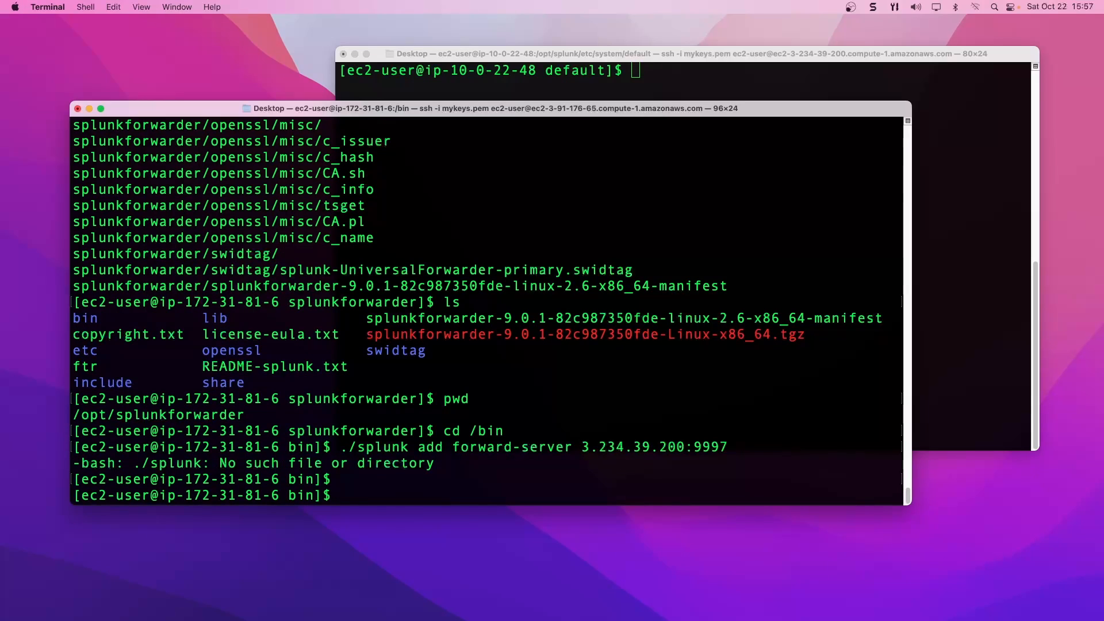
type("p")
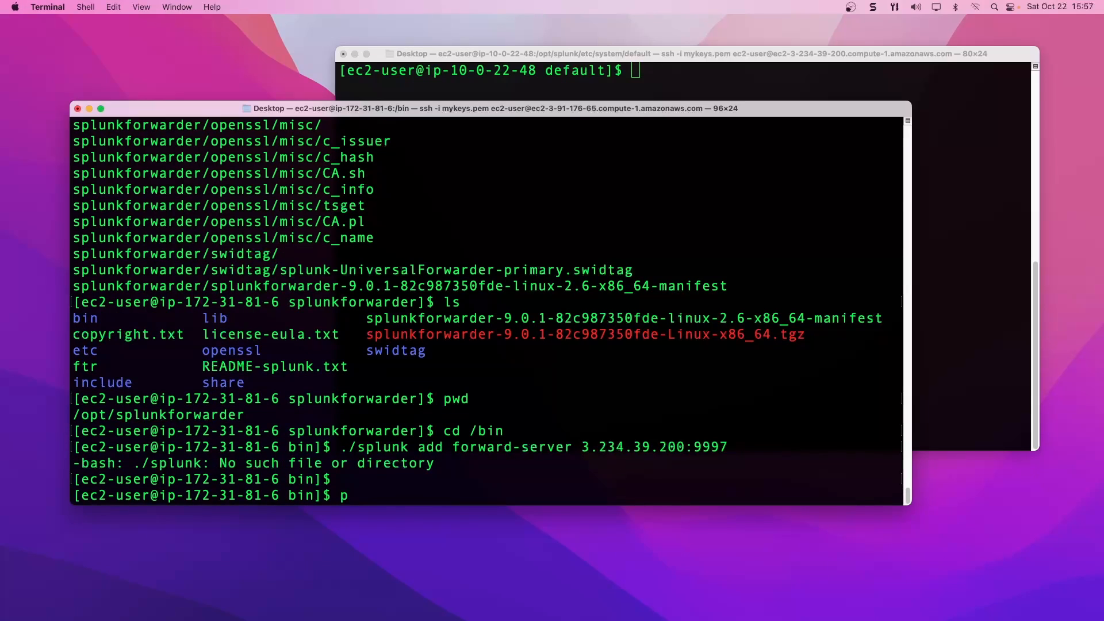
key("Return")
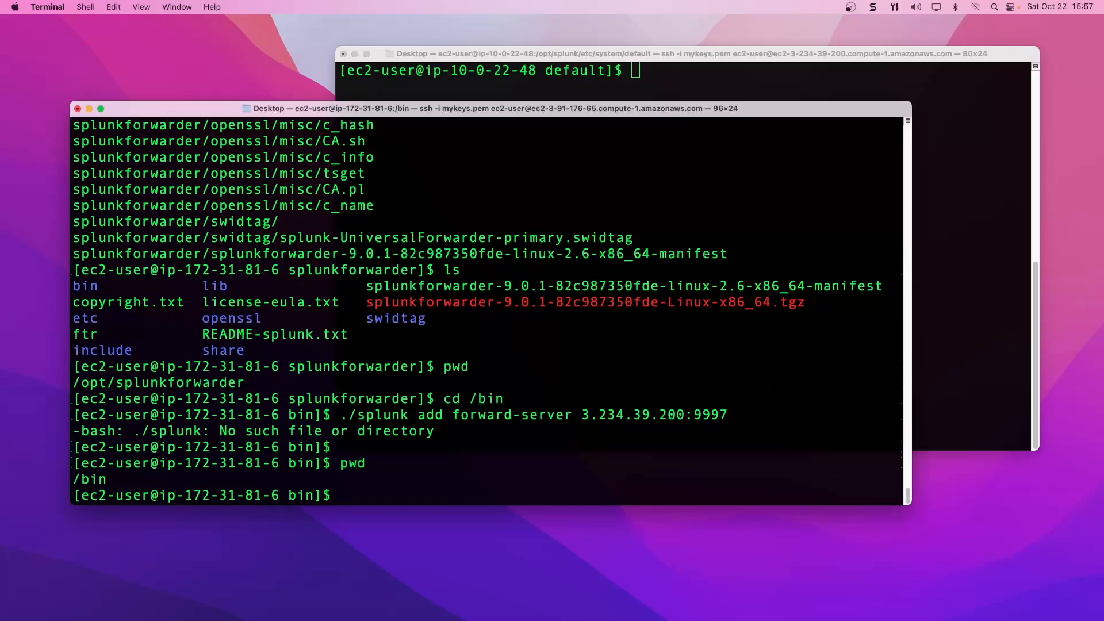
Change into /opt/splunkforwarder/bin and list its contents, which include the splunk binary
type("cd")
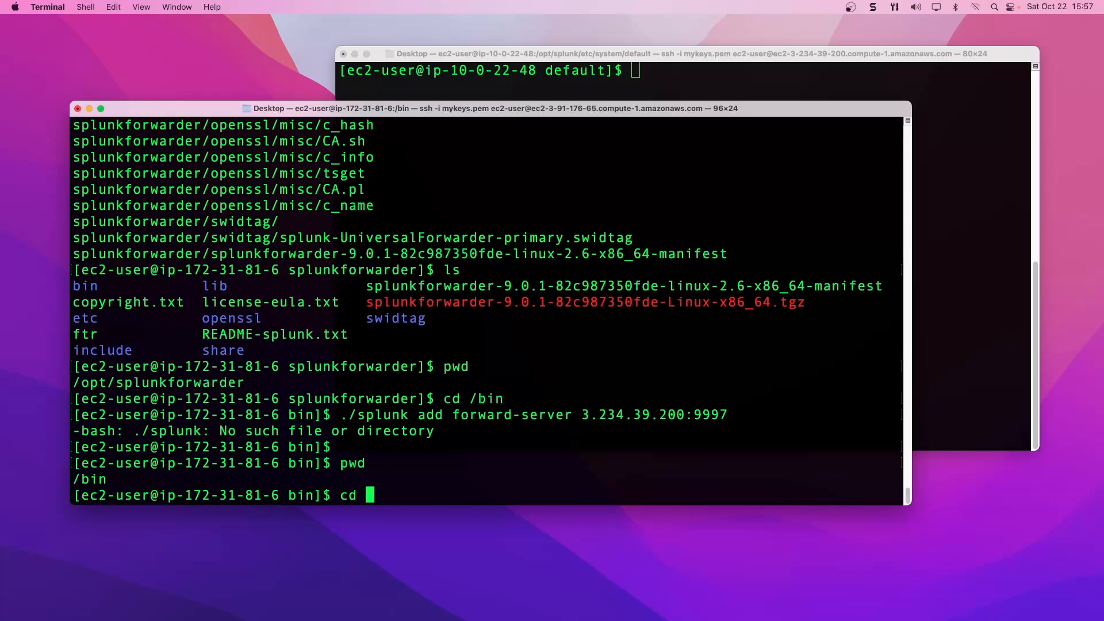
type("/opt/")
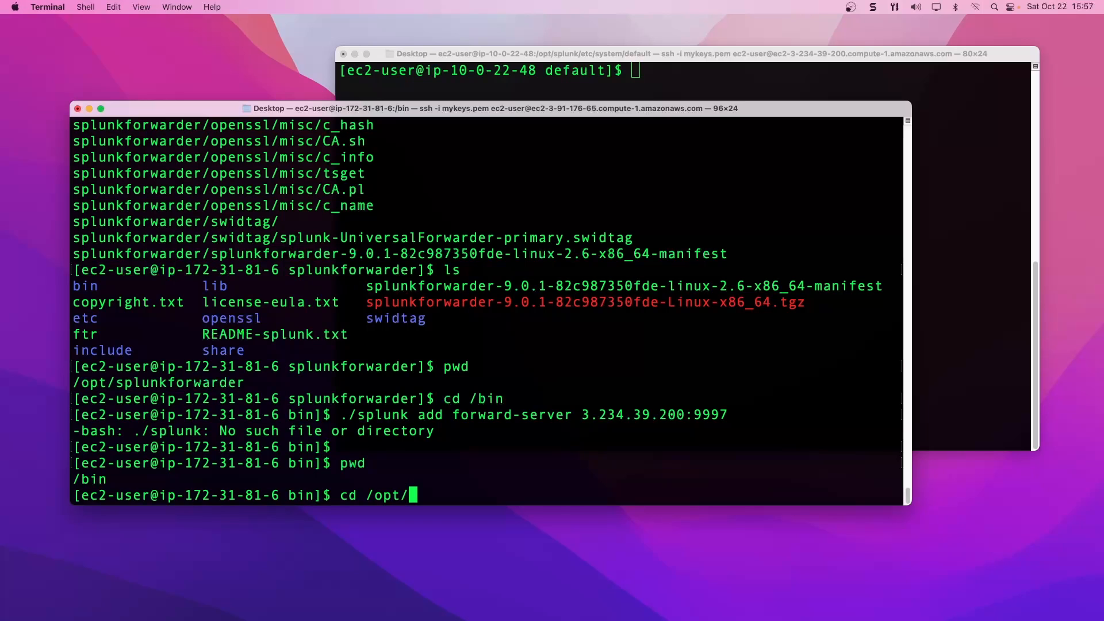
type("splunkforwarder/")
type("ls")
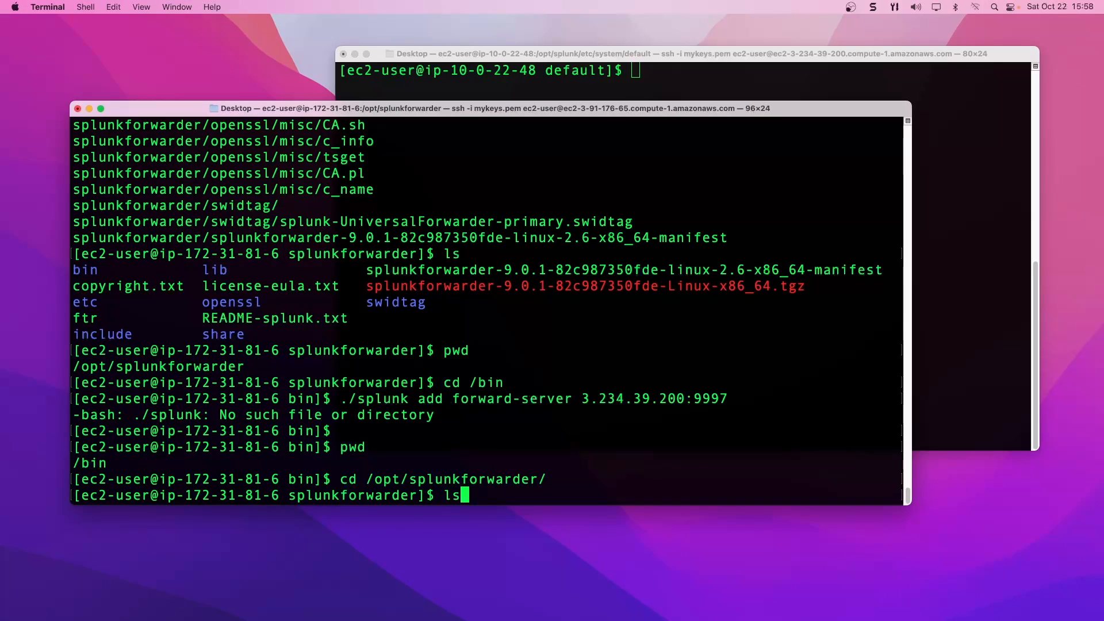
type("cd n")
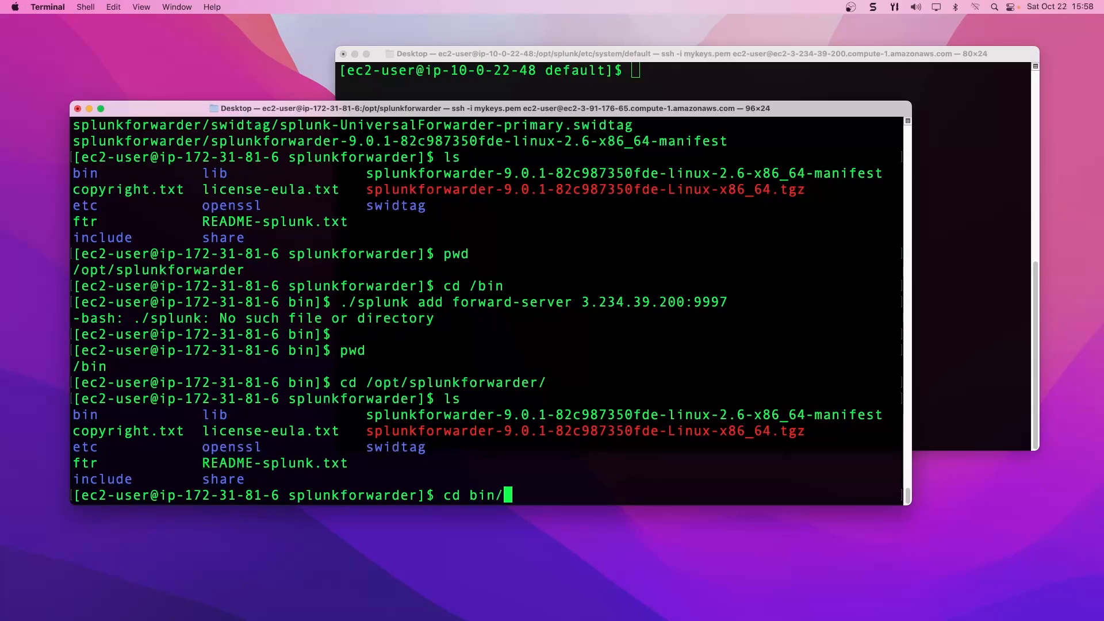
mouse_move(504, 495)
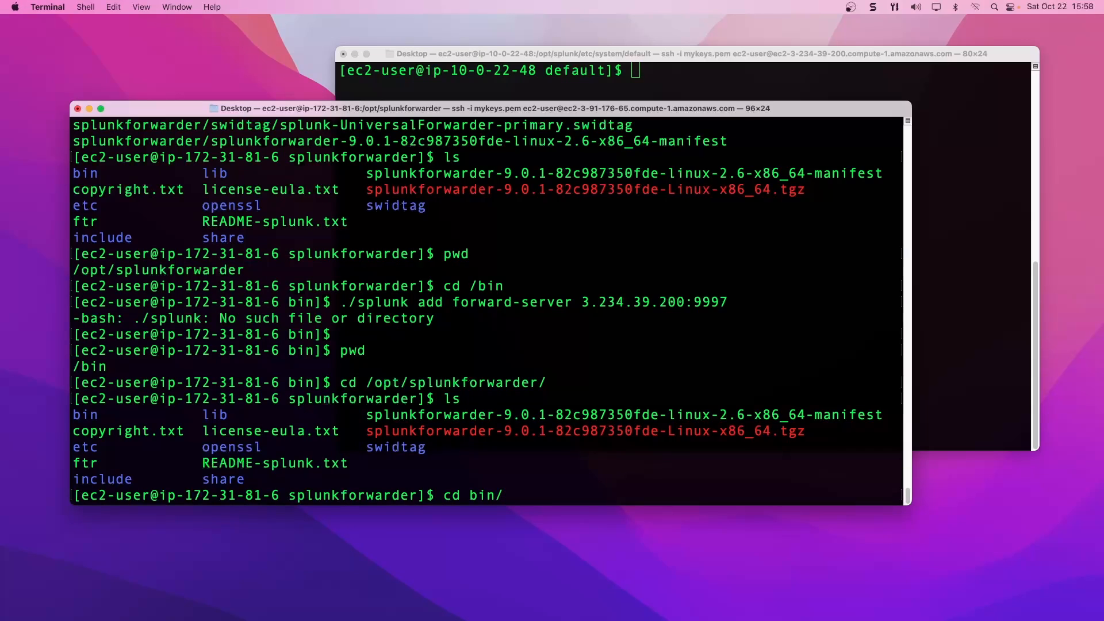
key("Return")
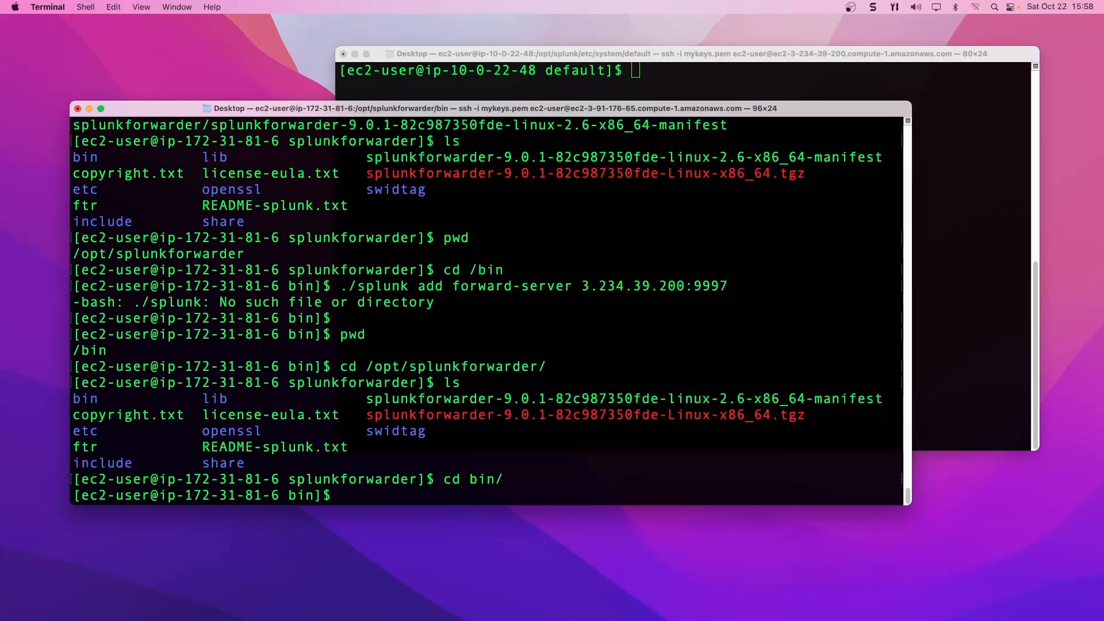
type("cd /o")
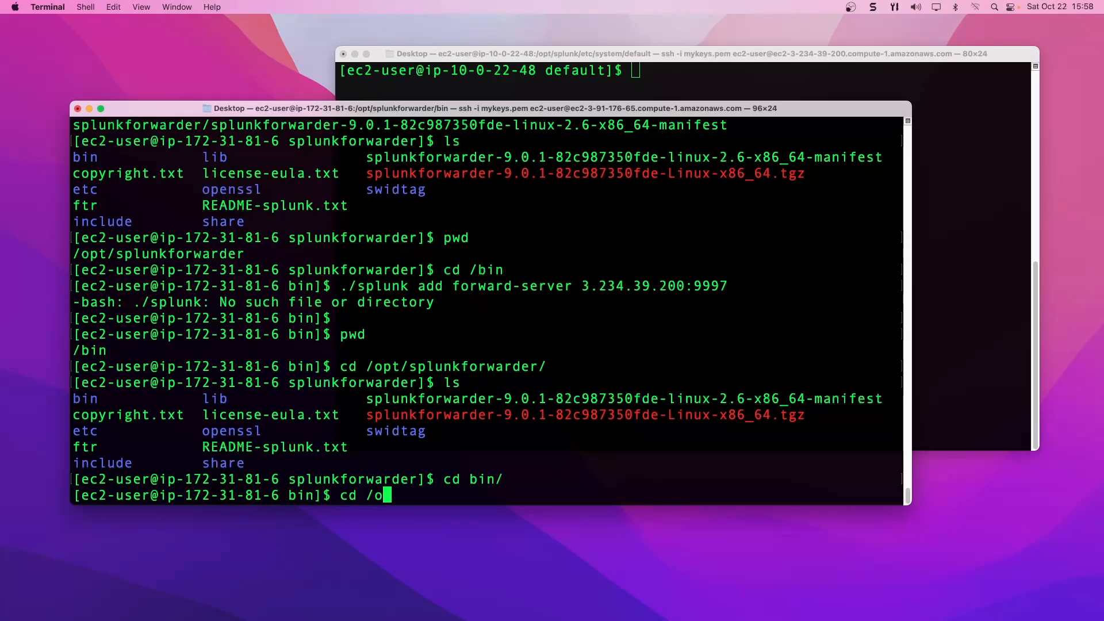
type("pt/spl")
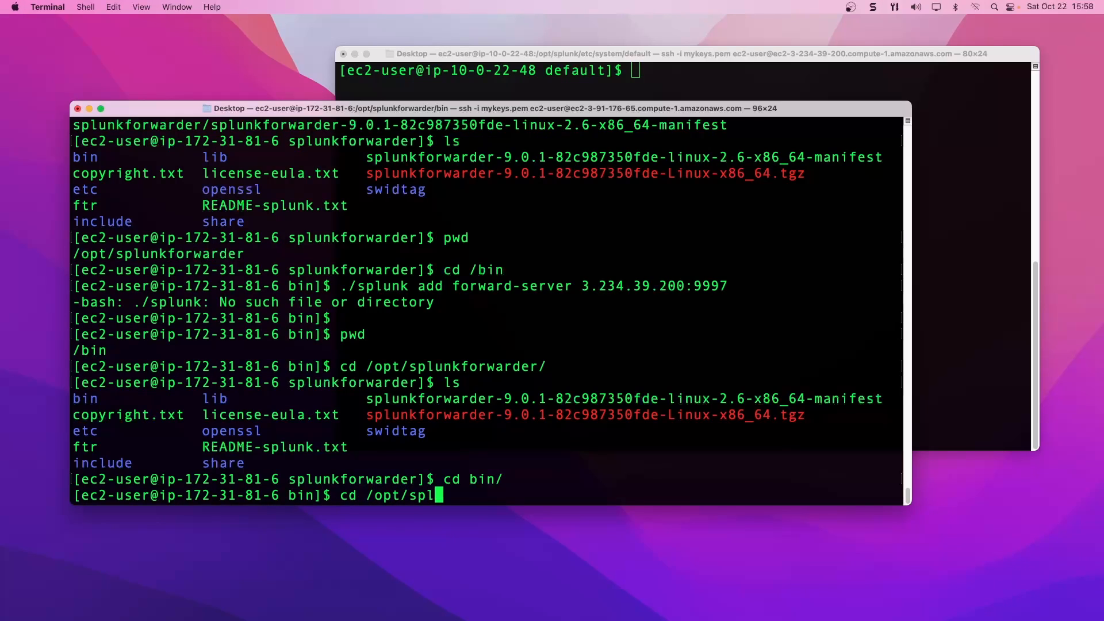
type("unkforwarder/bin/")
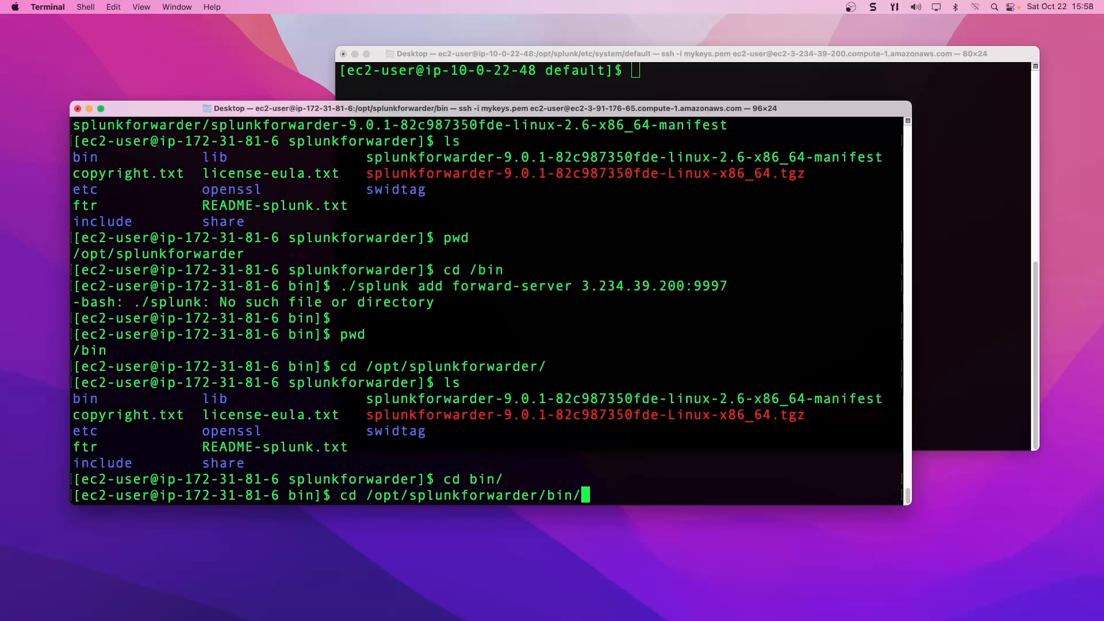
key("Return")
type(";s")
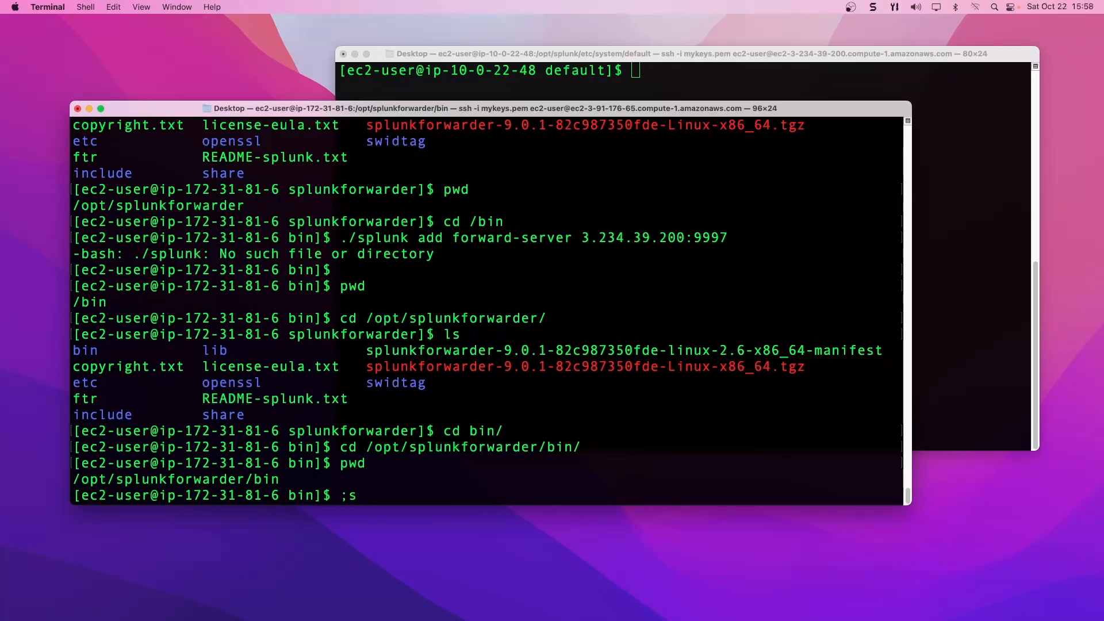
key("Return")
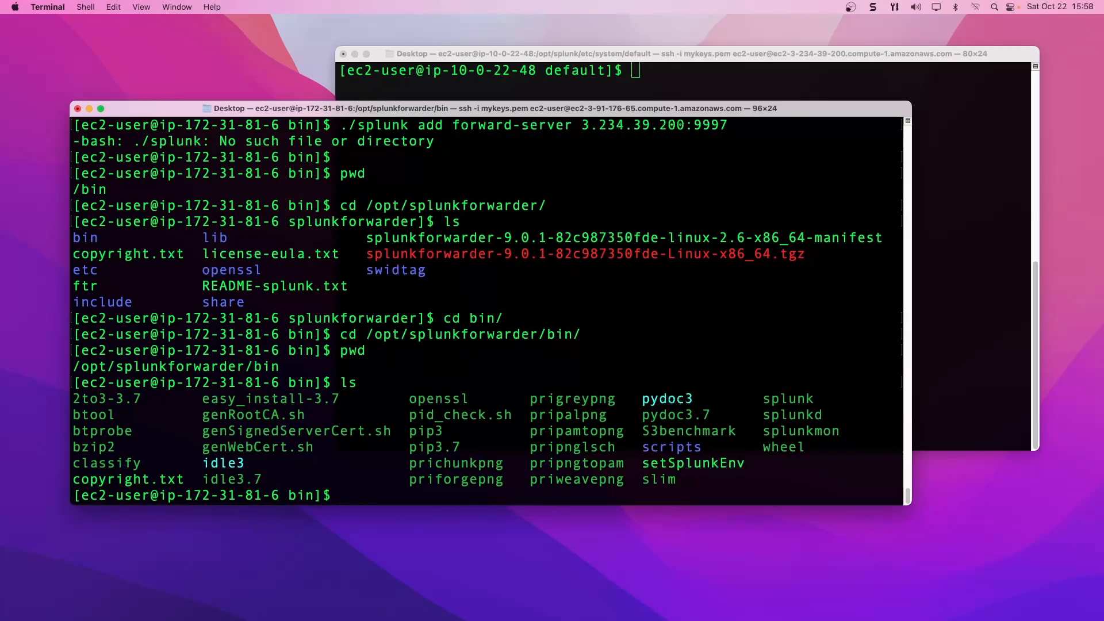
Confirm the directory with pwd and retype ./splunk add forward-server 3.234.39.200:9997
type("cd /opt/splunkforwarder/bin/")
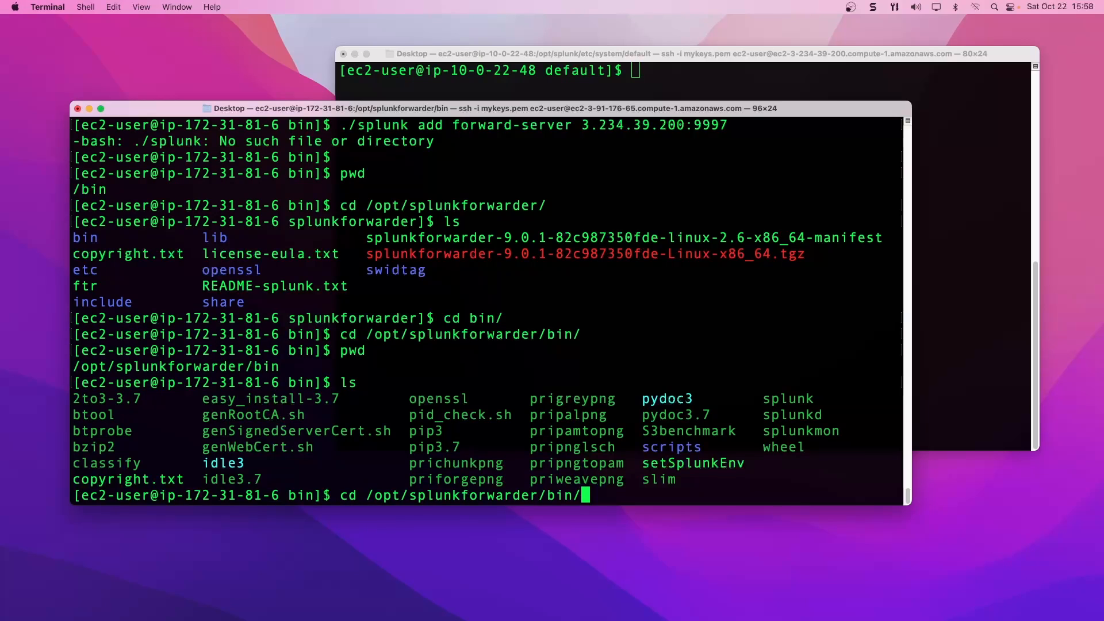
type("pwd")
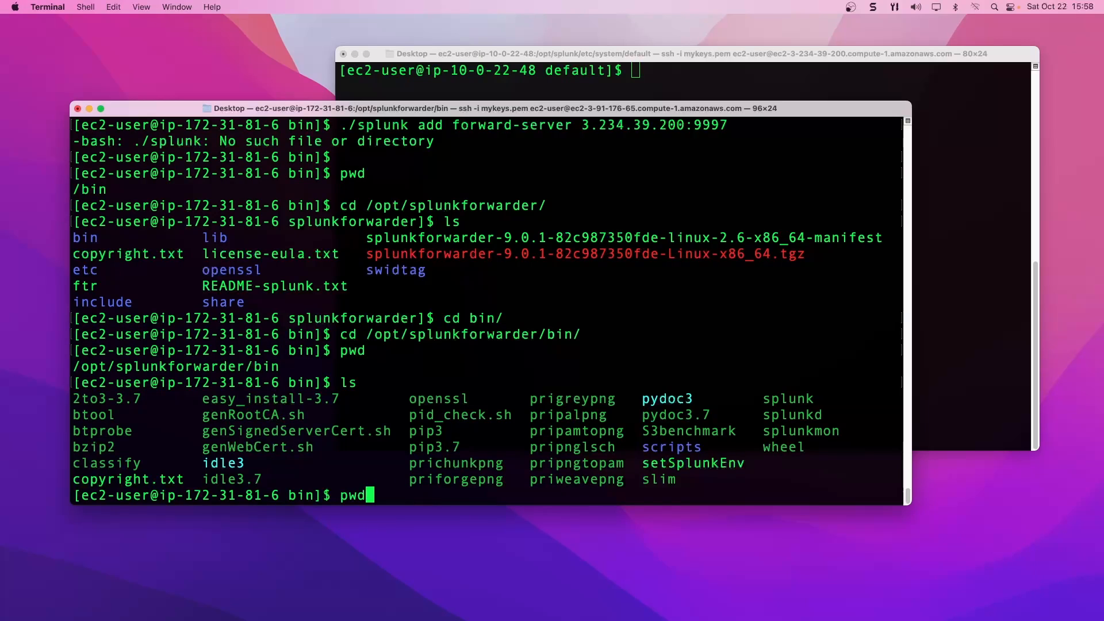
type("./splunk add forward-server 3.234.39.200:9997")
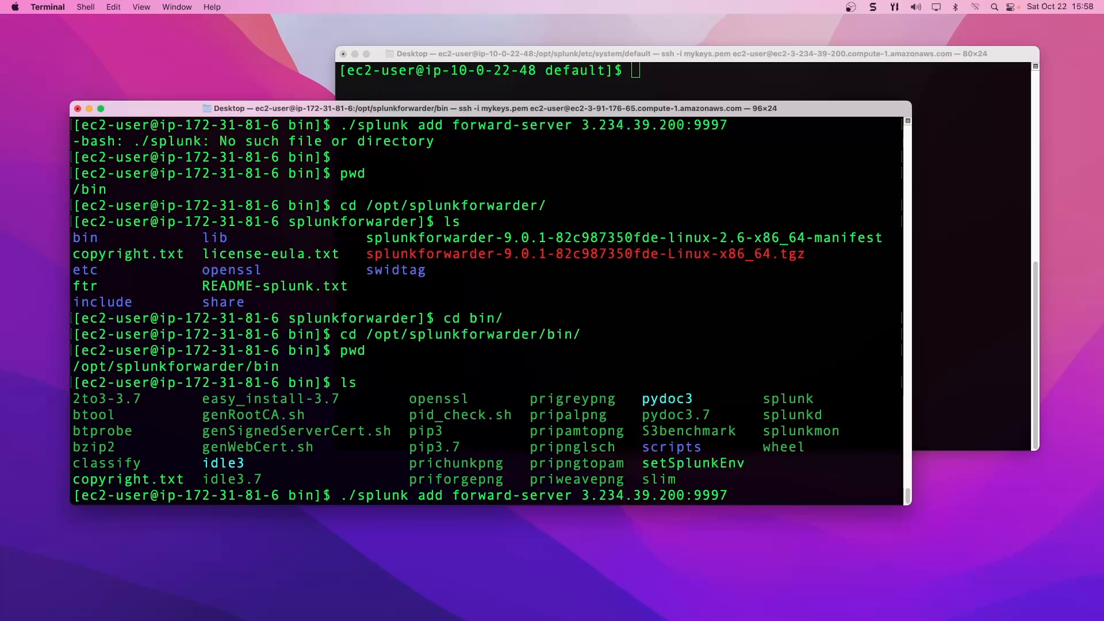
Run the forward-server command, accept the license, and create admin user hailie so forwarding to 3.234.39.200:9997 is added
key("Return")
type("y")
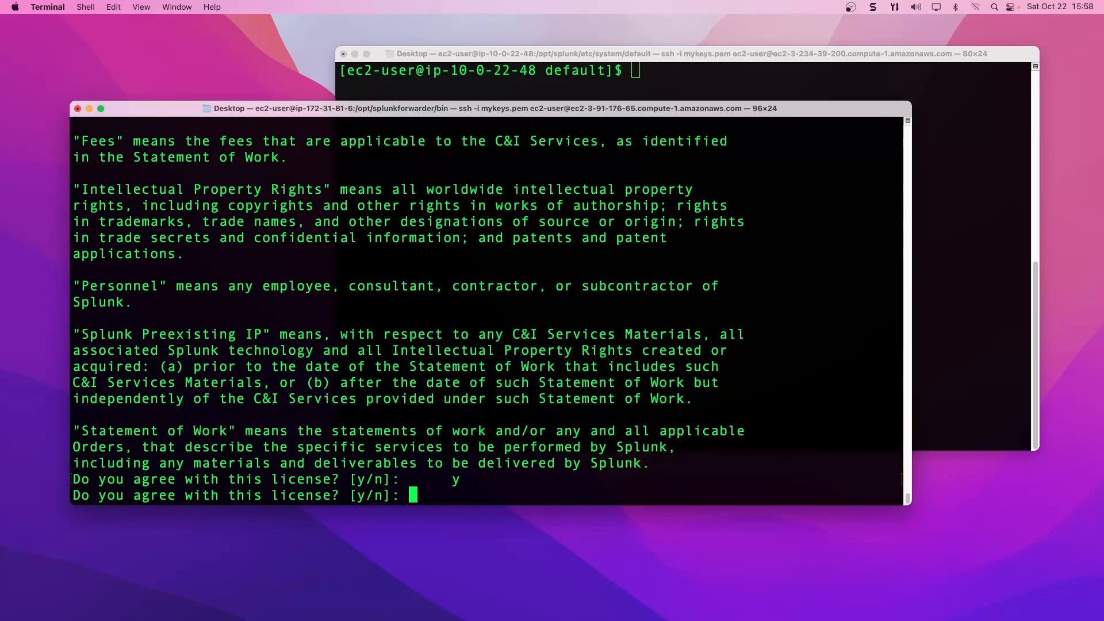
key("Return")
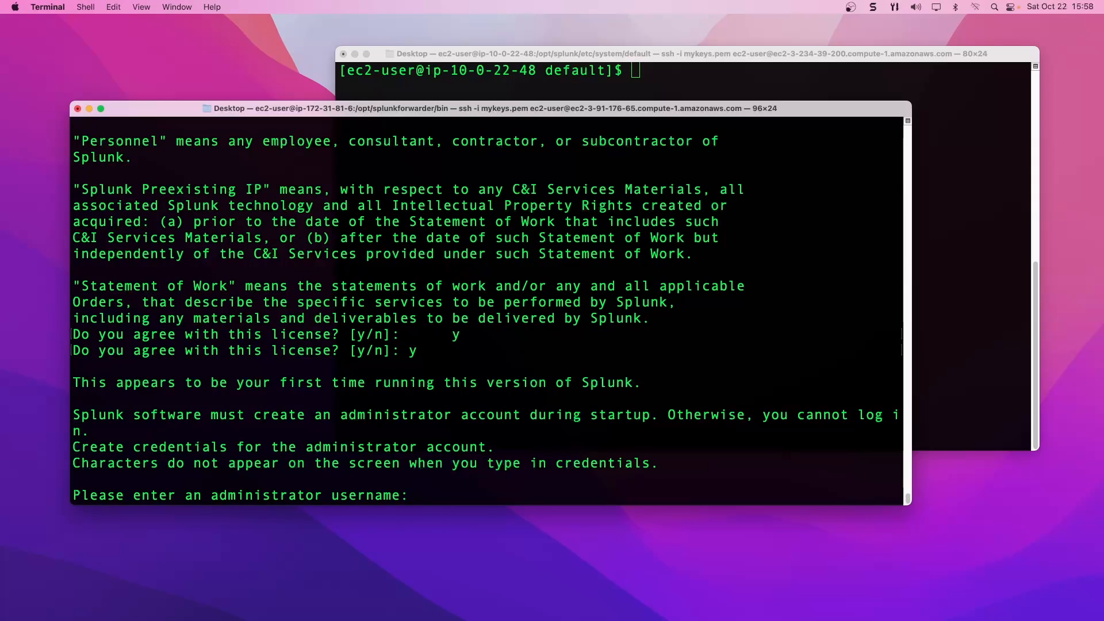
type("hai")
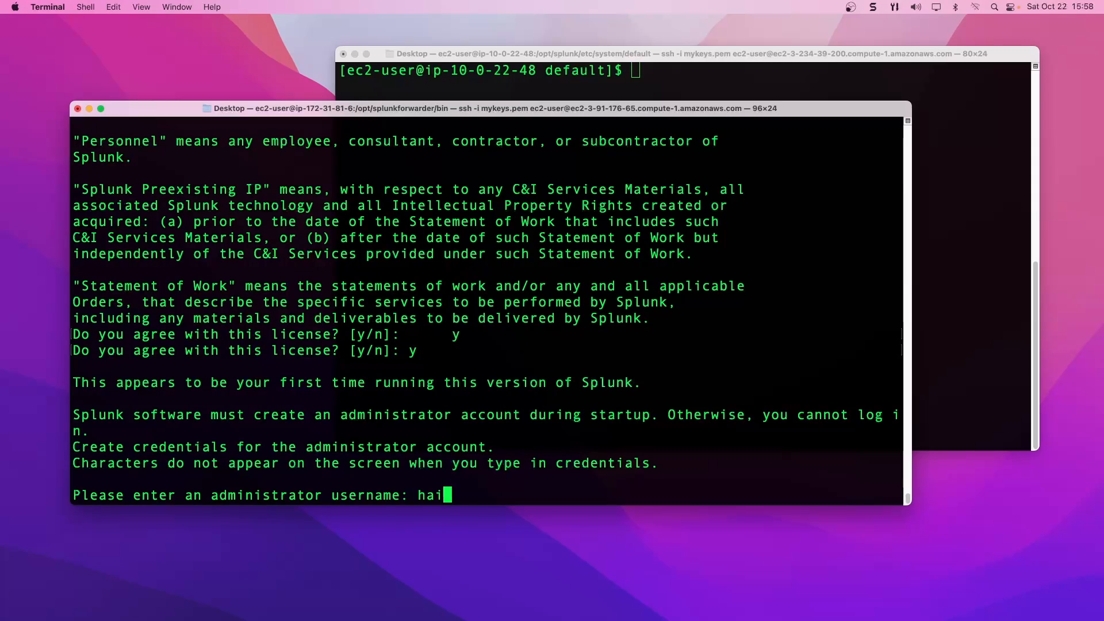
type("lie")
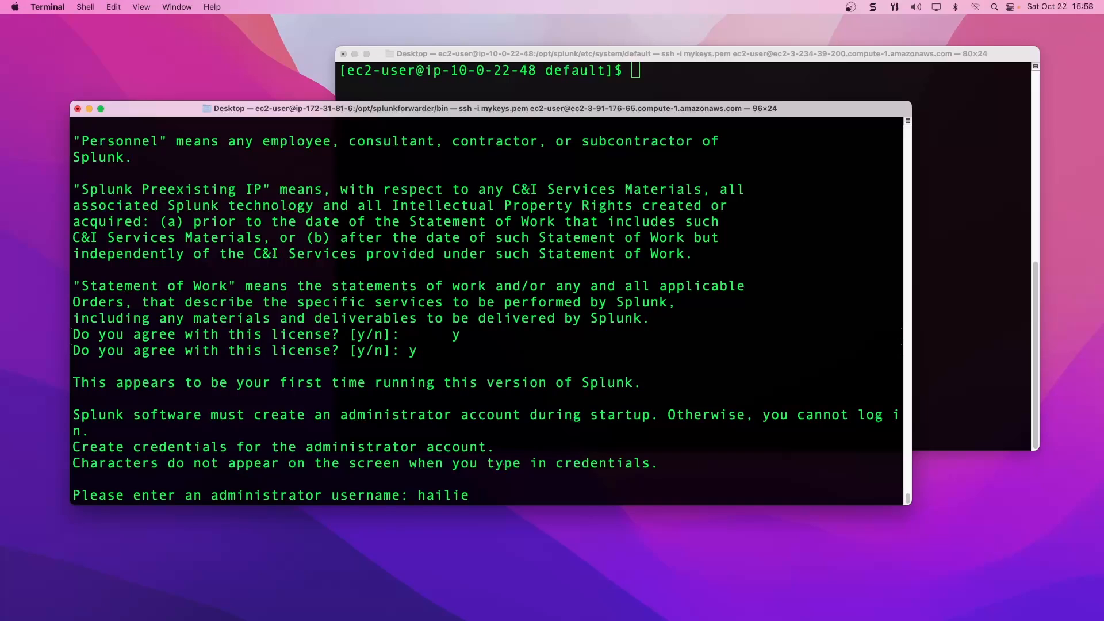
key("Return")
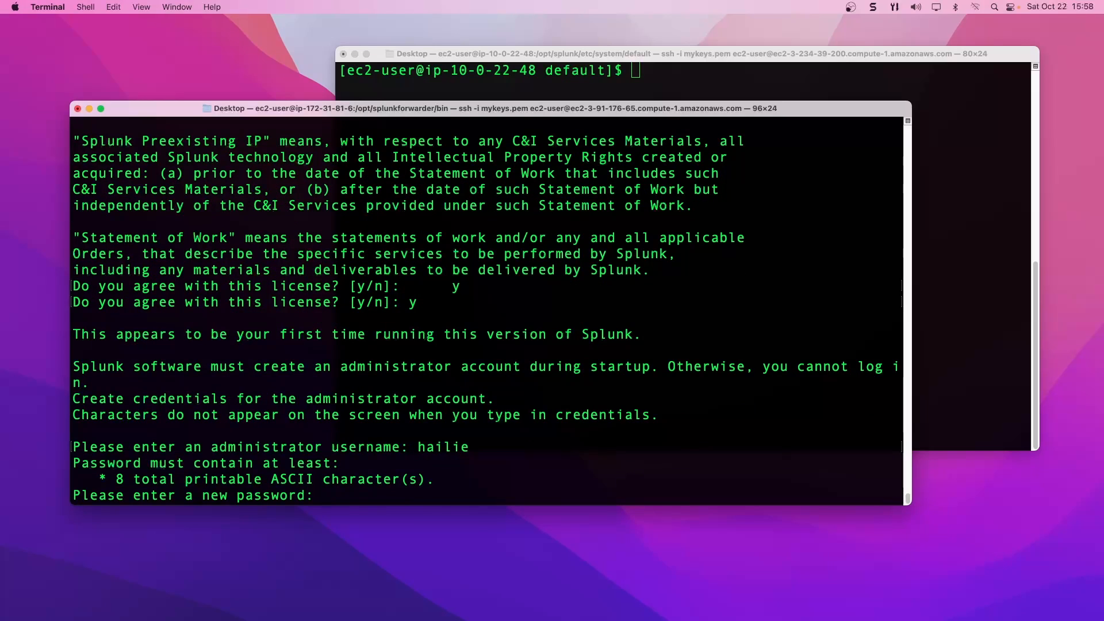
key("Return")
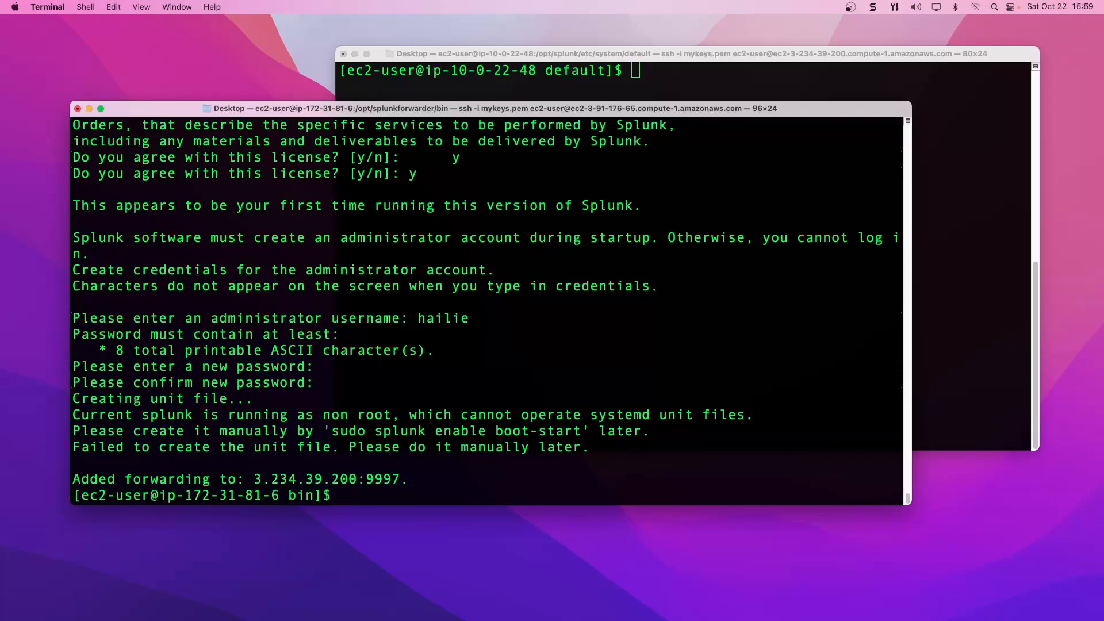
Run sudo splunk enable boot-start, then rerun it as ./splunk so SplunkForwarder.service is installed under systemd
type("su")
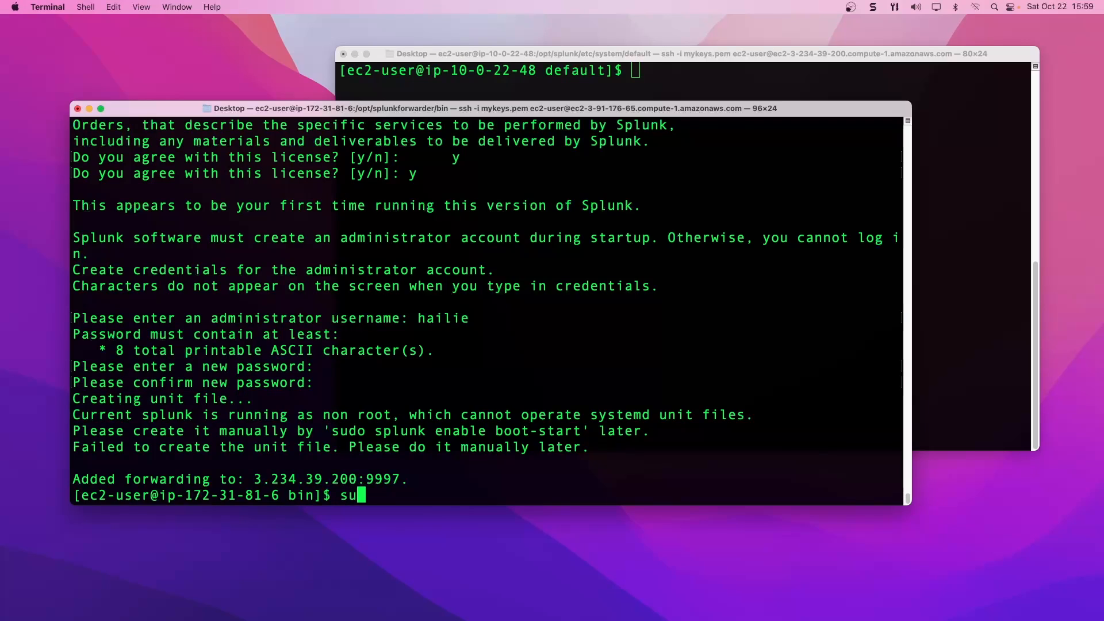
type("do spl")
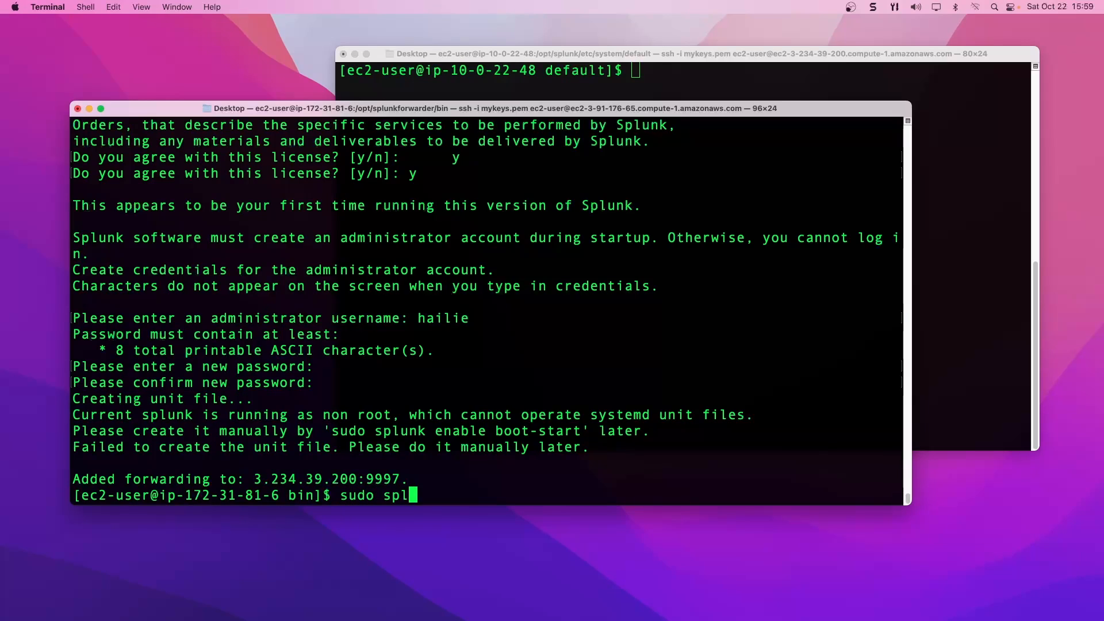
type("unk enable")
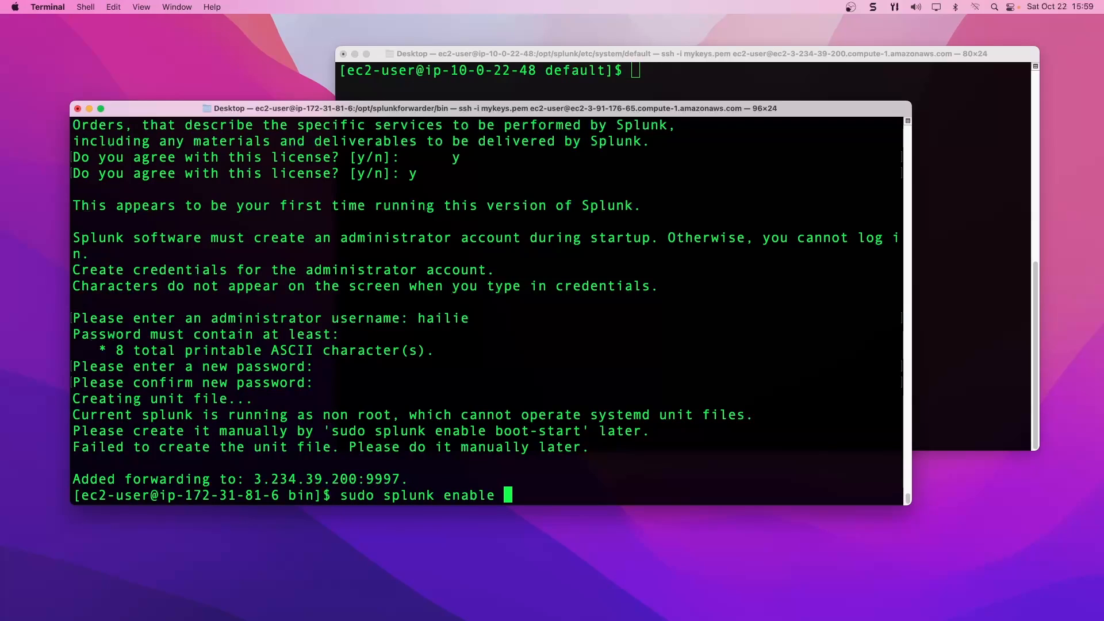
type("boot-start")
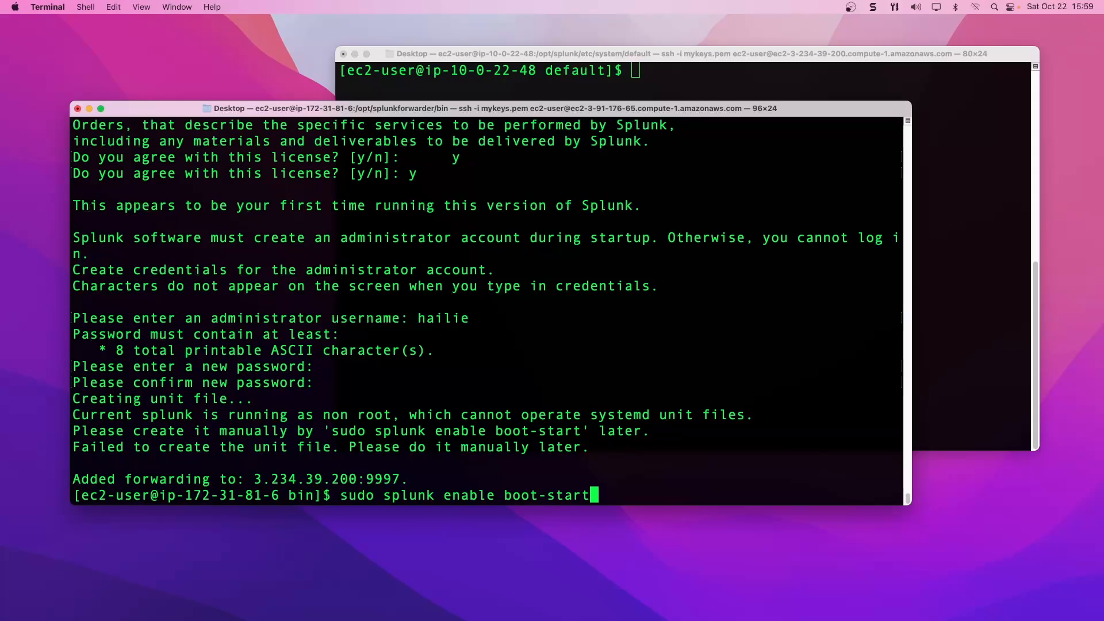
key("Return")
type("pwd")
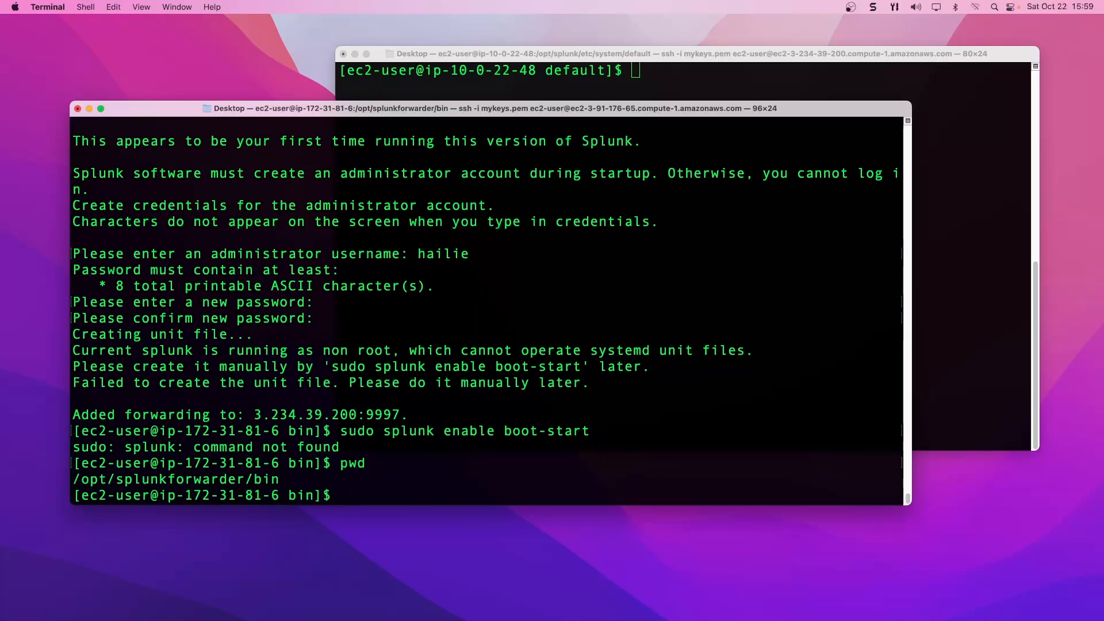
type("sudo splunk enable boot-start")
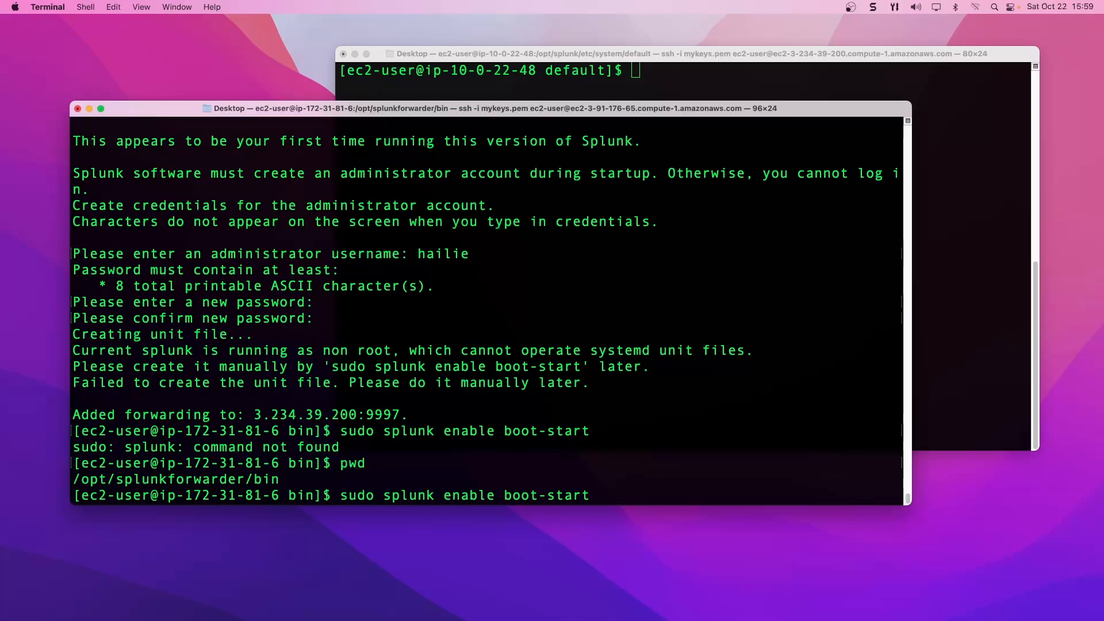
type("./")
key("Return")
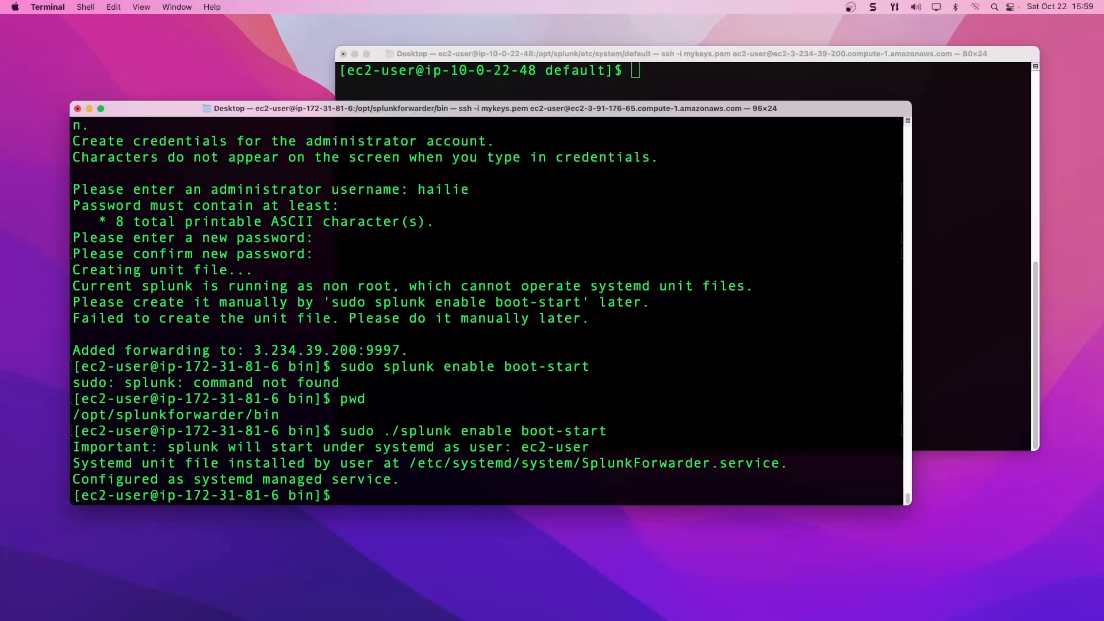
Start the forwarder daemon with sudo ./splunk start so preliminary checks pass and it reports OK
type("su")
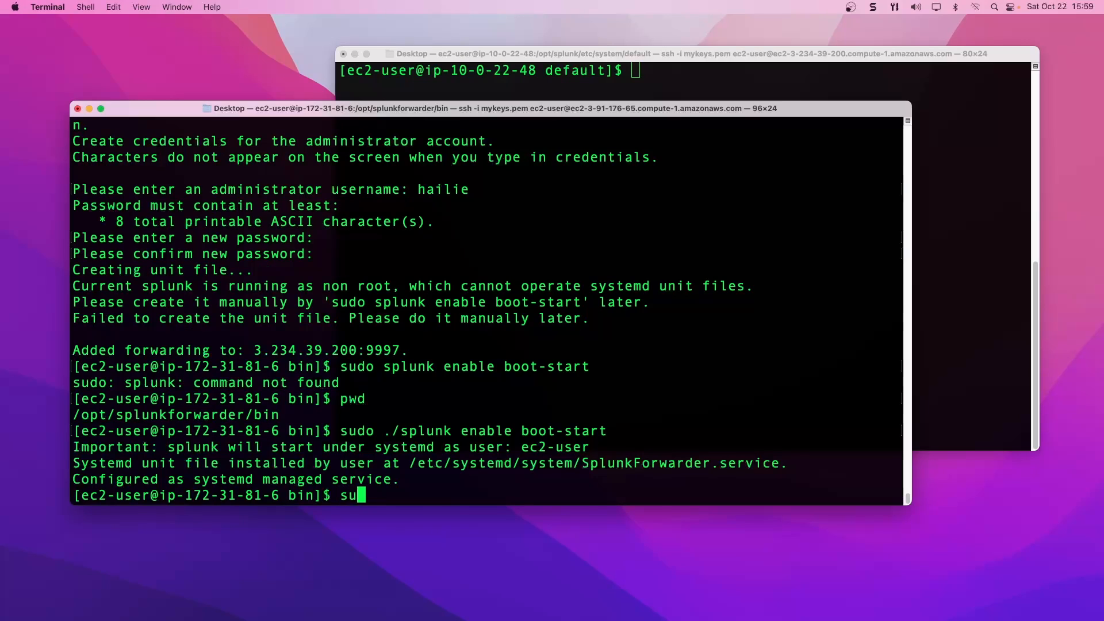
type("do ./spl")
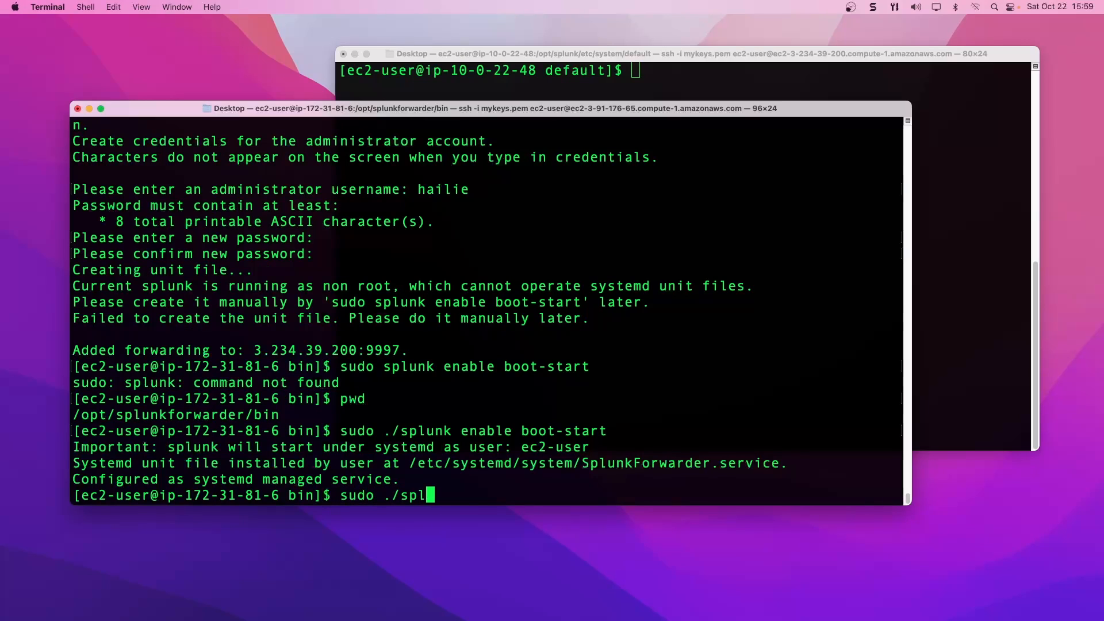
type("unk start")
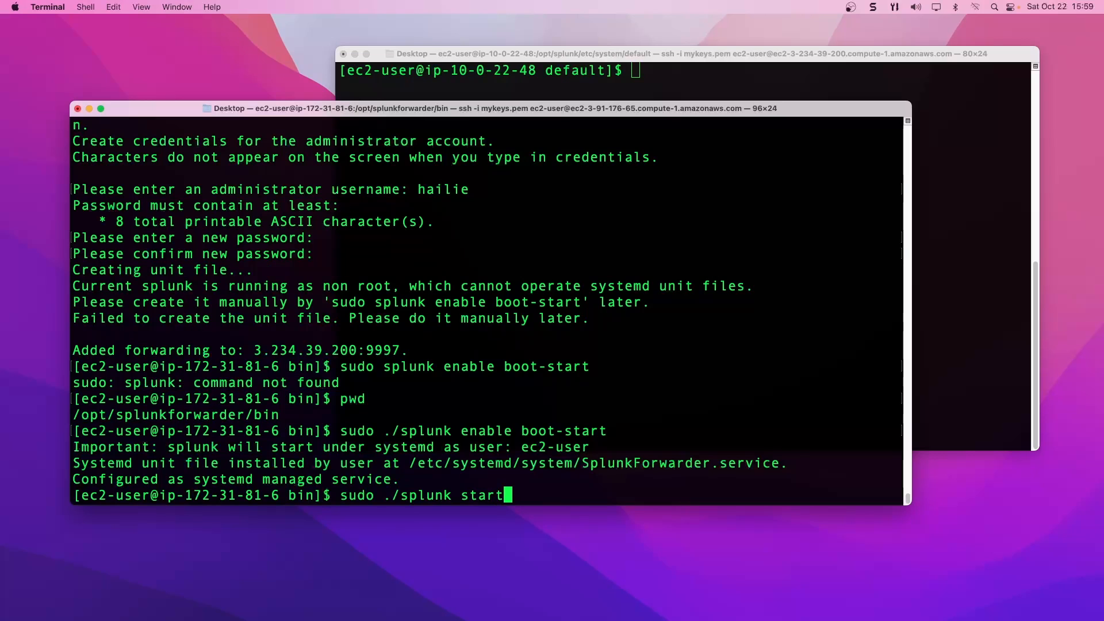
key("Return")
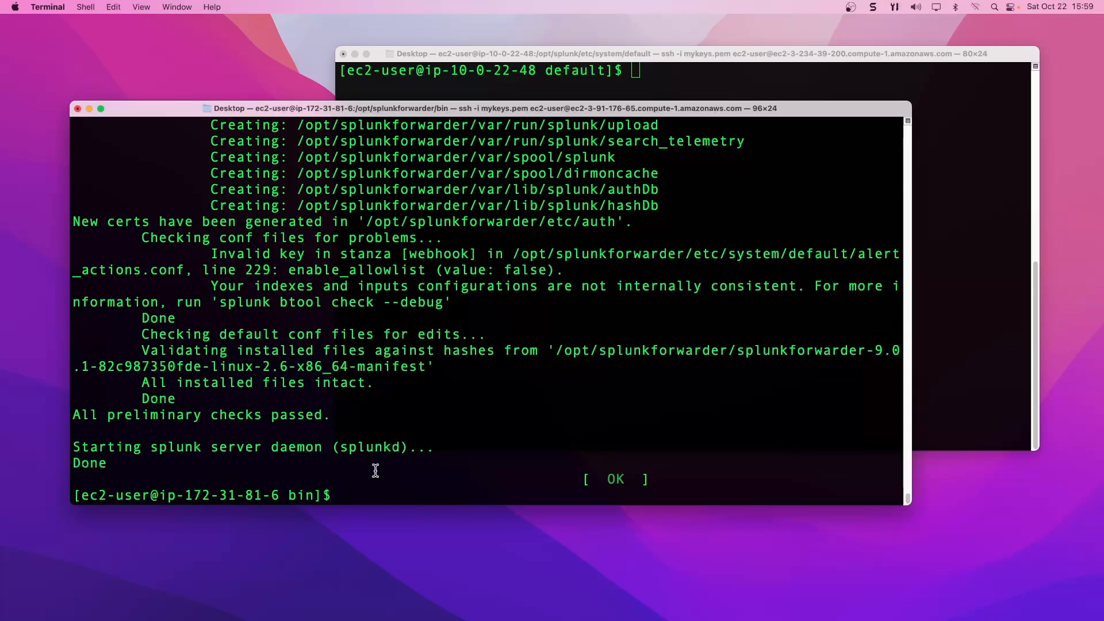
Add /var/log as a monitored input with ./splunk add monitor, logging in as hailie
type("./splu")
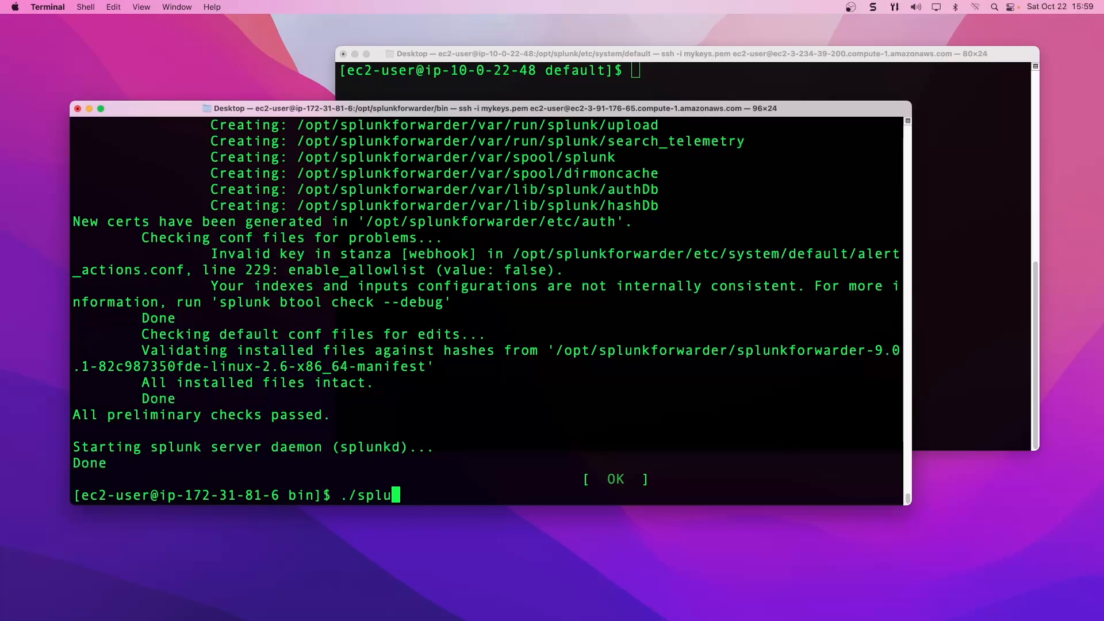
type("nk add moni")
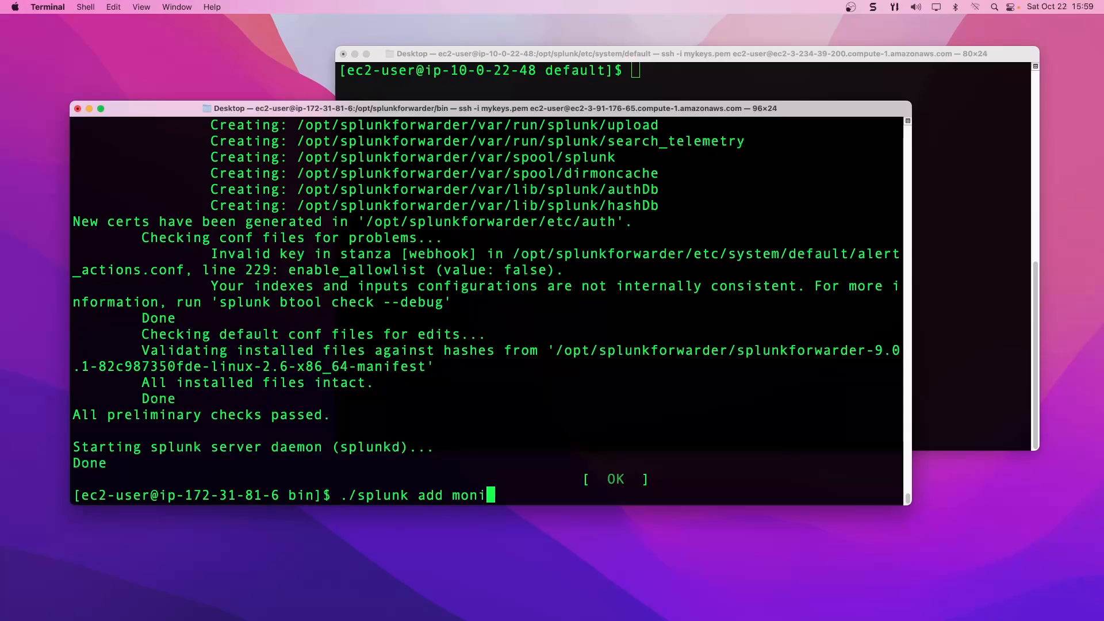
type("tor /var/log")
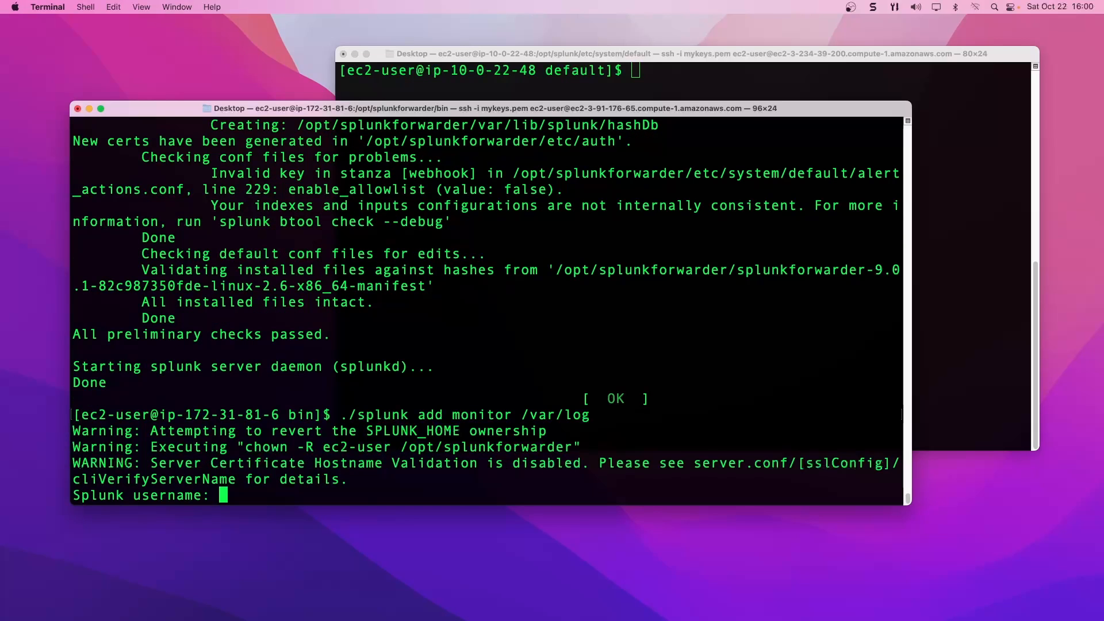
type("hailie")
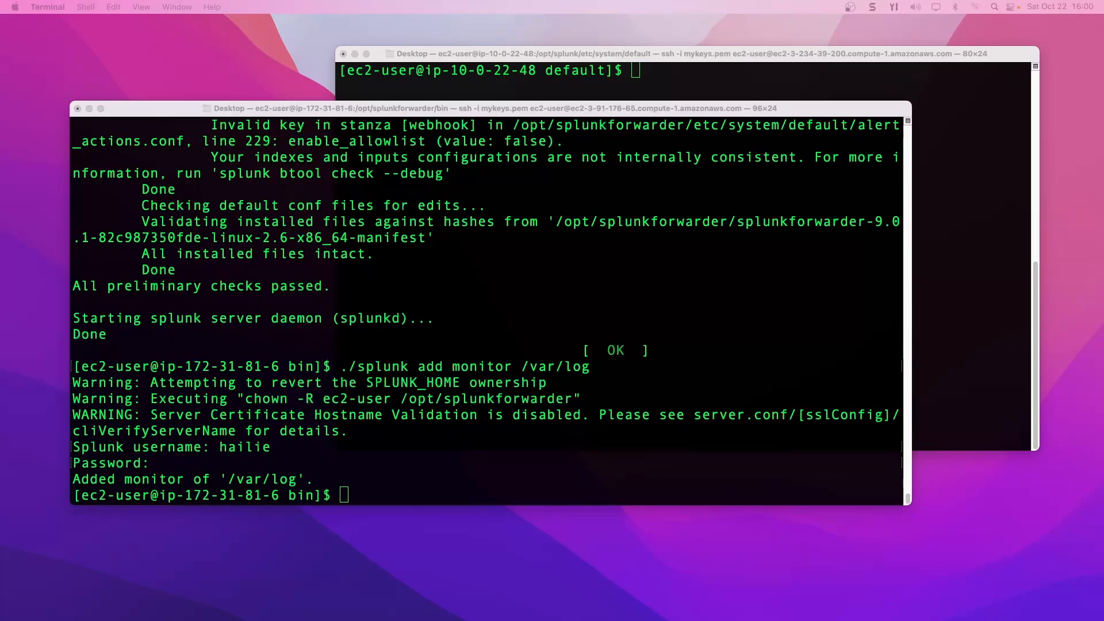
mouse_move(538, 500)
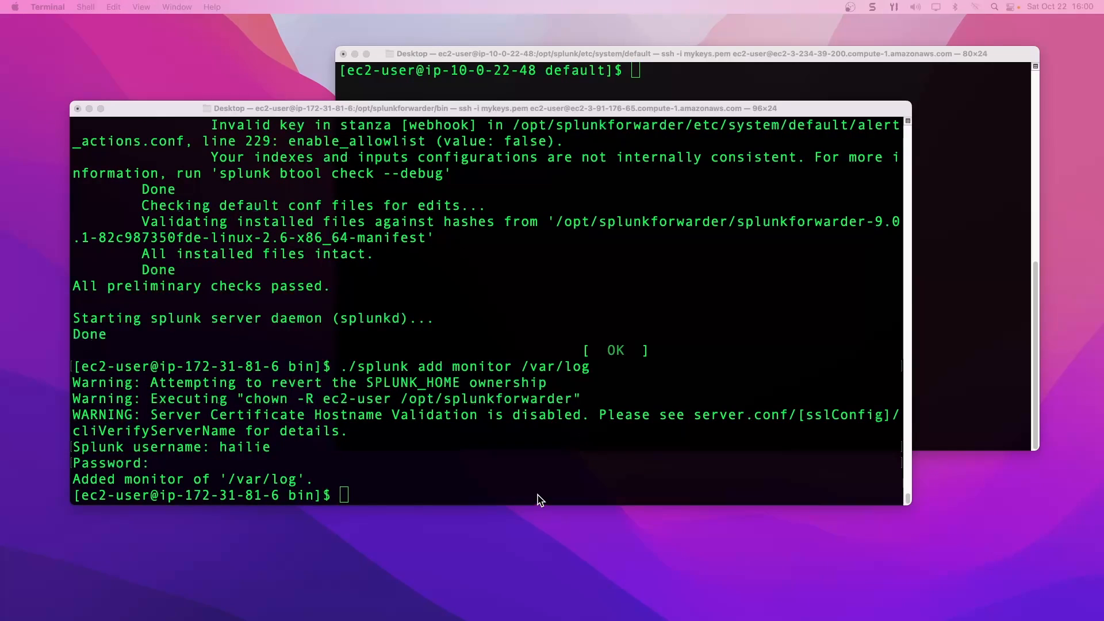
List forward servers to confirm 3.234.39.200:9997 is active with no inactive forwards
type("./splu")
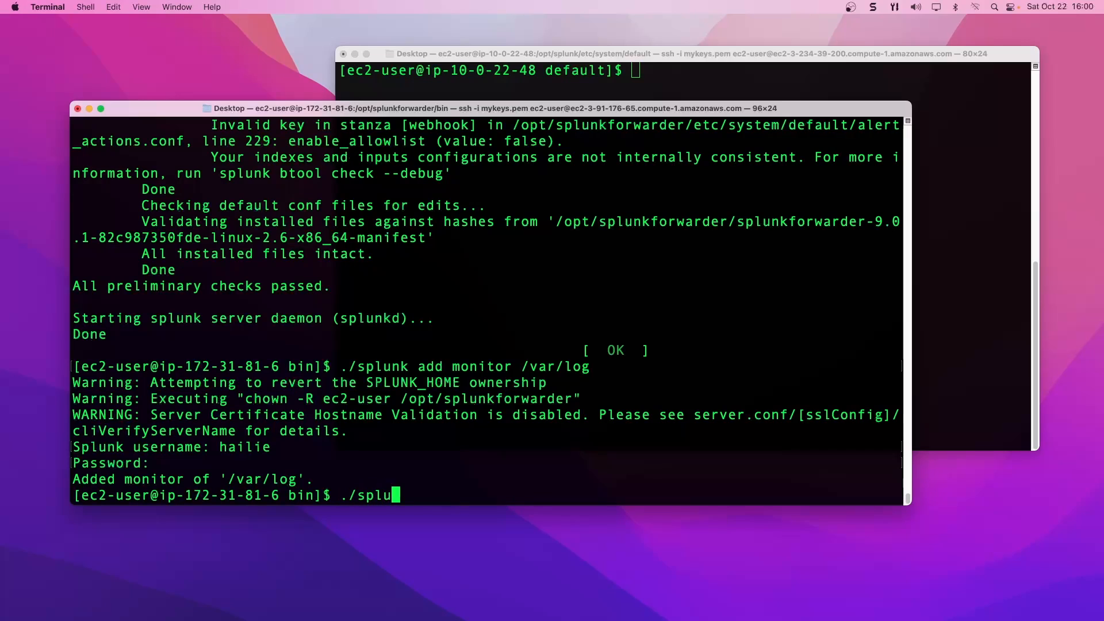
type("nk list forw")
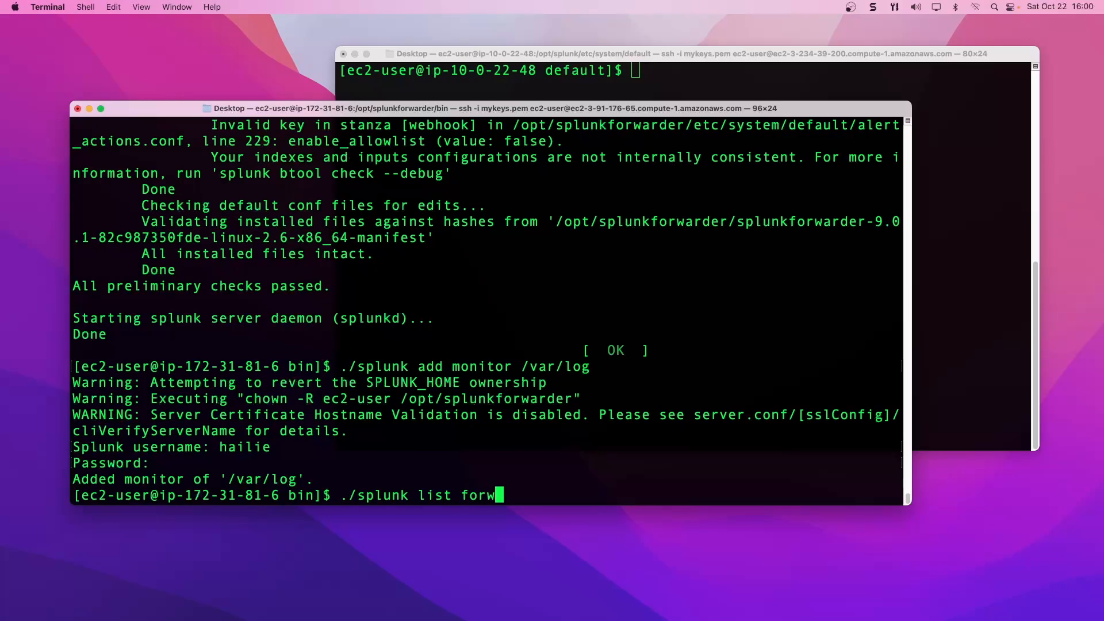
type("ard-se")
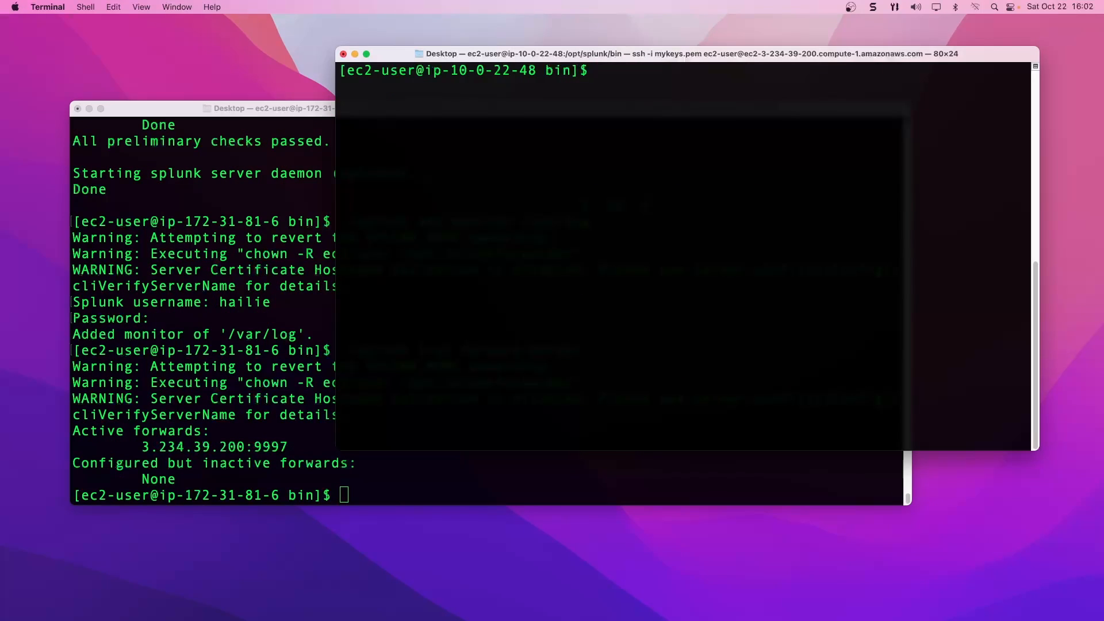
Run ./splunk display listen, then rerun with sudo to see receiving enabled on port 9997
type("./splunk")
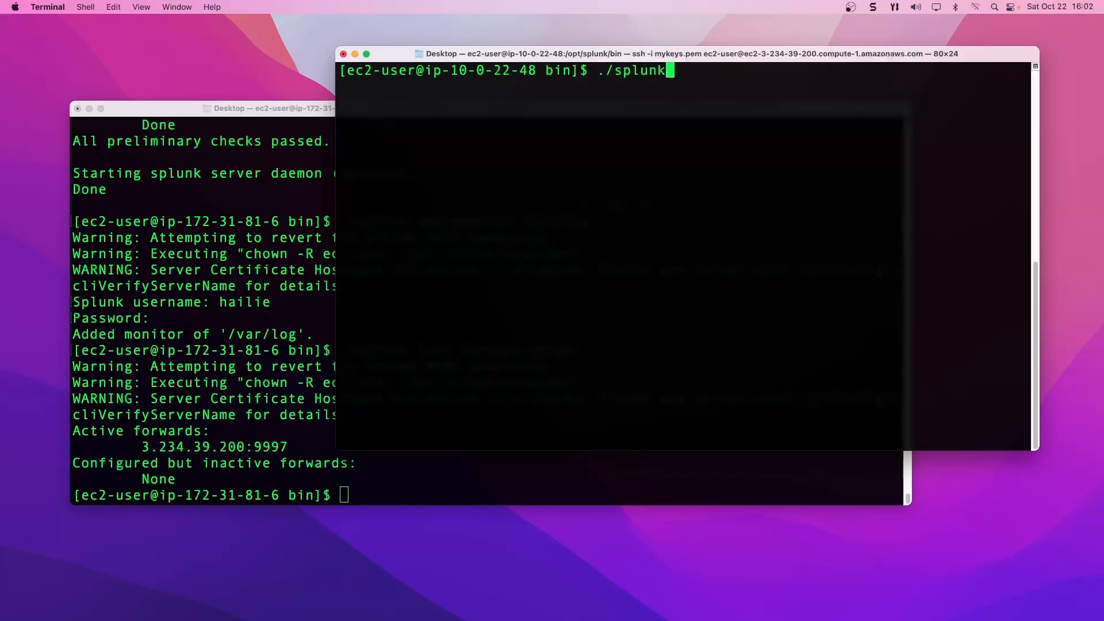
type("dis")
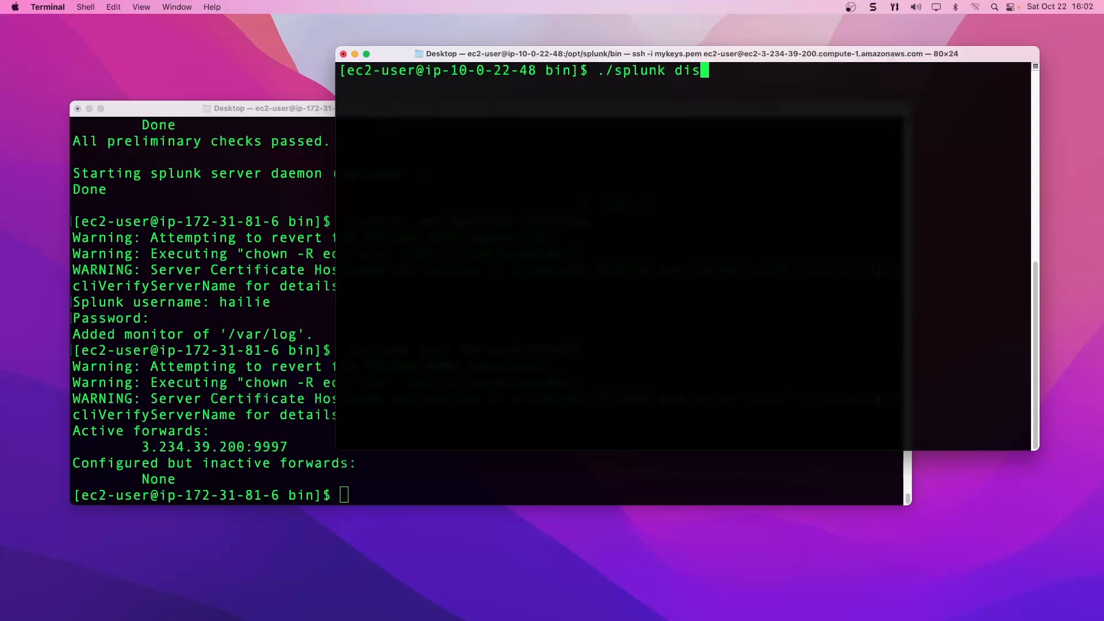
type("pl")
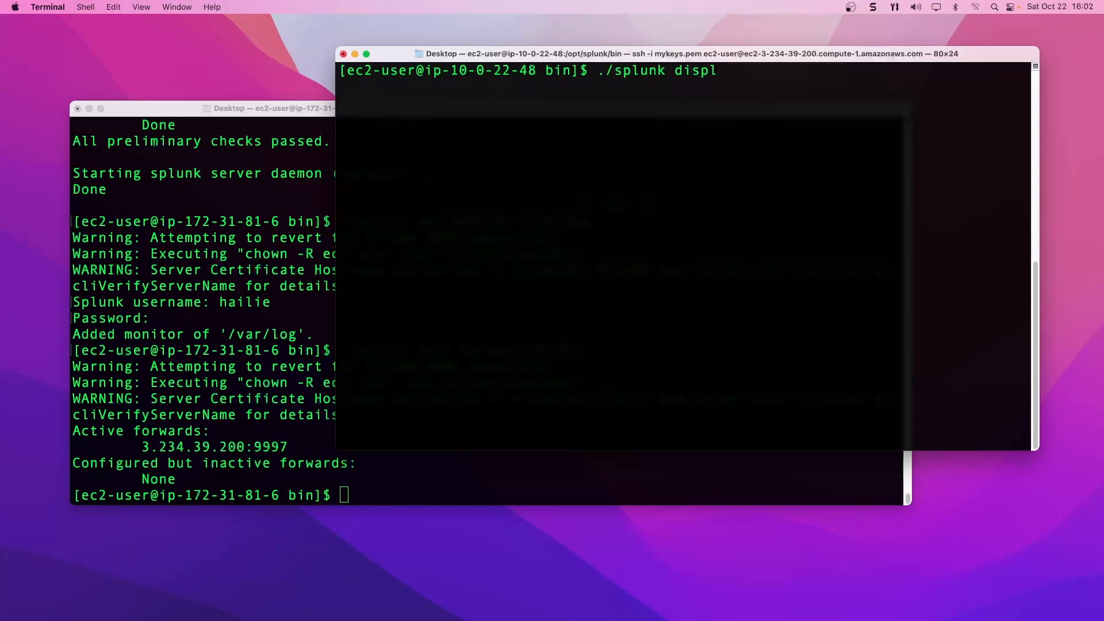
type("ay liste")
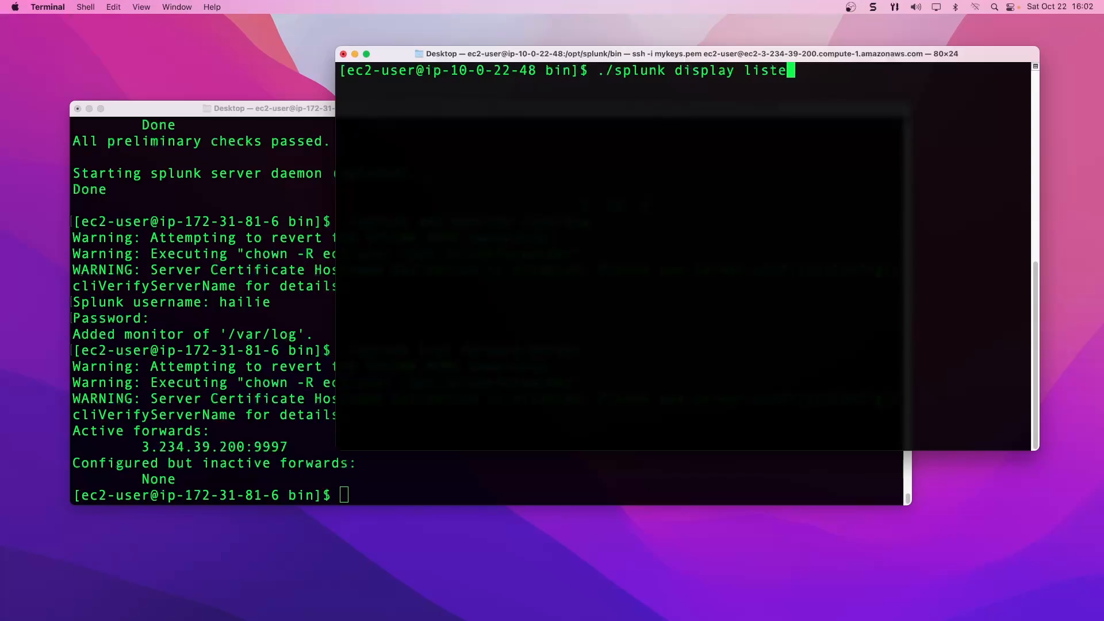
key("Return")
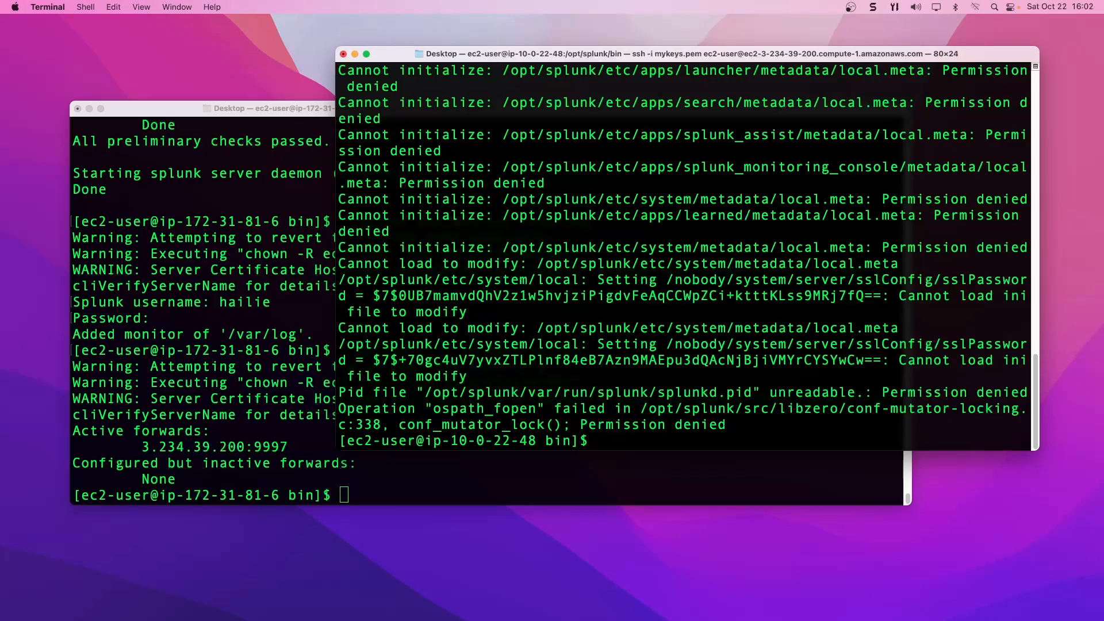
type("./splunk display listen")
type("hailie")
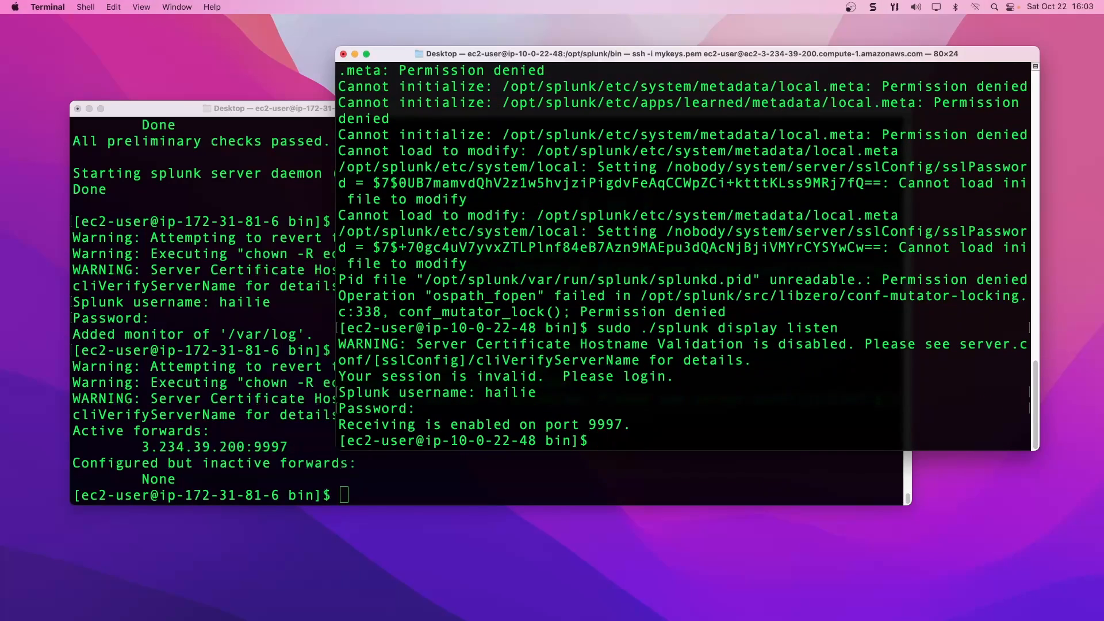
mouse_move(601, 435)
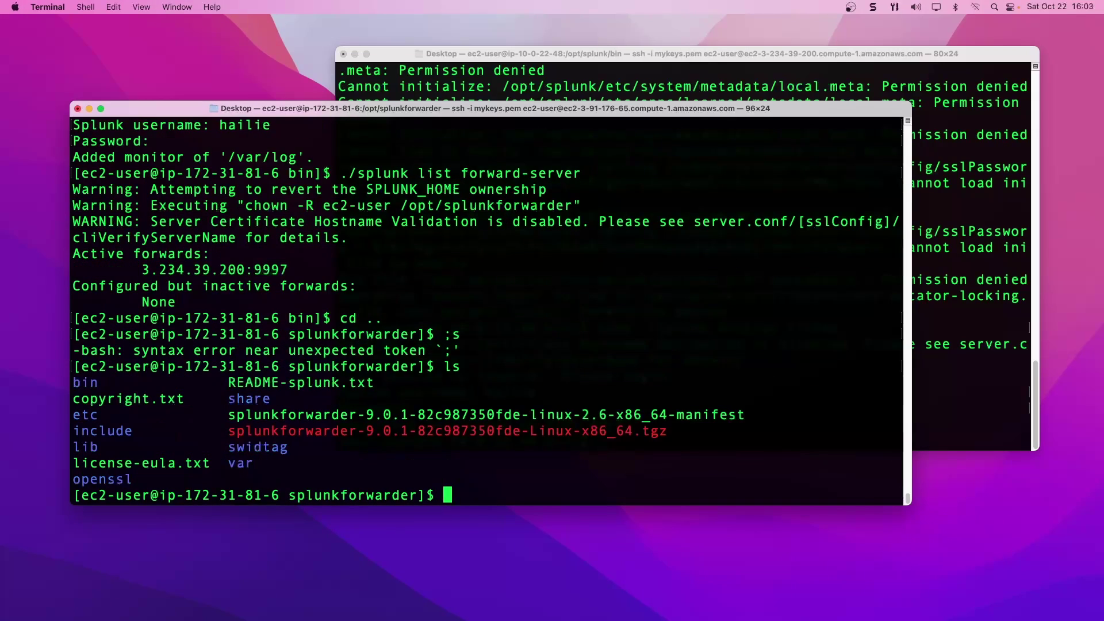
Browse into etc/system/local on the forwarder and print outputs.conf with cat
type("cd etc/")
type("ls")
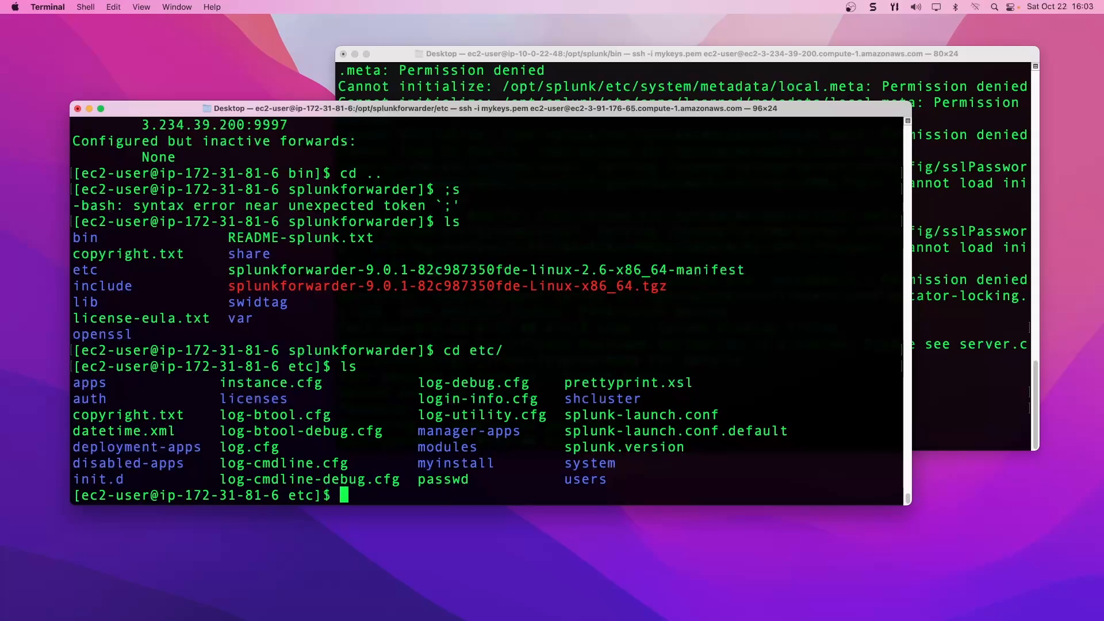
type("cd sy")
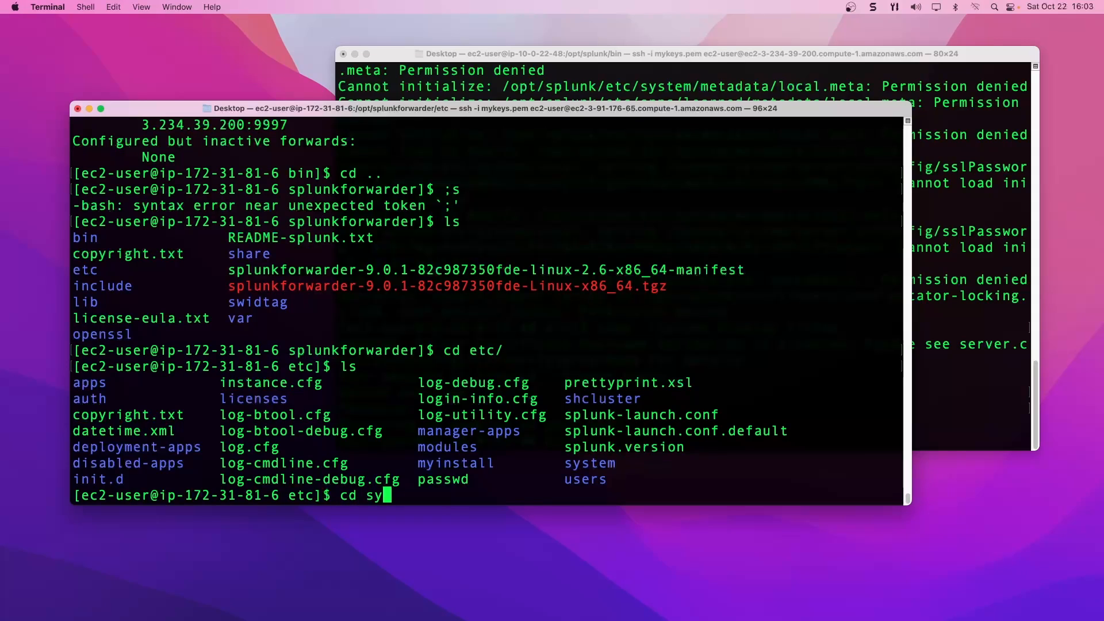
key("Return")
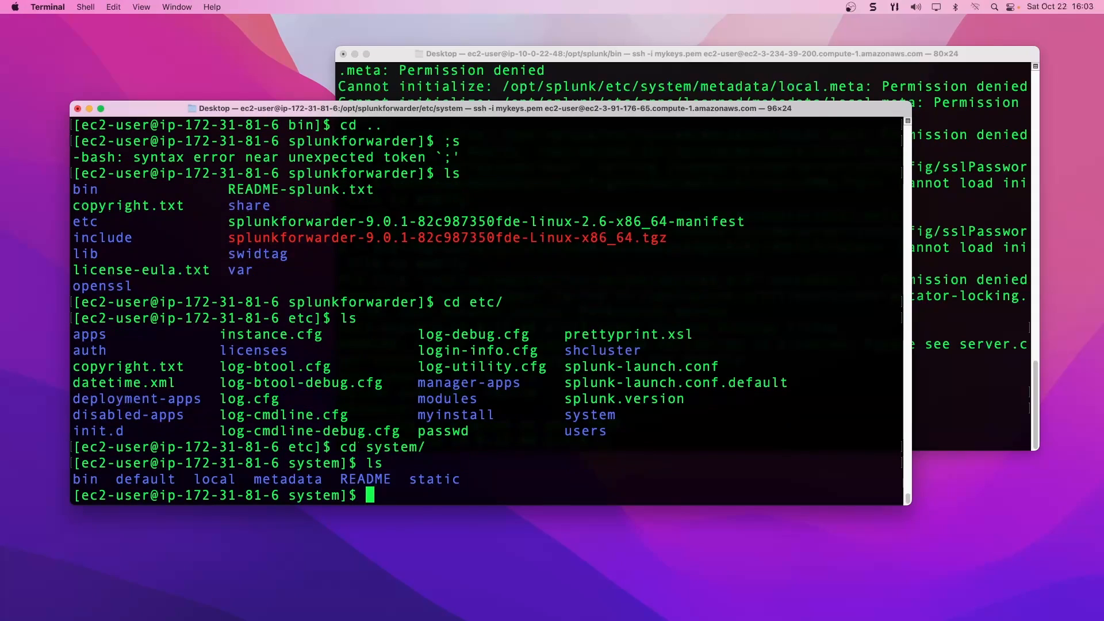
type("cd local/")
type("ls")
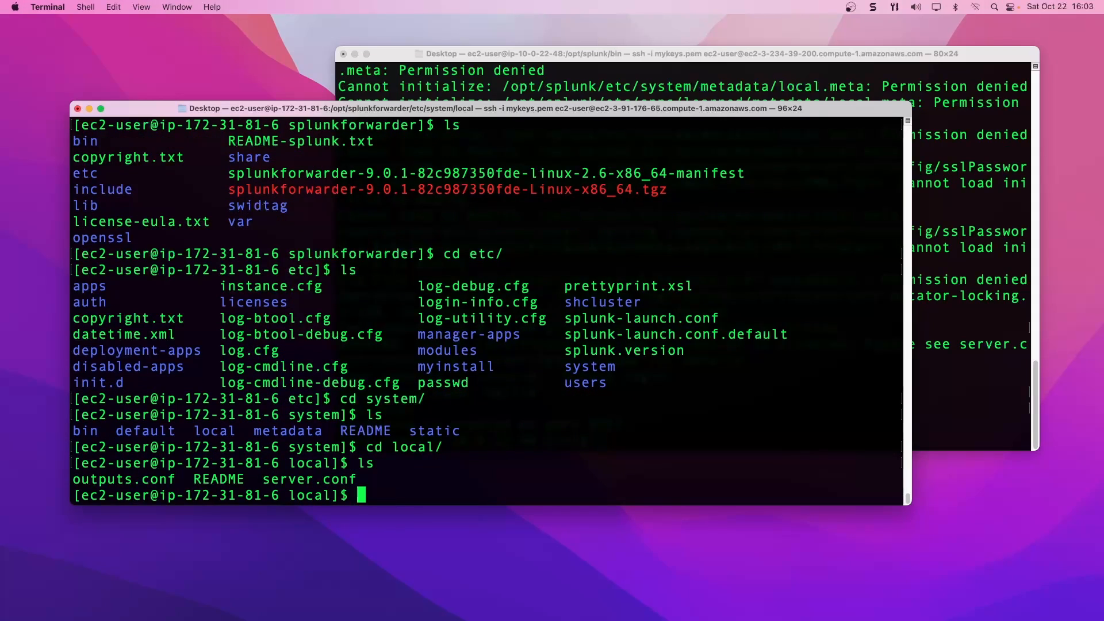
type("cat outputs.conf")
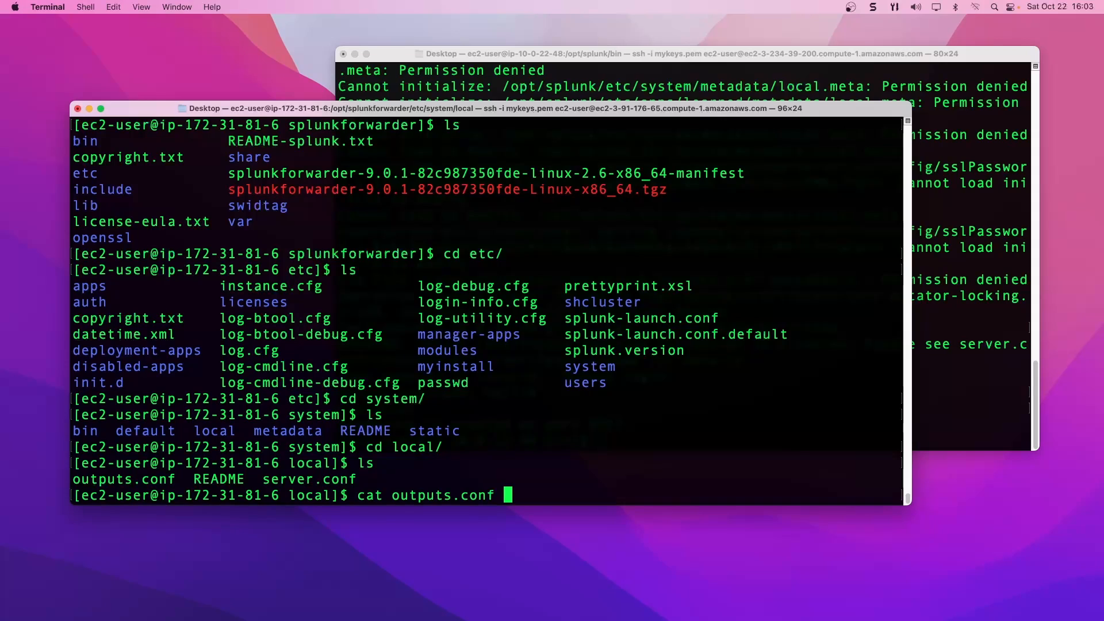
key("Return")
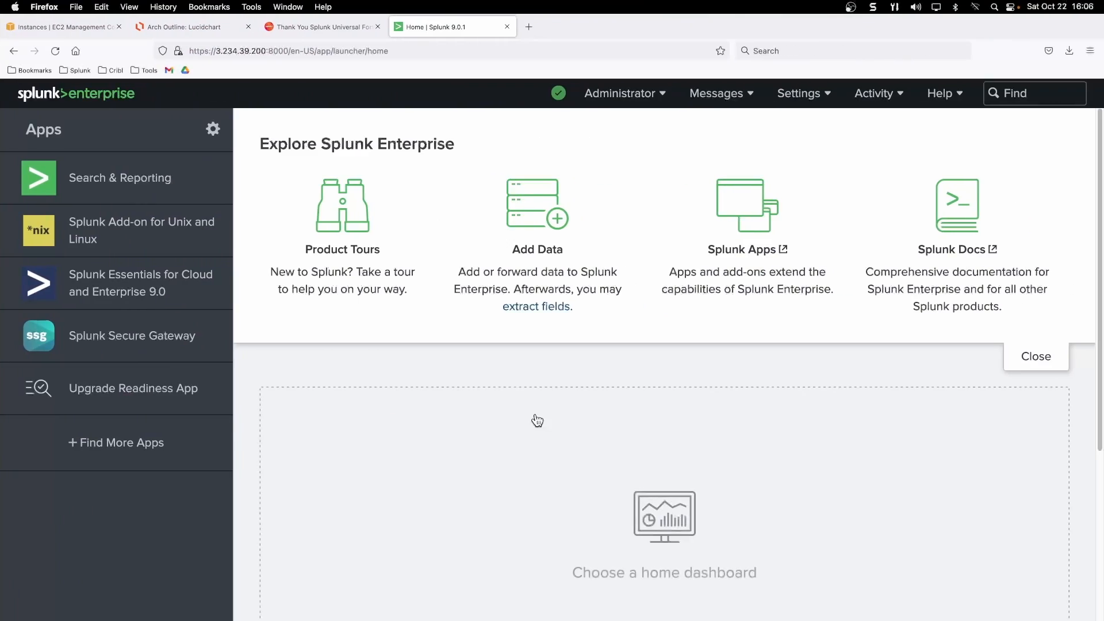
In Search & Reporting, search index=_internal
left_click(120, 177)
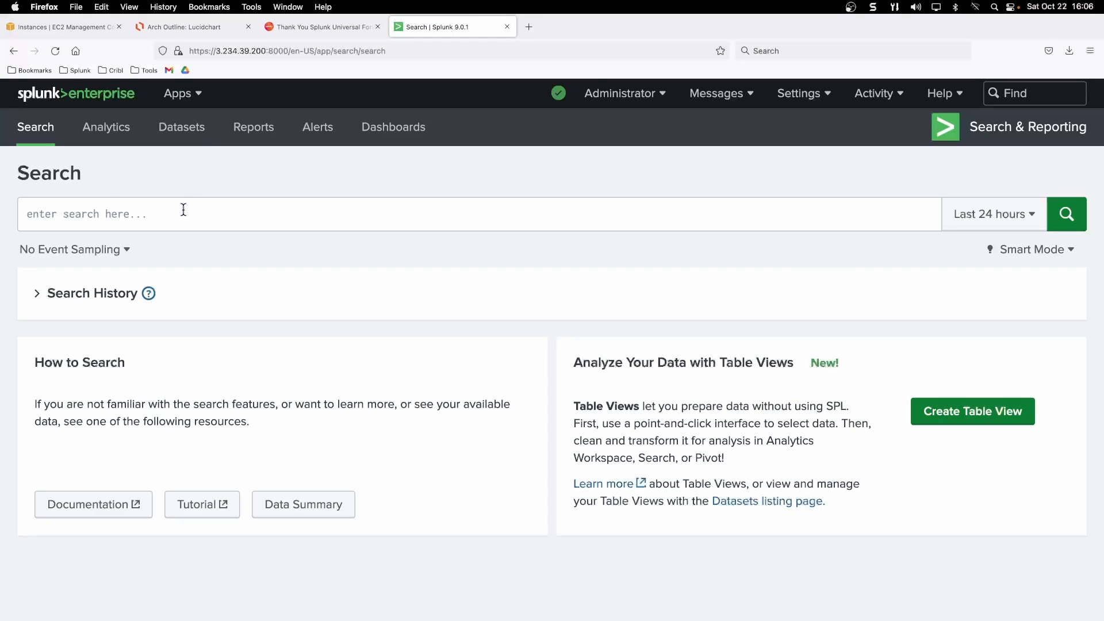
type("inde")
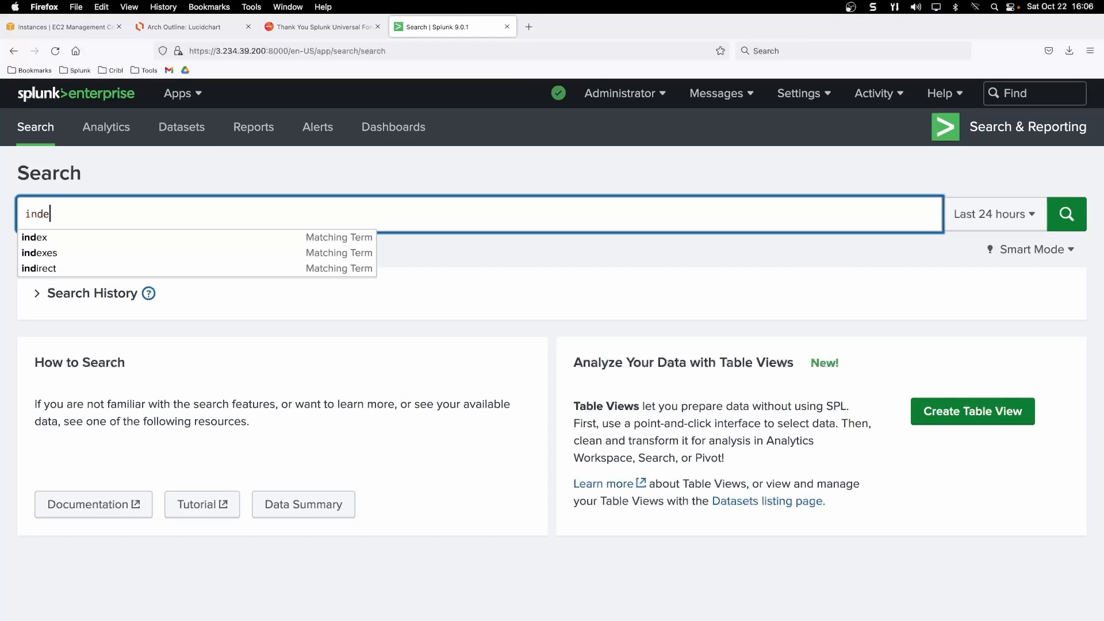
type("x")
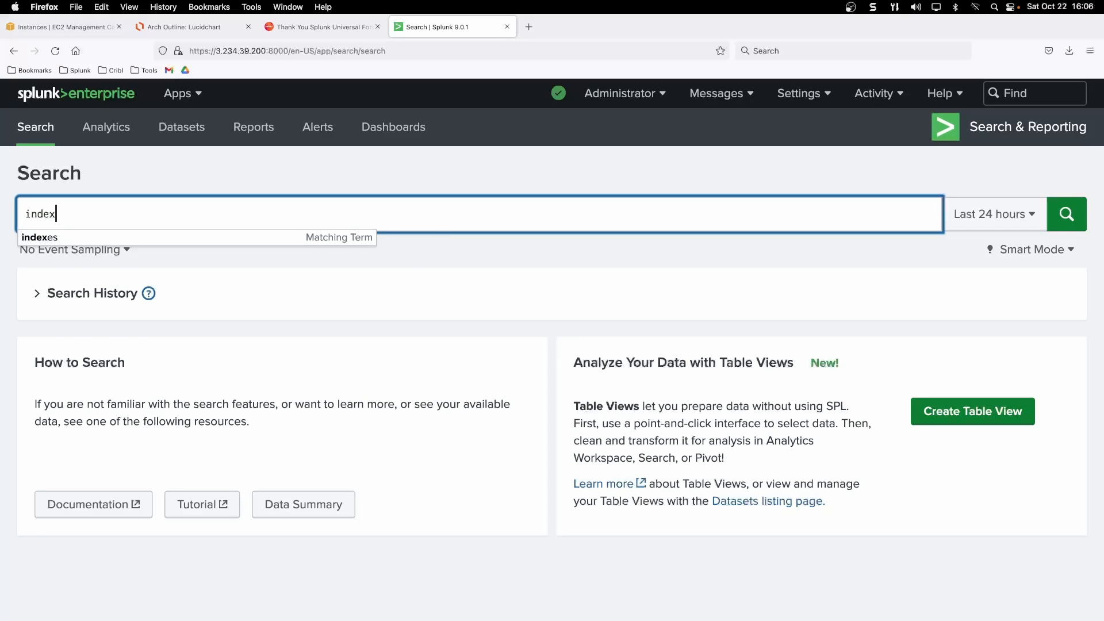
type("=_internal")
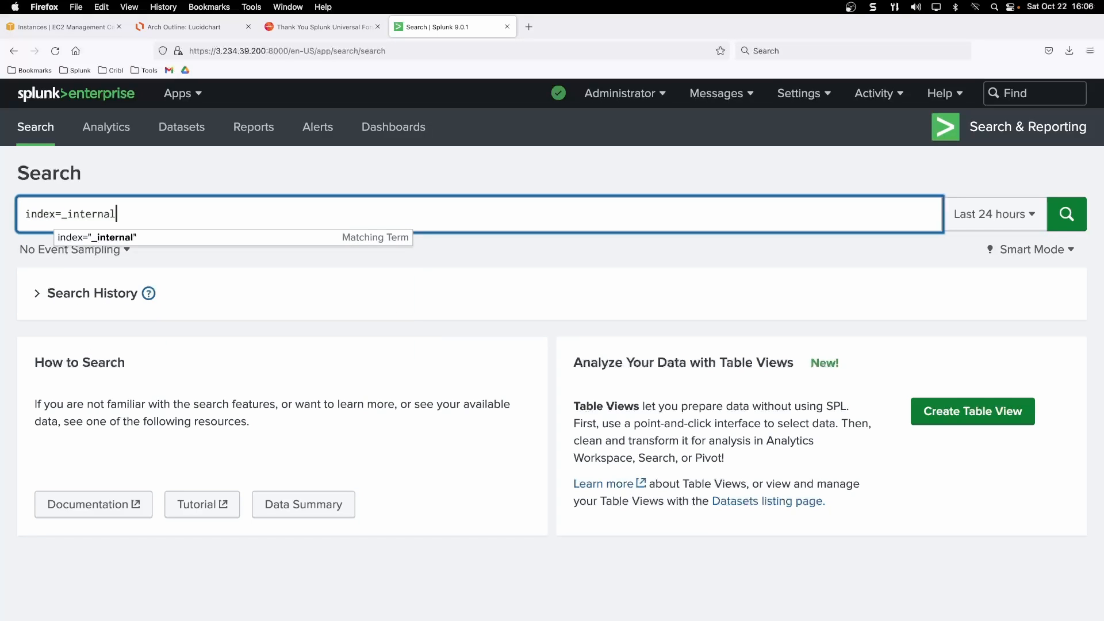
left_click(1065, 214)
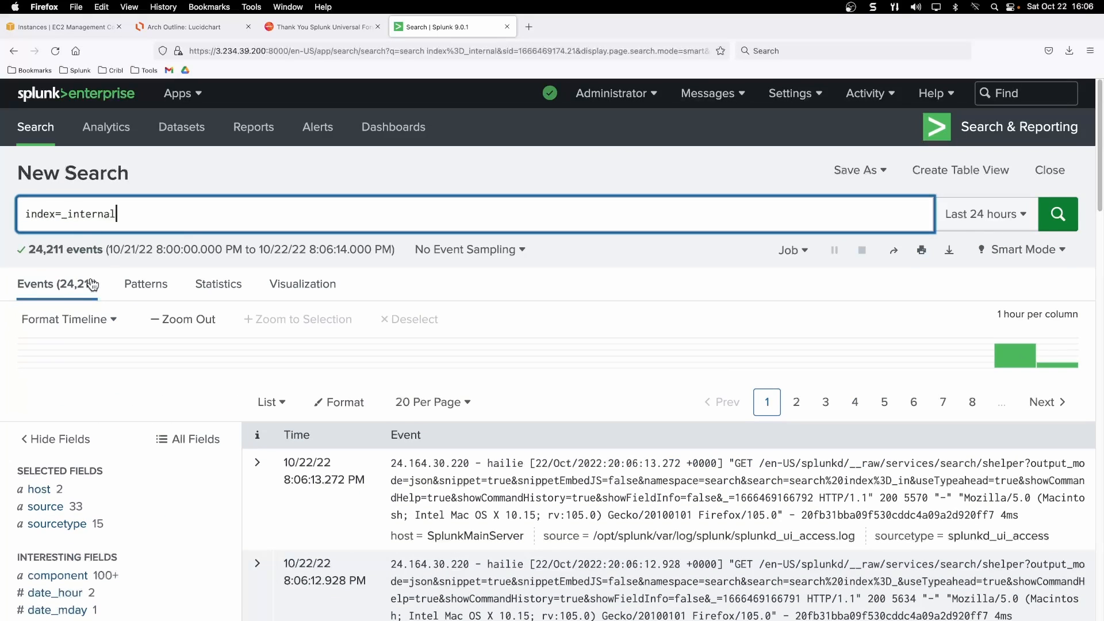
Show the host field breakdown and filter to forwarder host ip-172-31-81-6.ec2.internal
left_click(39, 488)
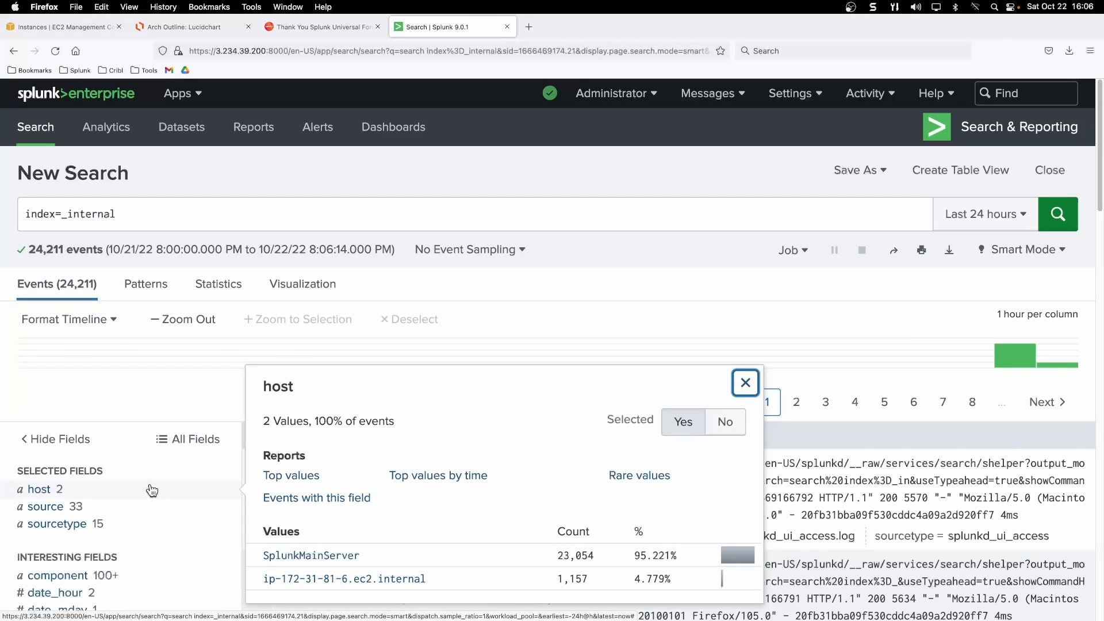
mouse_move(315, 591)
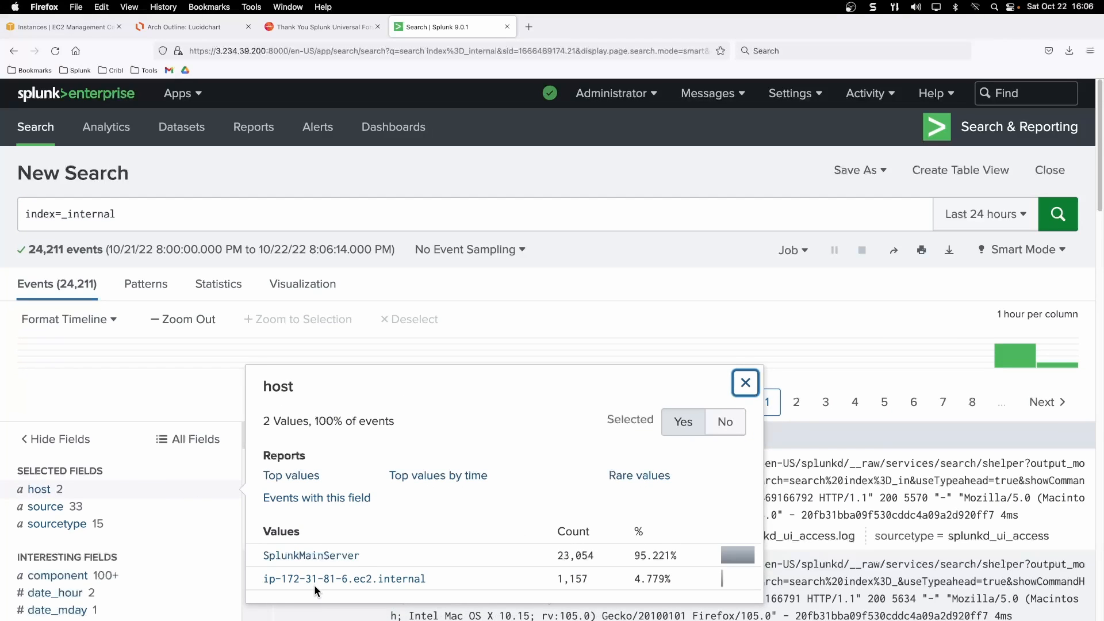
mouse_move(344, 578)
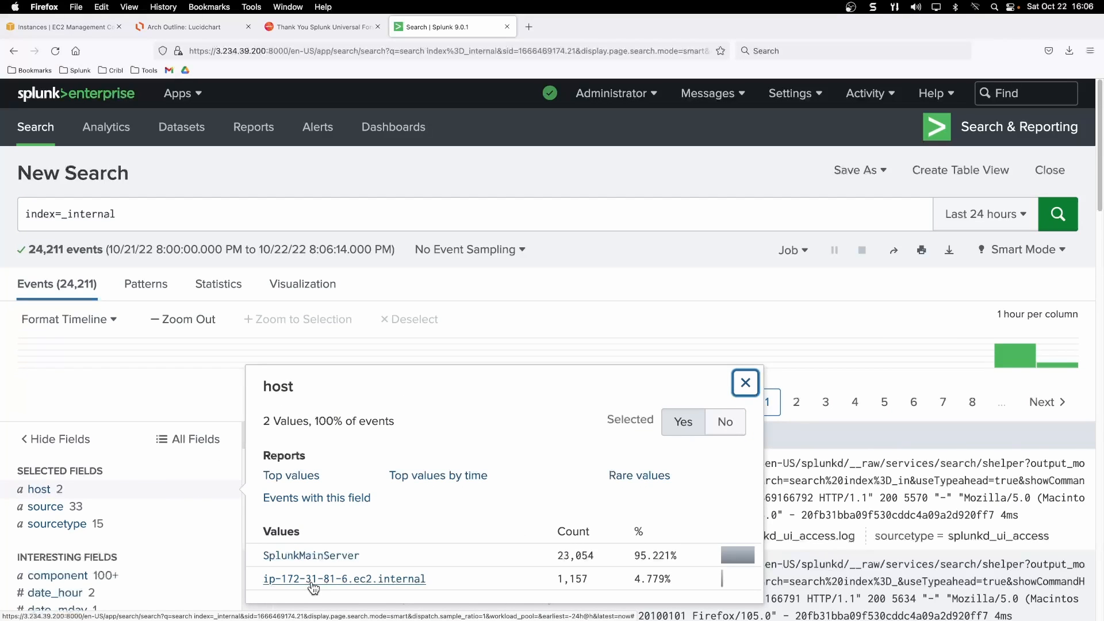
left_click(344, 579)
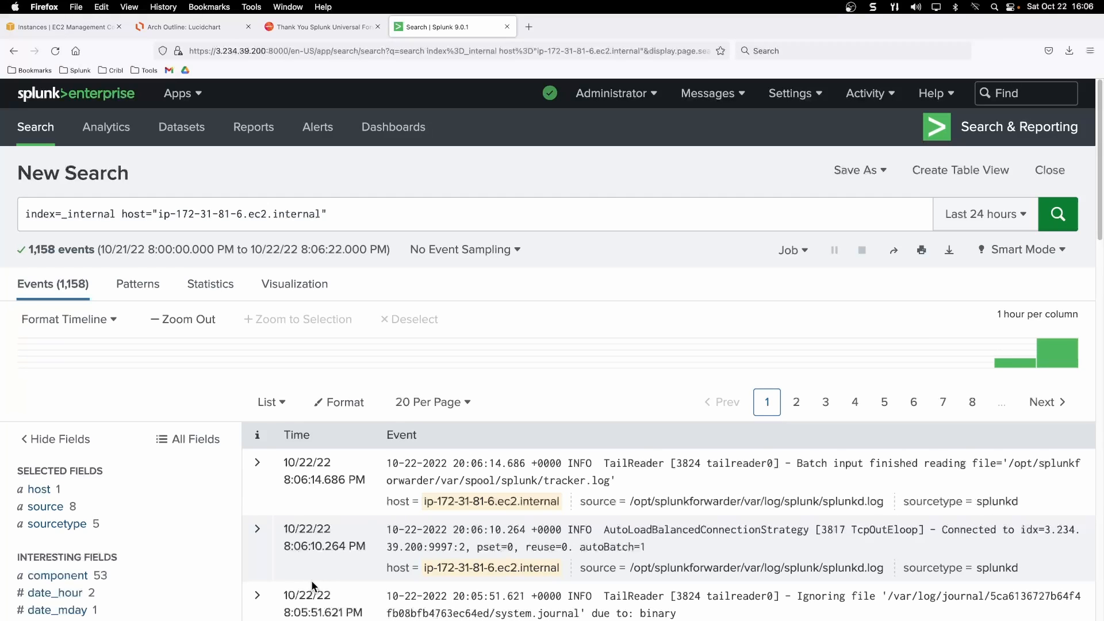
mouse_move(298, 578)
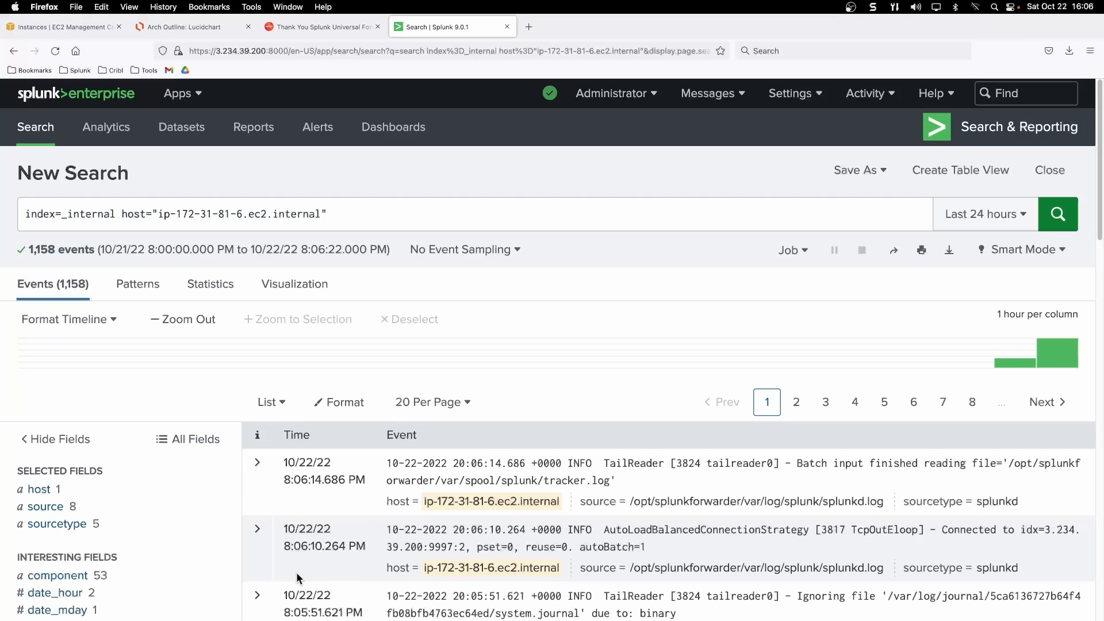
mouse_move(397, 513)
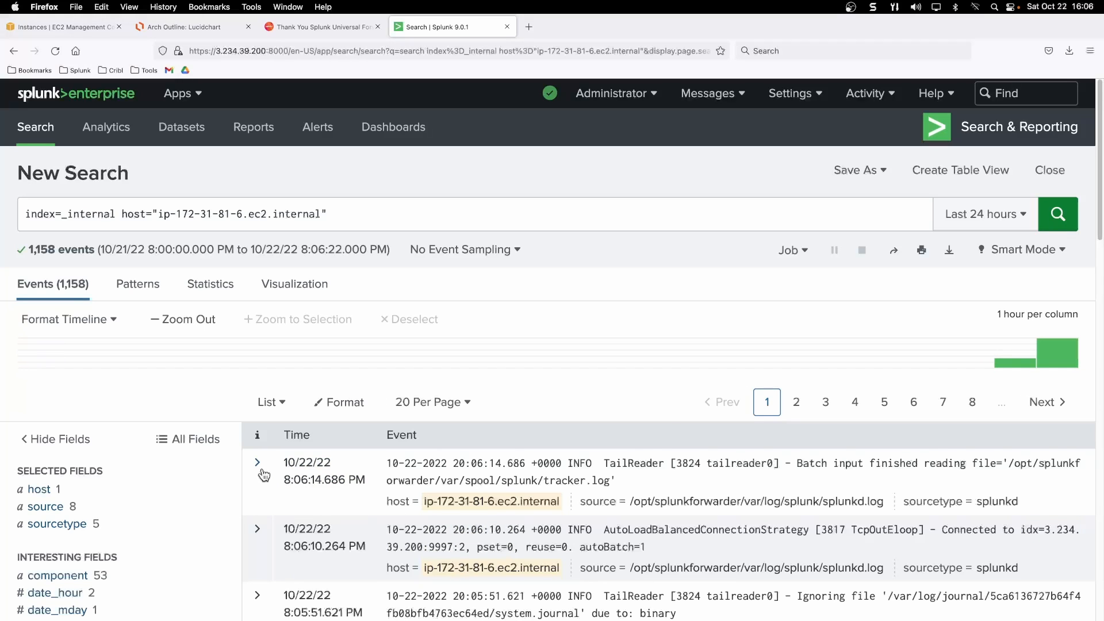
mouse_move(1003, 382)
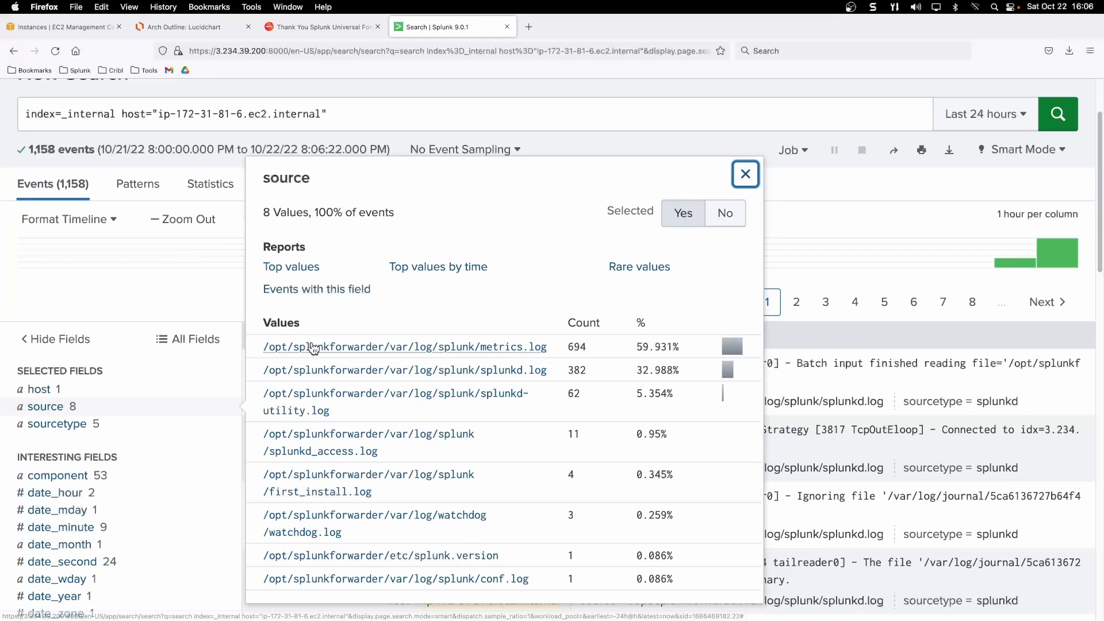
mouse_move(337, 500)
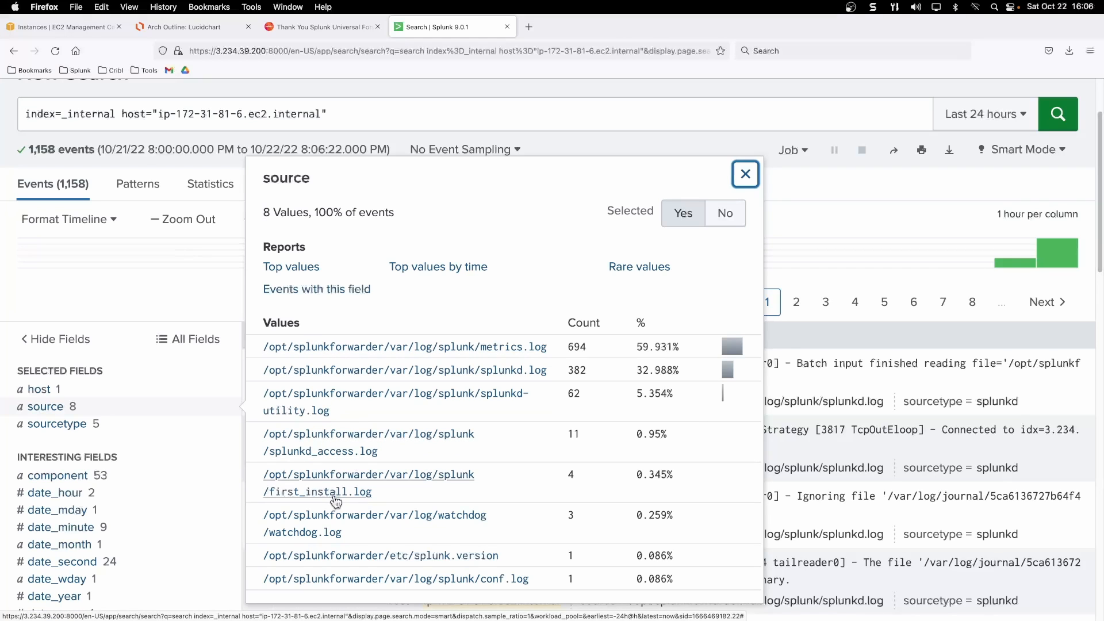
Close the source field summary after reviewing the forwarder host's eight log sources
left_click(744, 173)
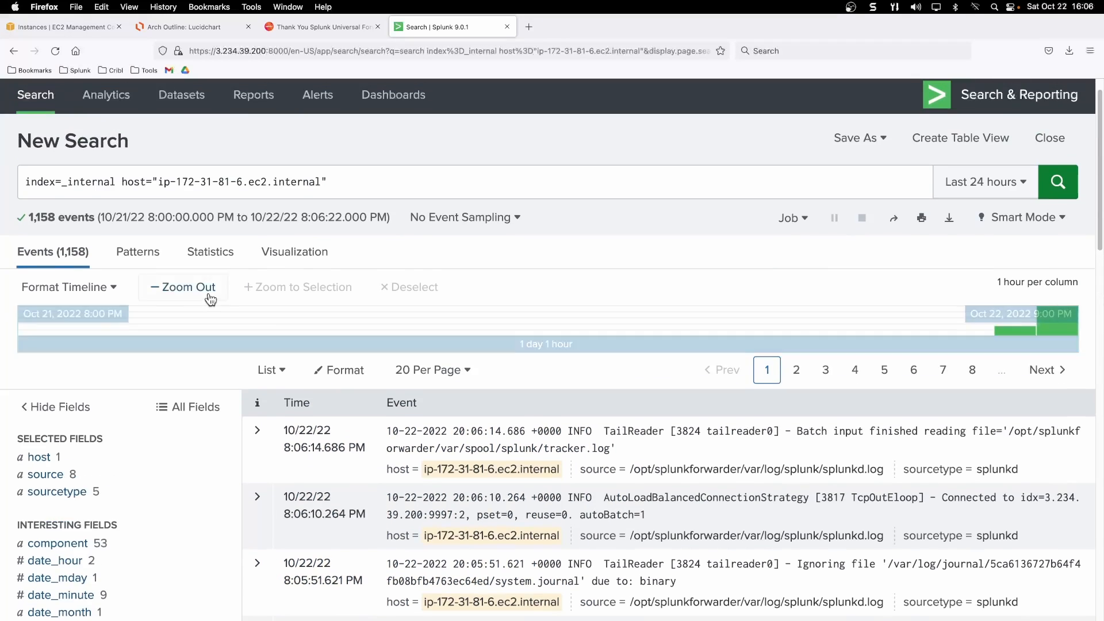